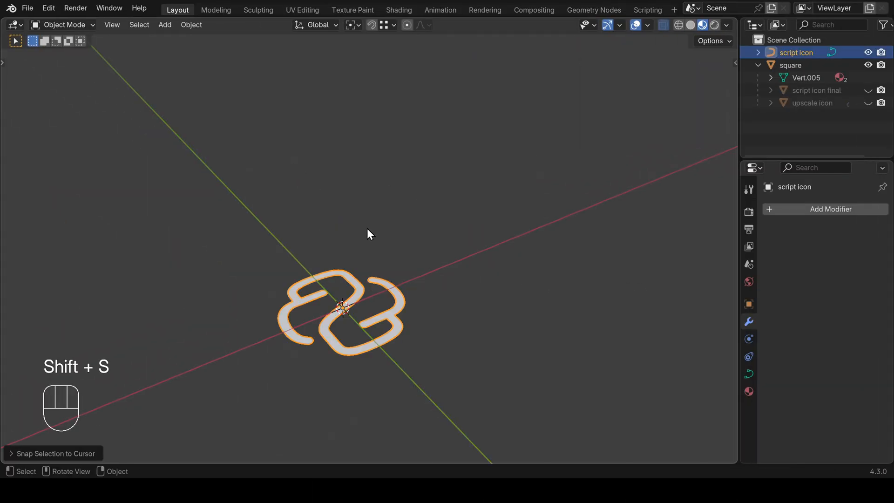
Snap the selection to the cursor, check the modifier stack, and return to the Layout tile view
right_click(368, 234)
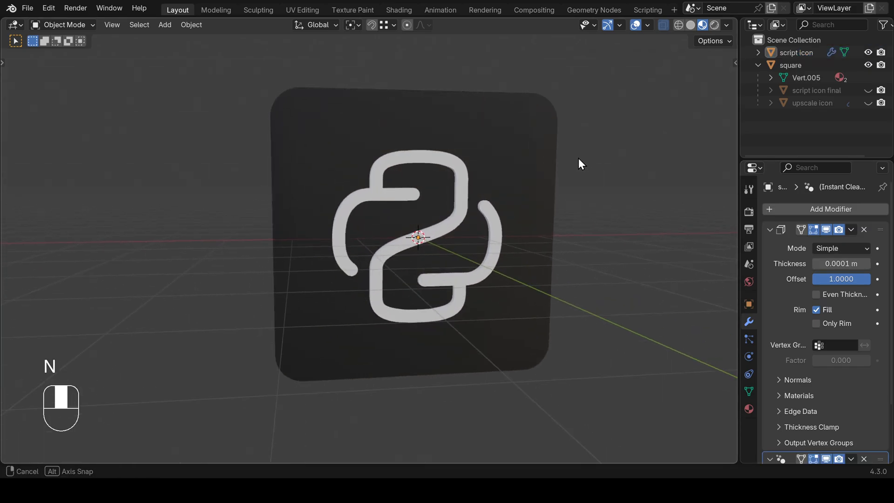
left_click(647, 10)
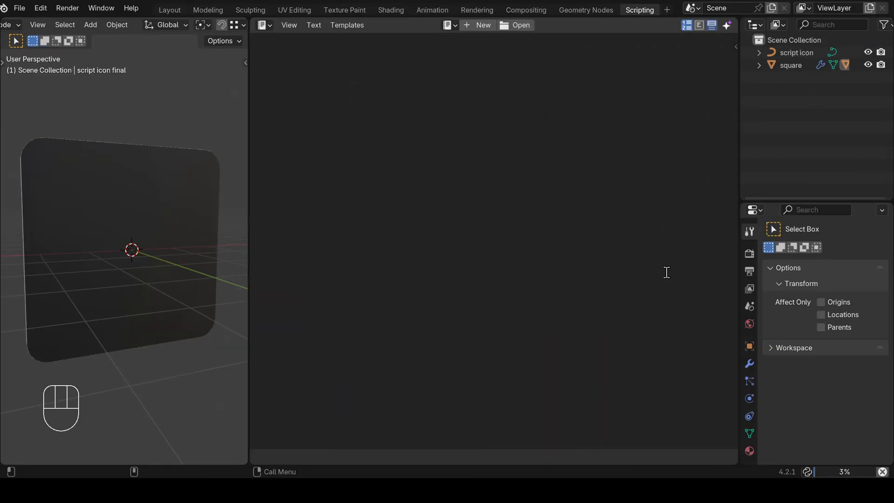
left_click(520, 25)
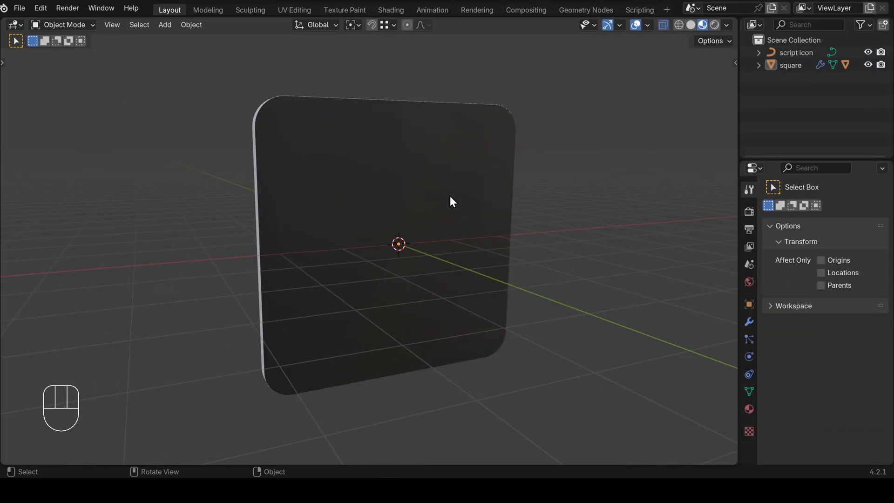
mouse_move(633, 13)
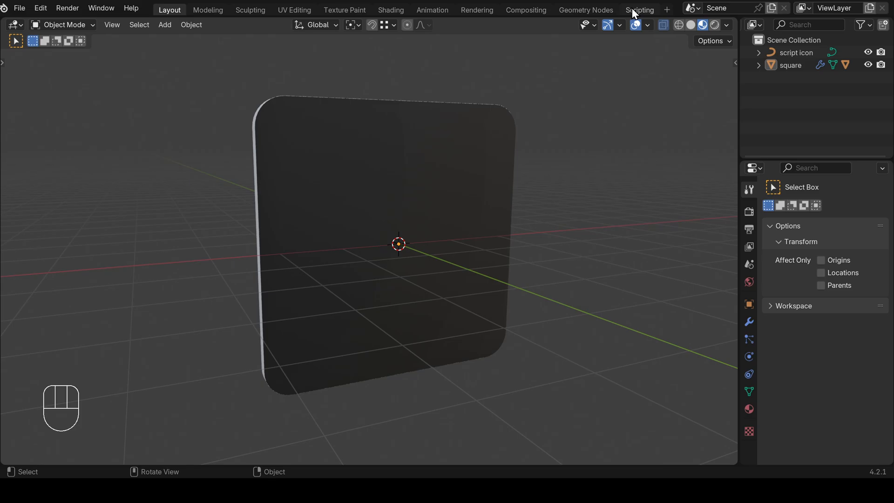
Switch to the Scripting workspace and open the BlendAI script assistant menu
left_click(639, 10)
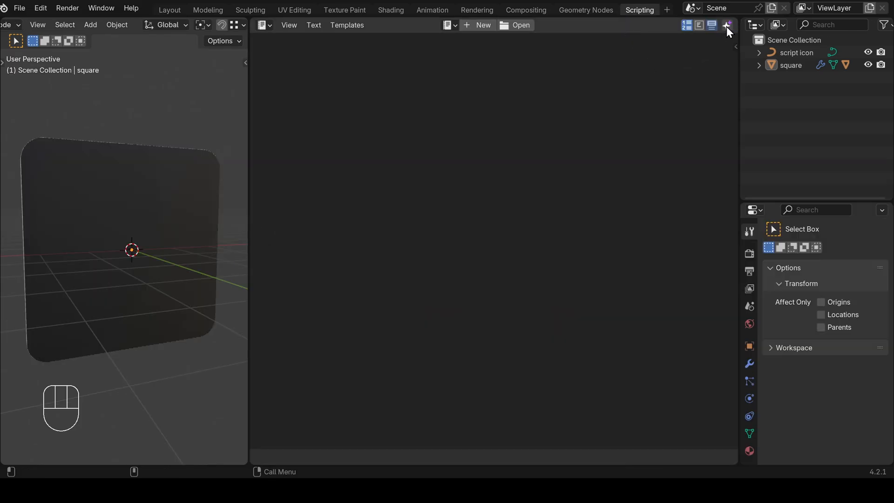
left_click(177, 10)
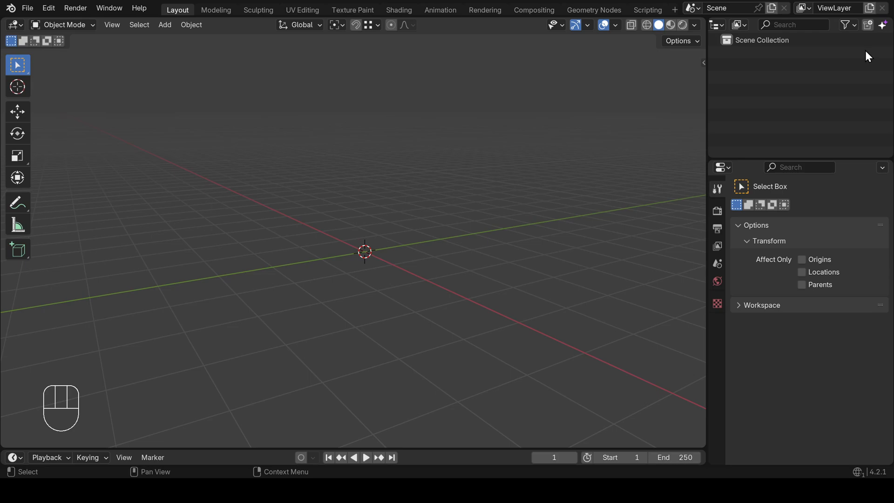
left_click(484, 10)
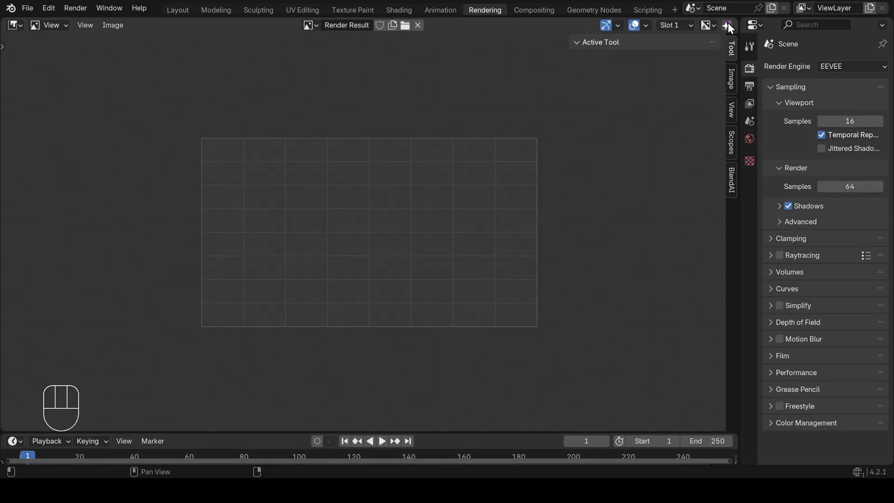
left_click(640, 10)
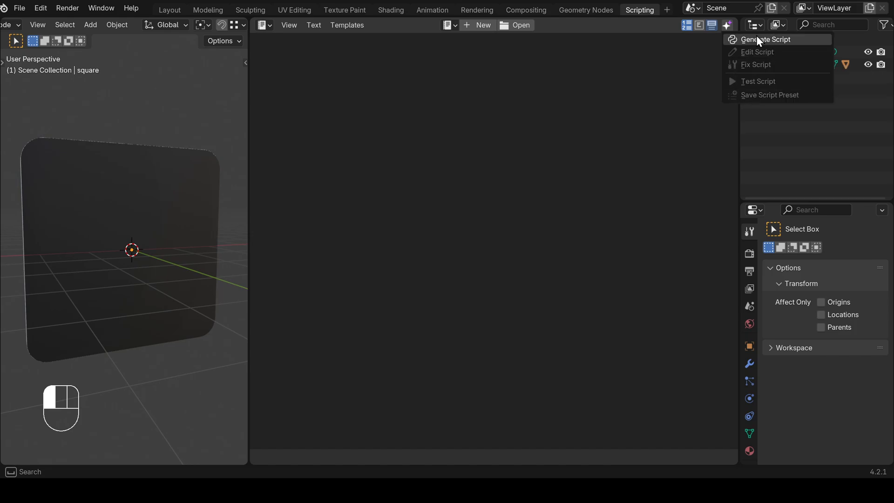
Generate rotate_x_90.py from the prompt 'Rotate the object by 90 degrees around the x axis'
left_click(765, 39)
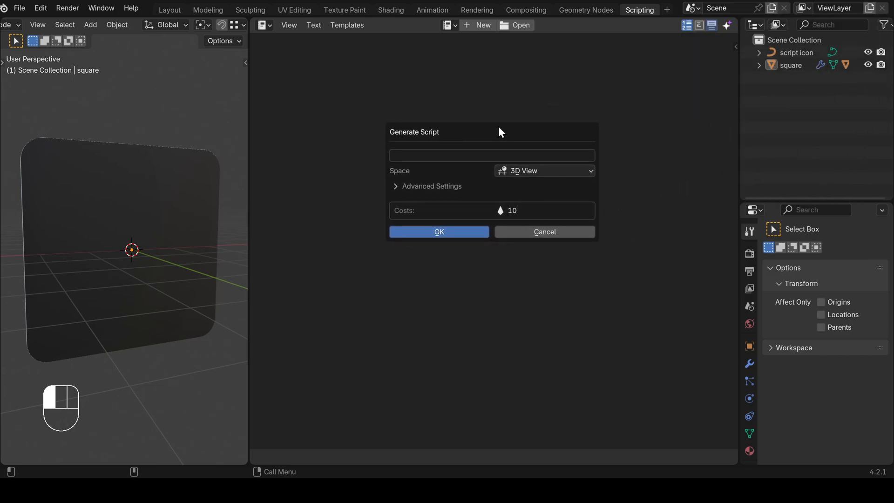
mouse_move(453, 143)
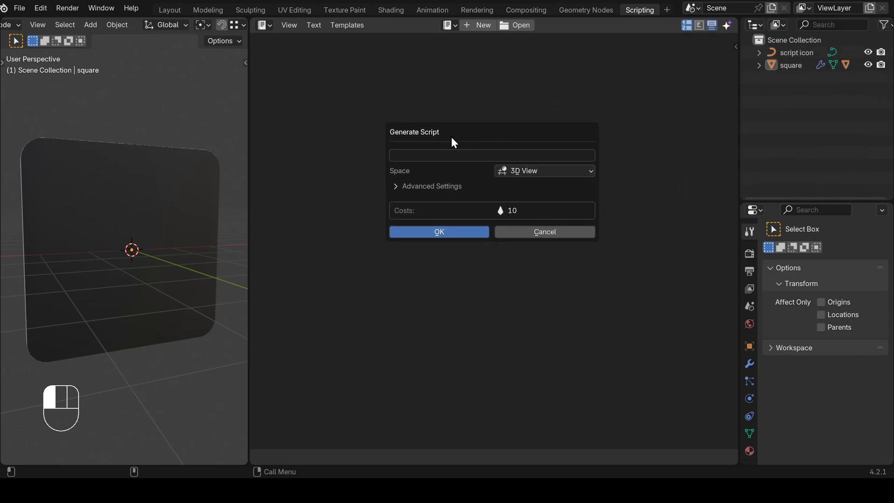
mouse_move(468, 148)
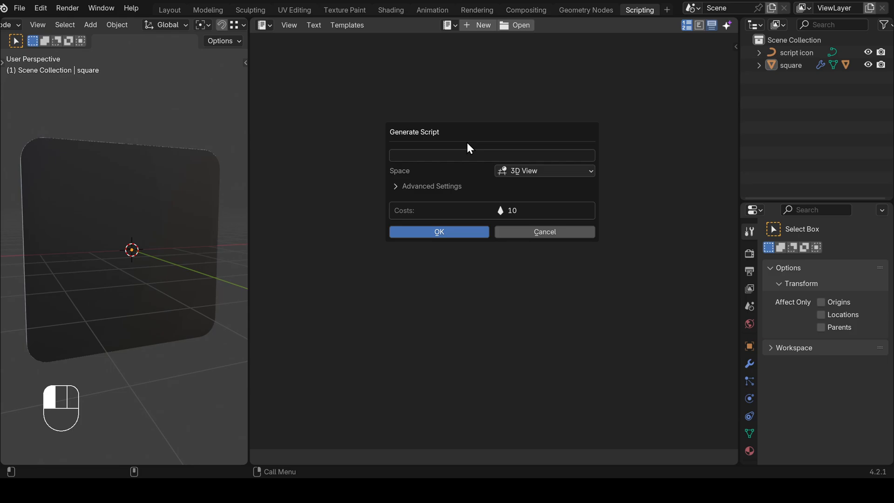
left_click(492, 155)
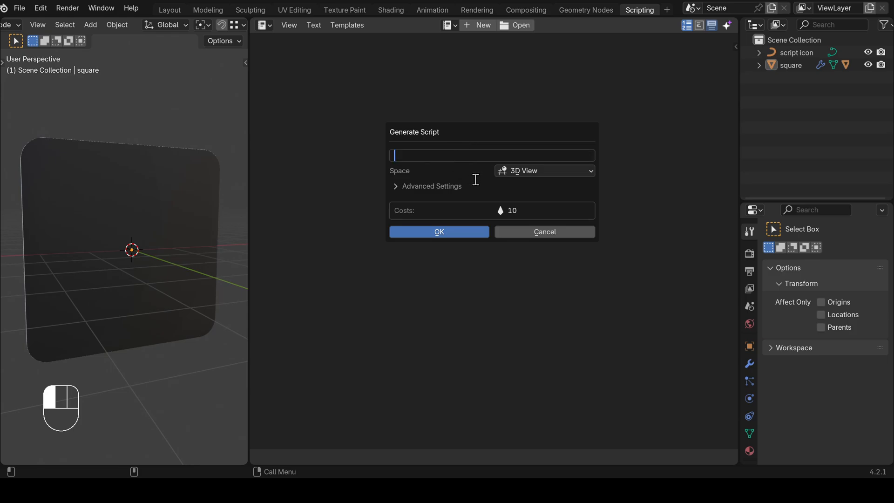
type("Rotate the obje")
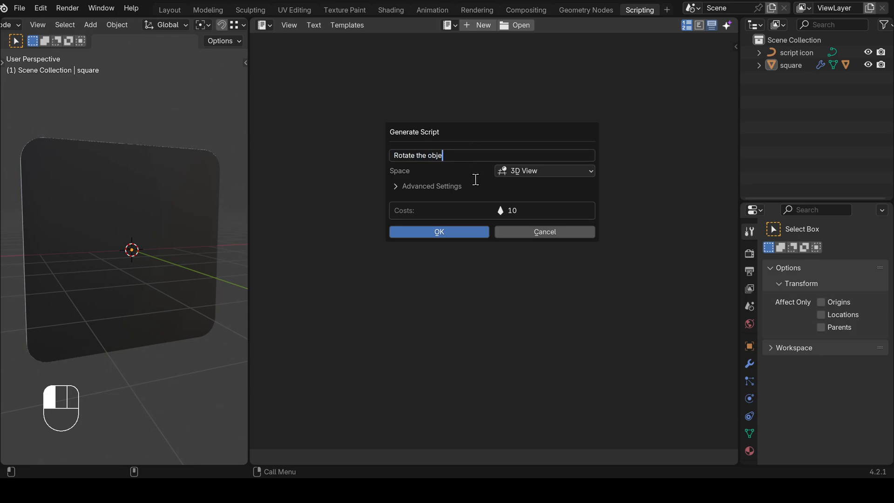
type("ct by 90 degrees")
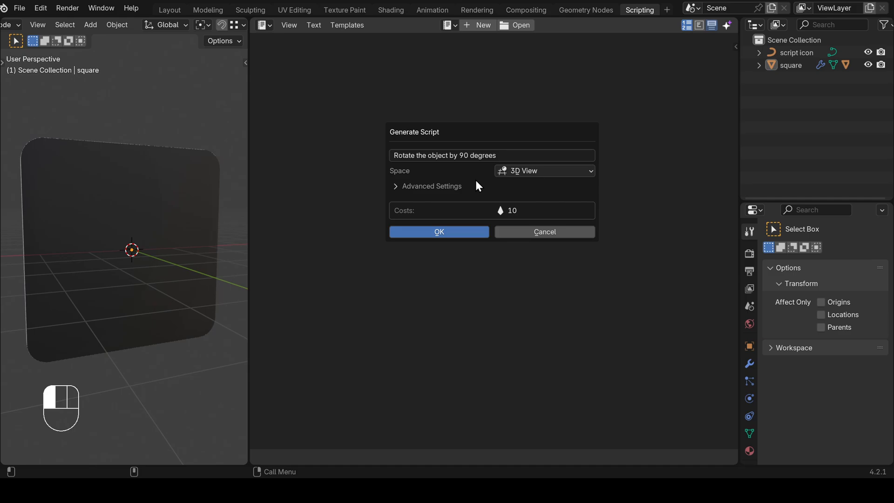
left_click(492, 155)
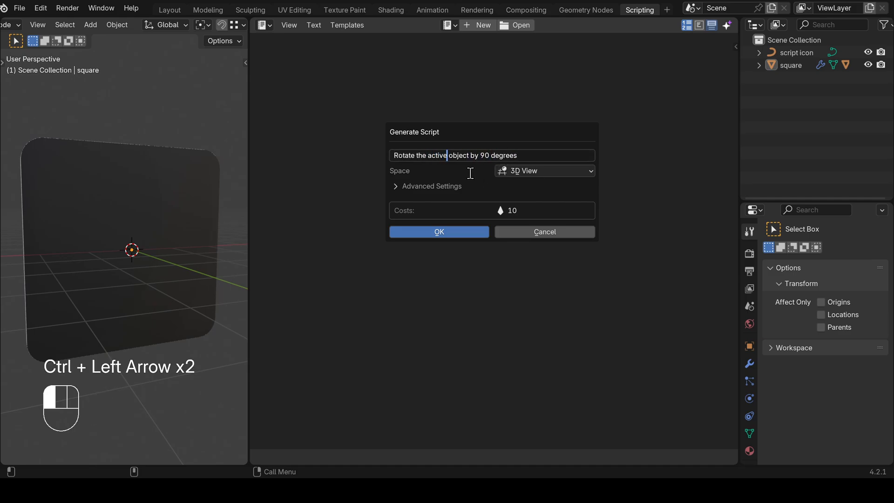
type("around the x")
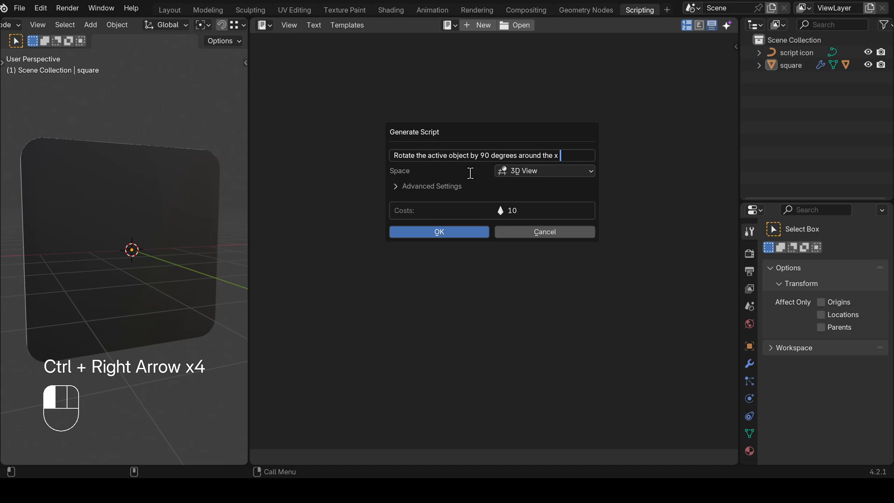
type("axis")
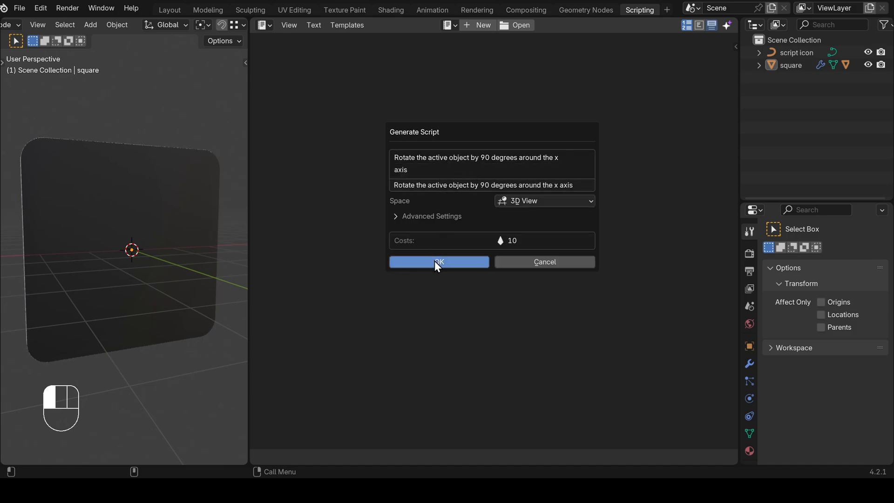
left_click(438, 262)
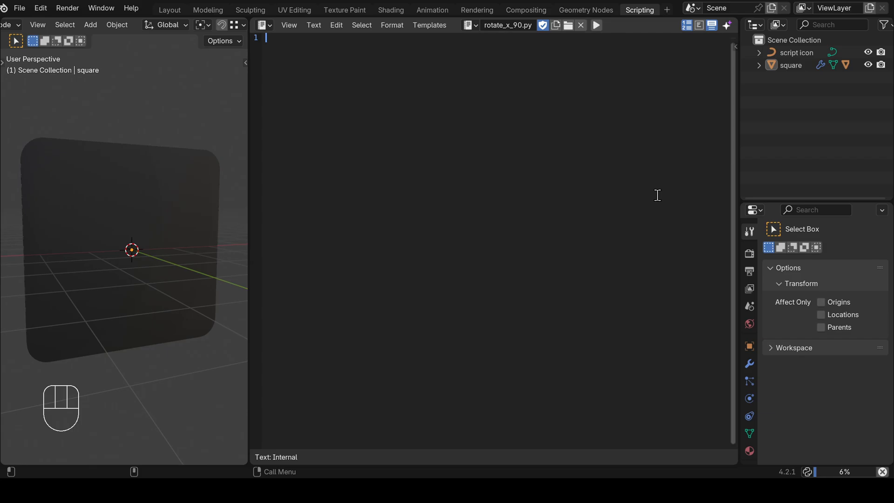
Select the script icon and square tile, enter face-select Edit Mode, then return to Scripting
left_click(169, 10)
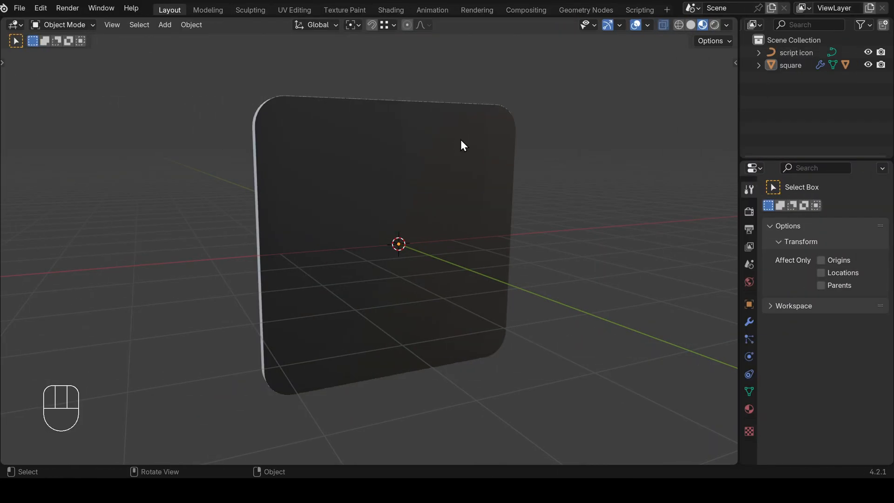
left_click(796, 52)
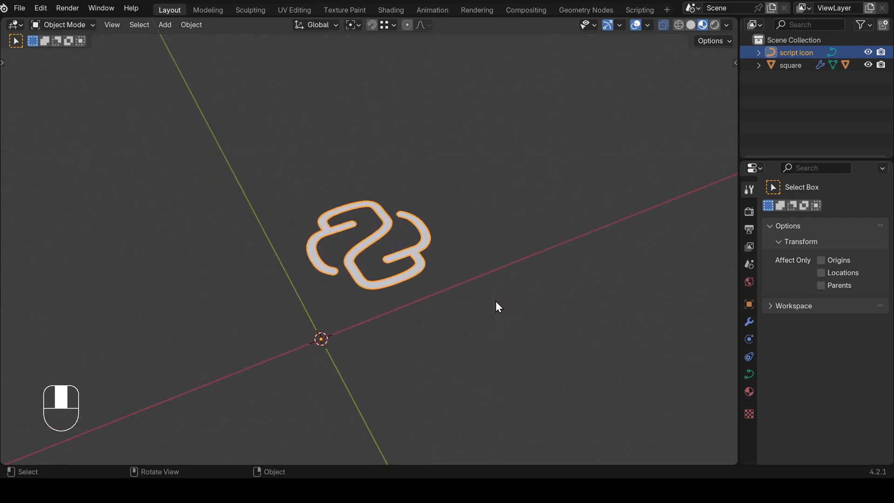
mouse_move(408, 242)
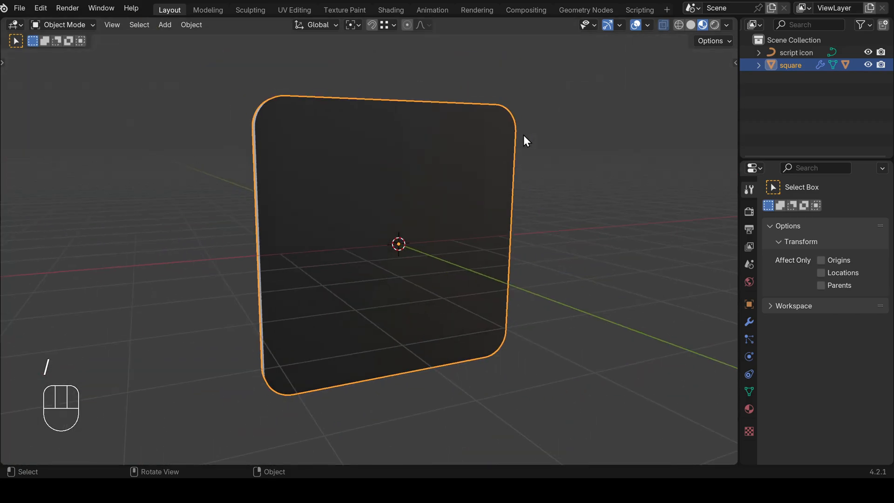
left_click(760, 64)
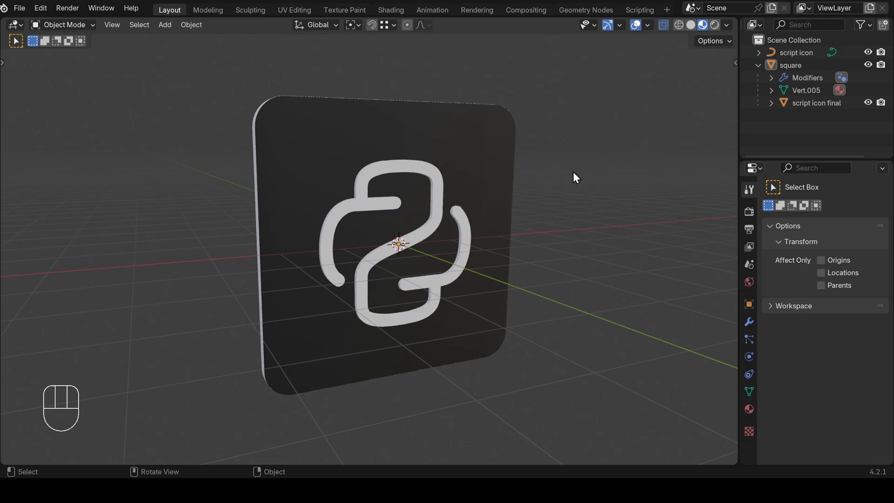
key("Tab")
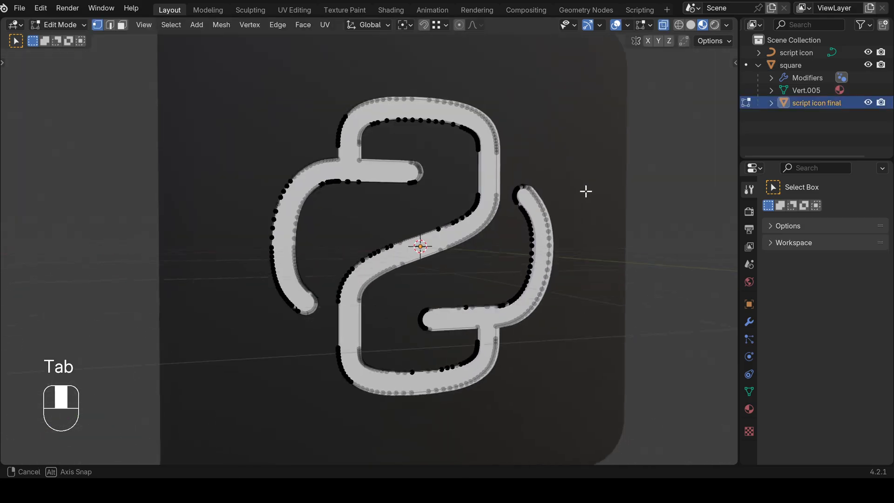
key("3")
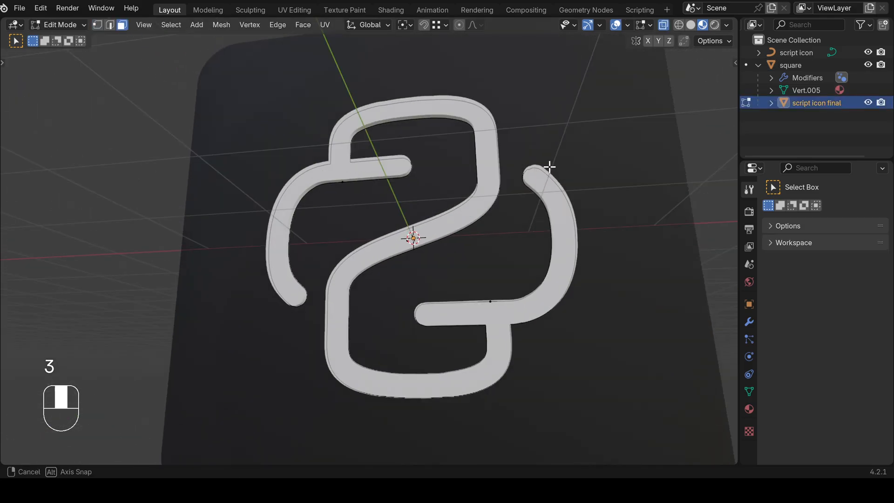
left_click(639, 10)
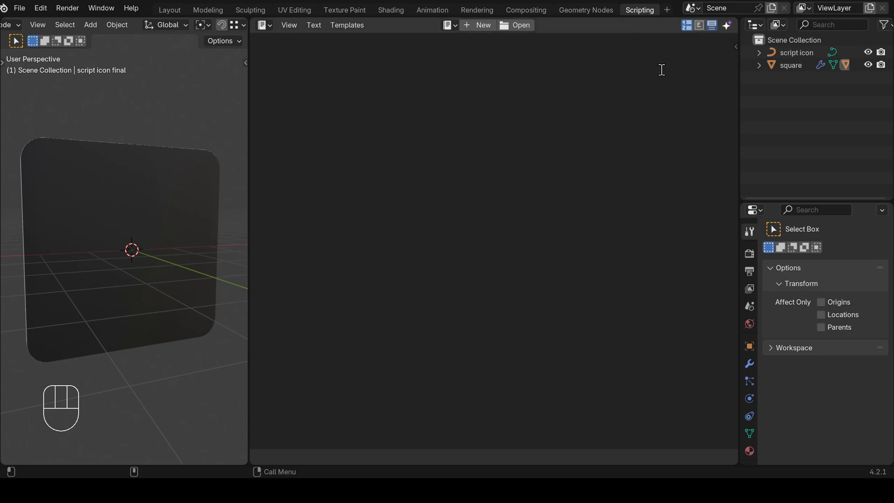
left_click(726, 24)
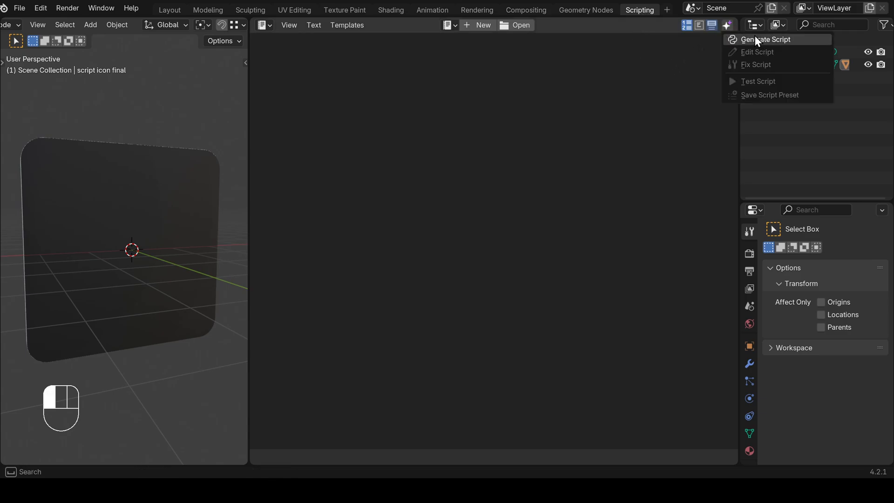
left_click(766, 39)
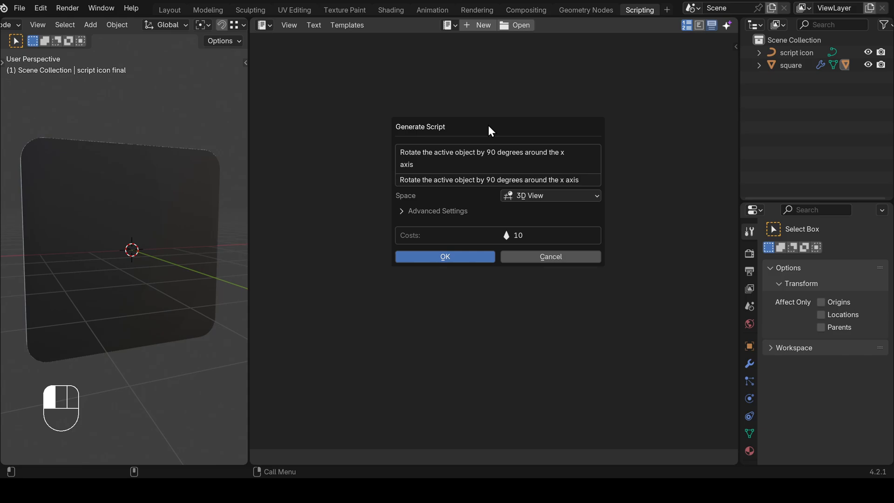
left_click(491, 179)
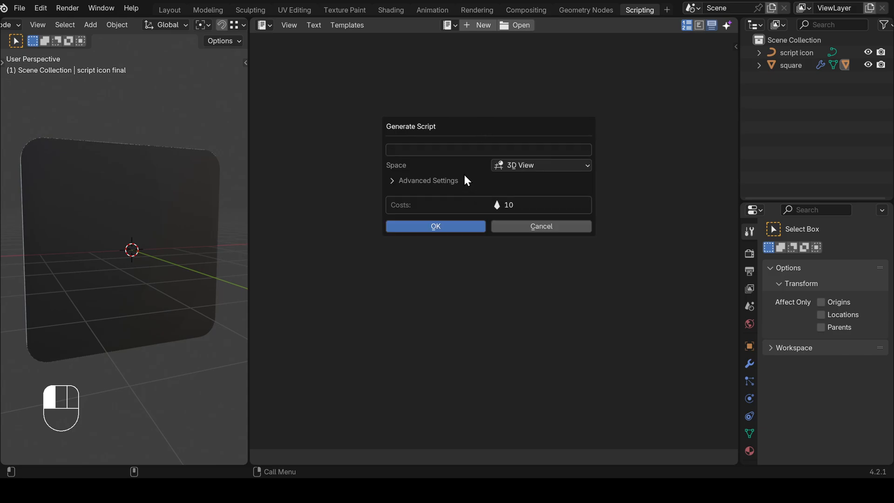
mouse_move(534, 166)
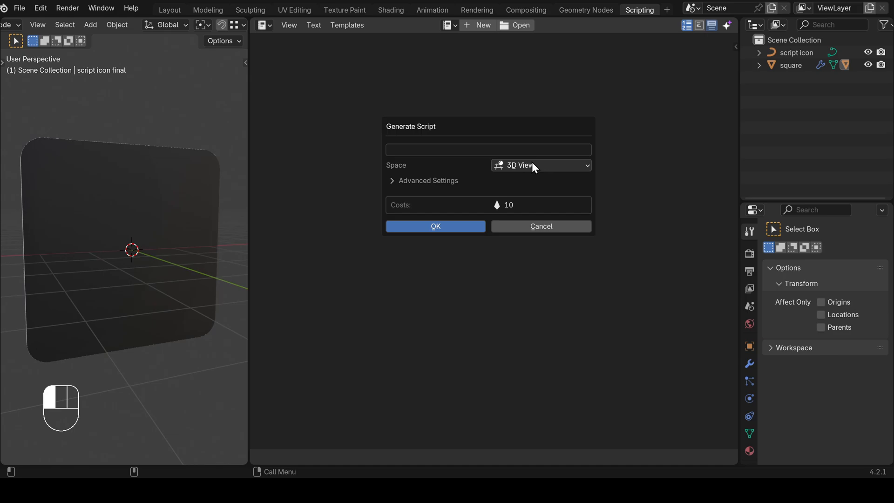
left_click(539, 165)
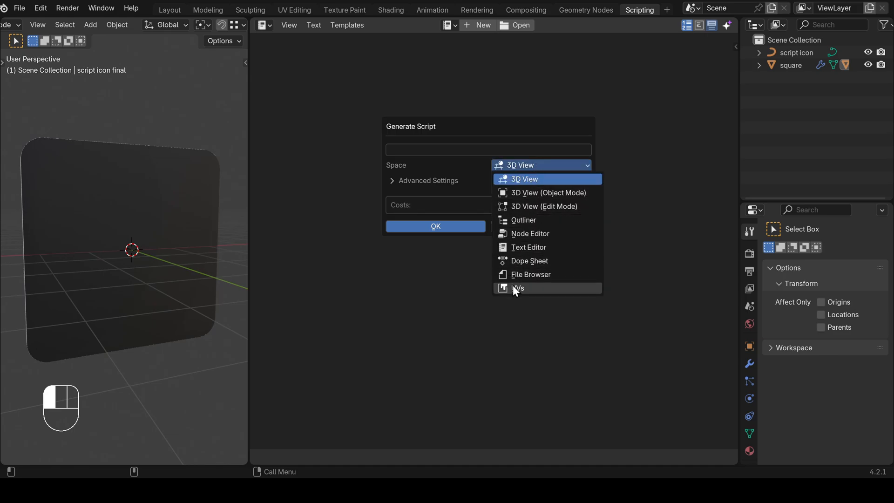
left_click(529, 233)
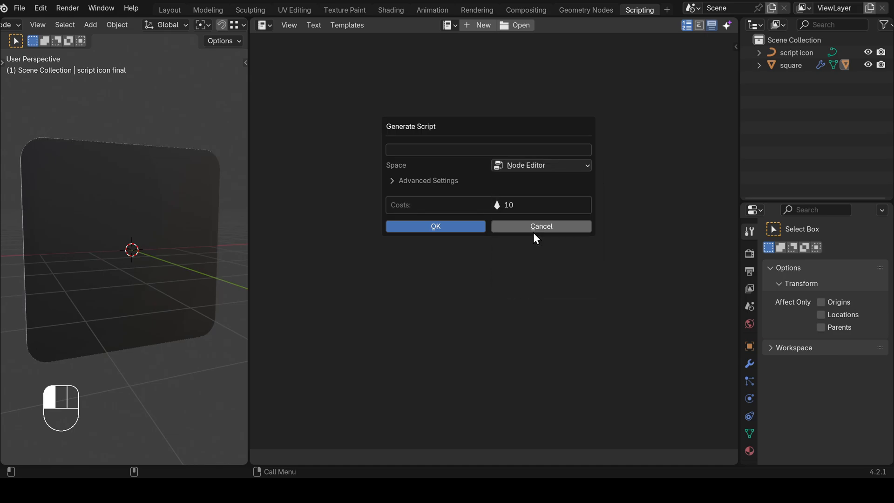
left_click(539, 165)
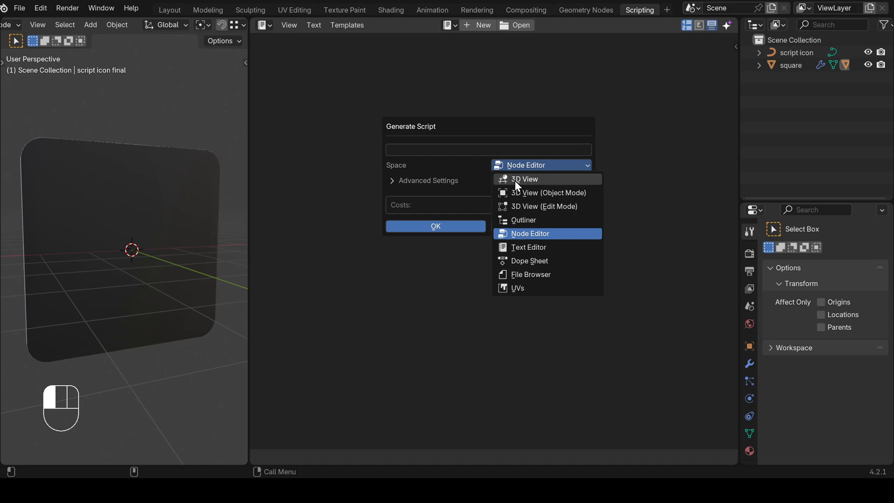
left_click(524, 179)
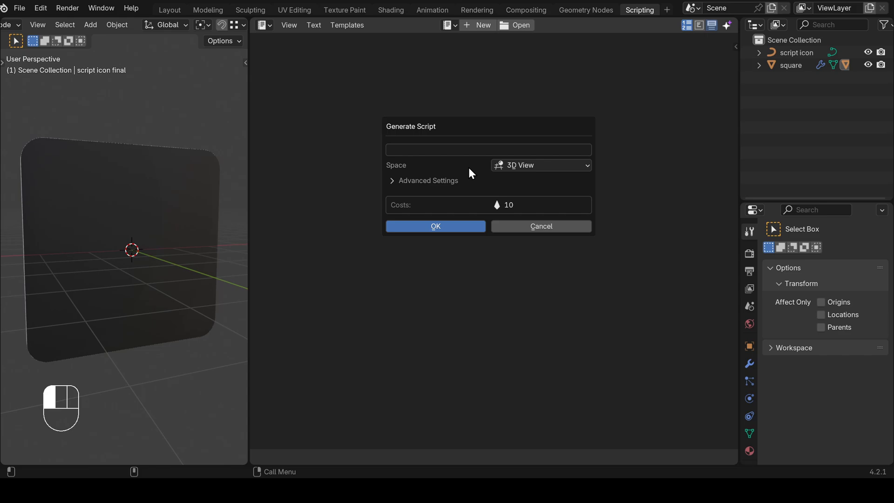
mouse_move(457, 147)
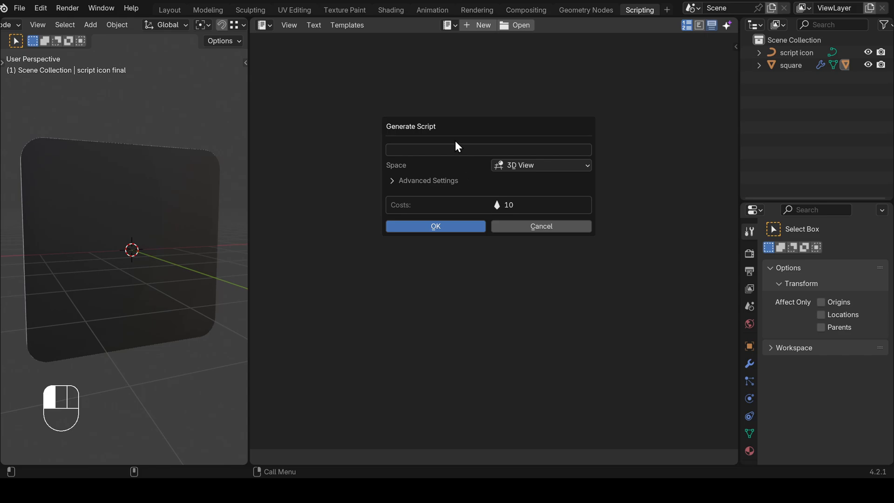
Write the request: origin to geometry, move to cursor, rotate 90° x, scale, convert, Solidify
left_click(488, 149)
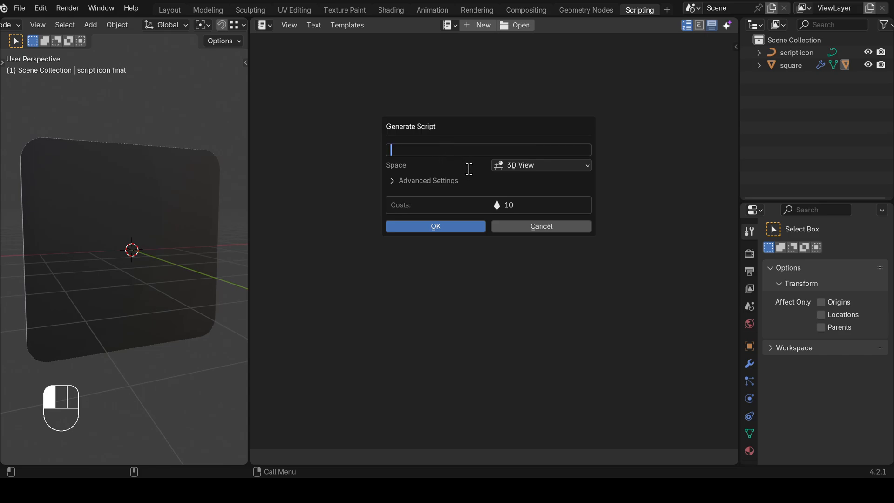
type("Exe")
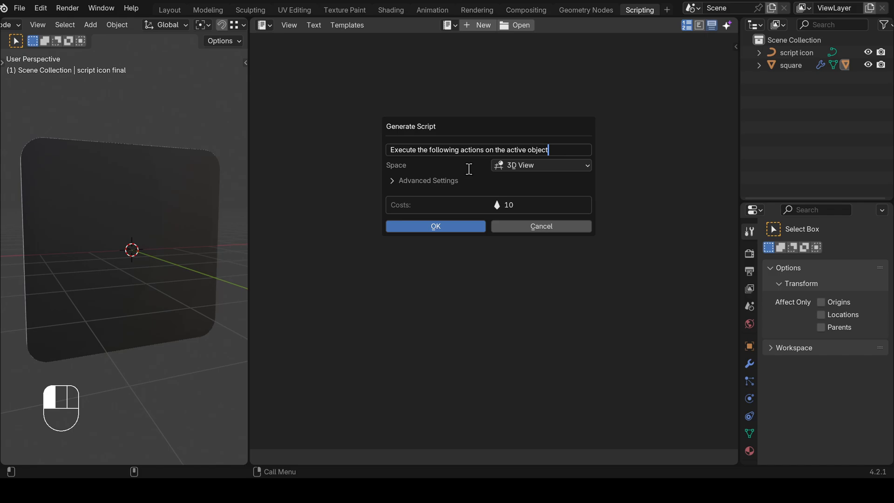
type(".")
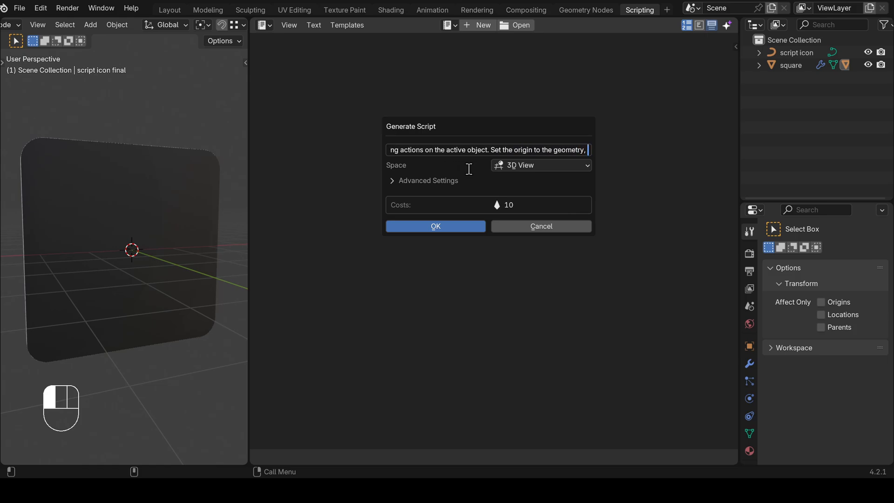
type("move the object to the 3D cursor, rotate it by")
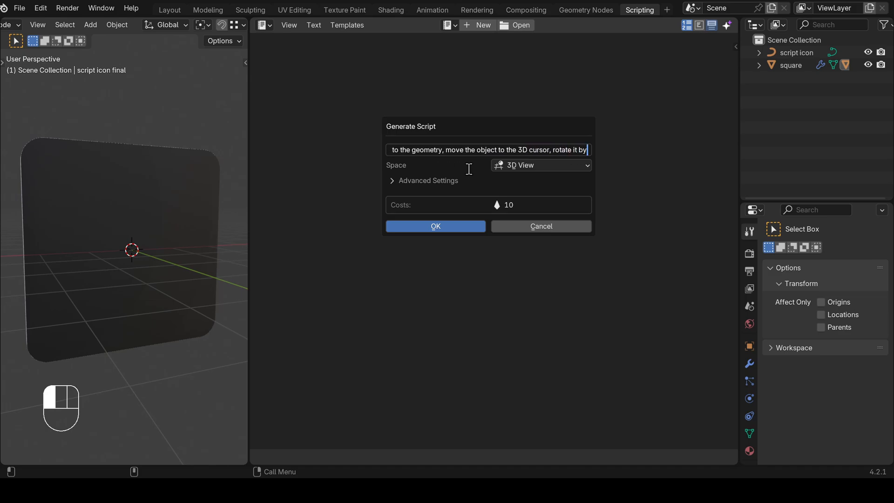
type("90 degrees around the x axis, scale it by 700")
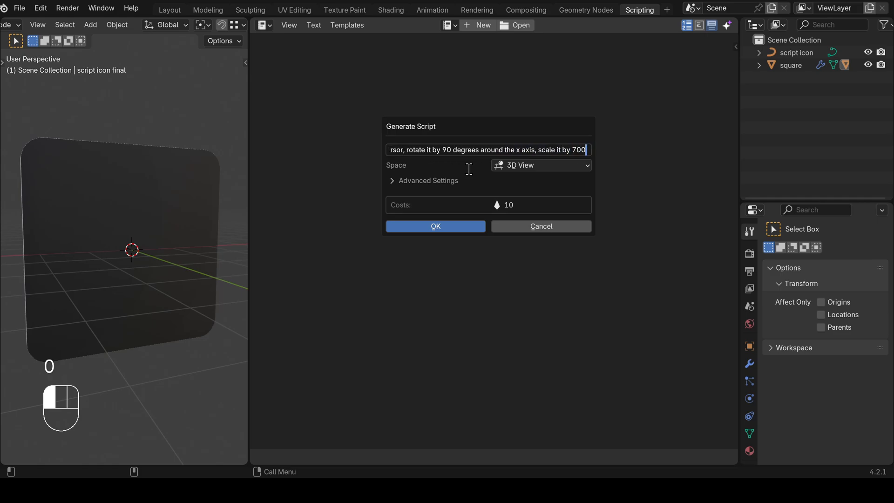
type("(don't apply).")
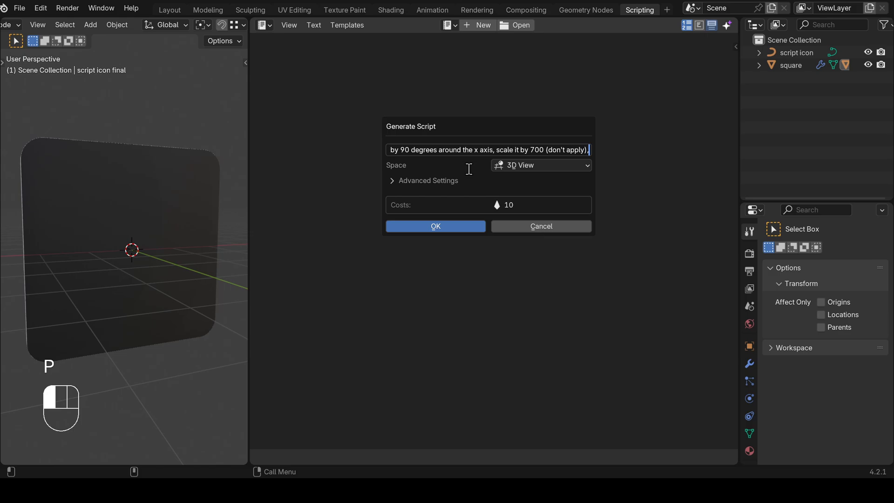
type(", conver")
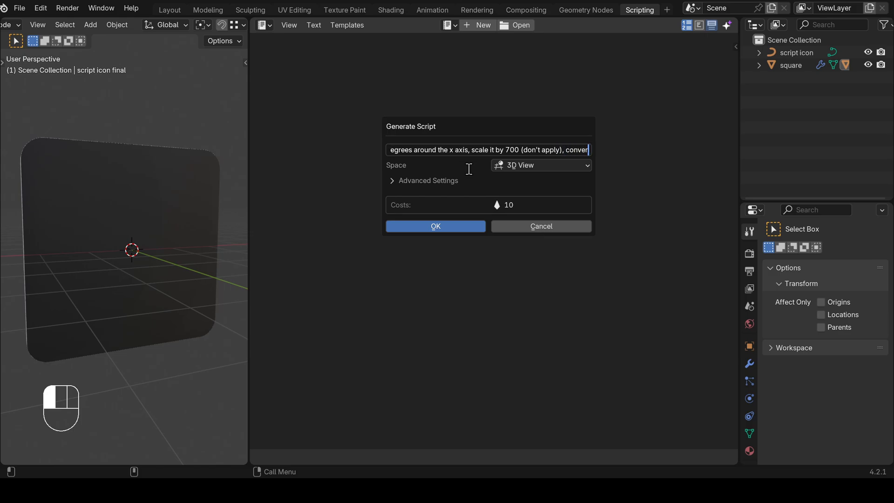
key("Backspace")
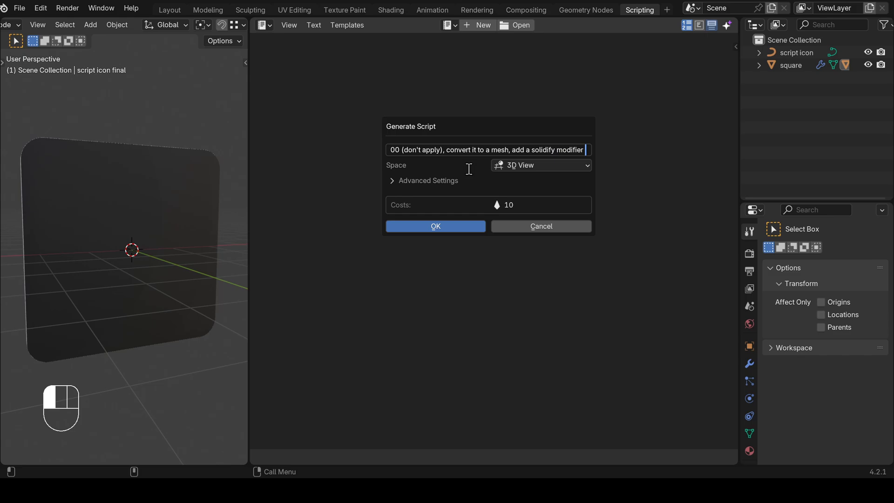
type("(offse")
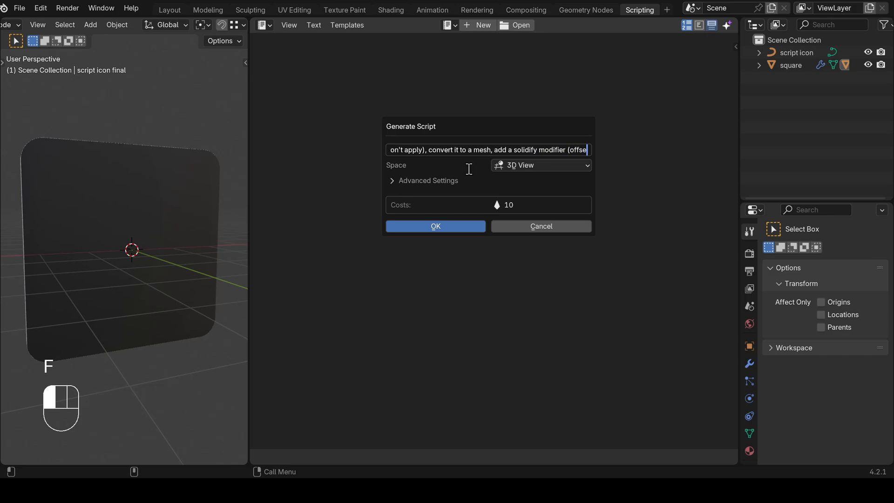
type("offset: 1.0, thickness: 0.")
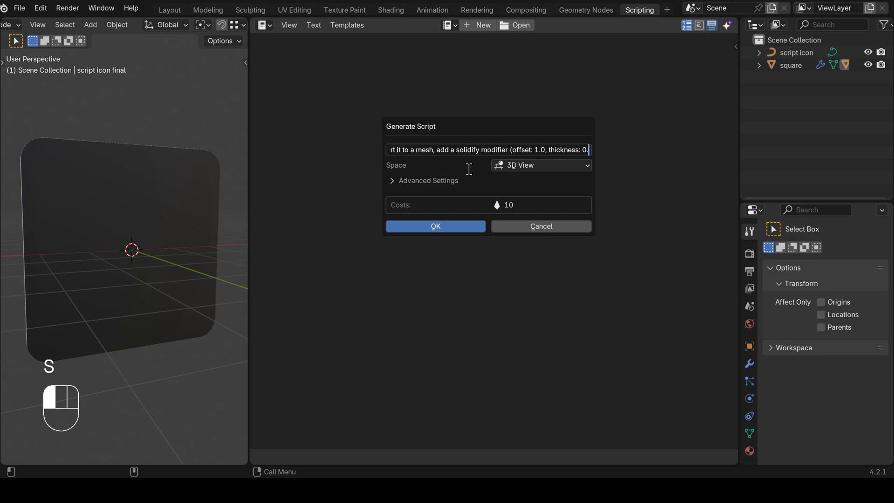
type("0001, don't apply")
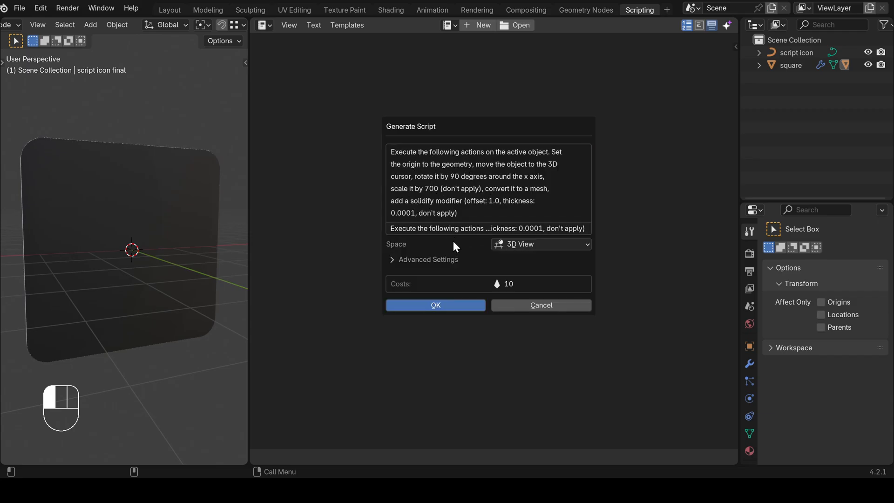
In Advanced Settings, switch Generation Quality to Balanced and back to High (cost 10)
left_click(392, 259)
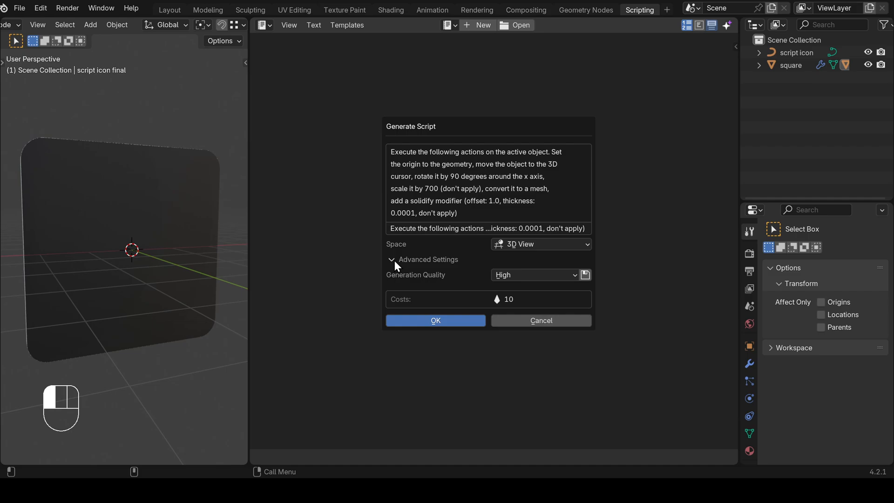
mouse_move(561, 284)
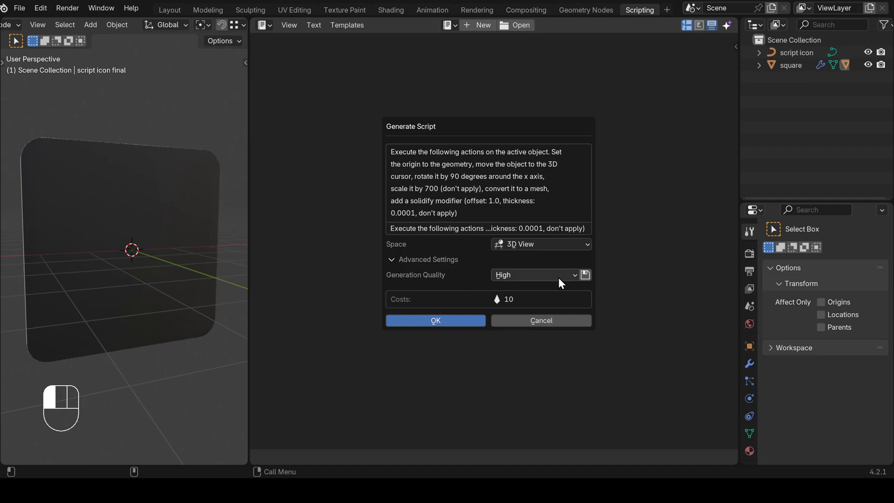
left_click(534, 275)
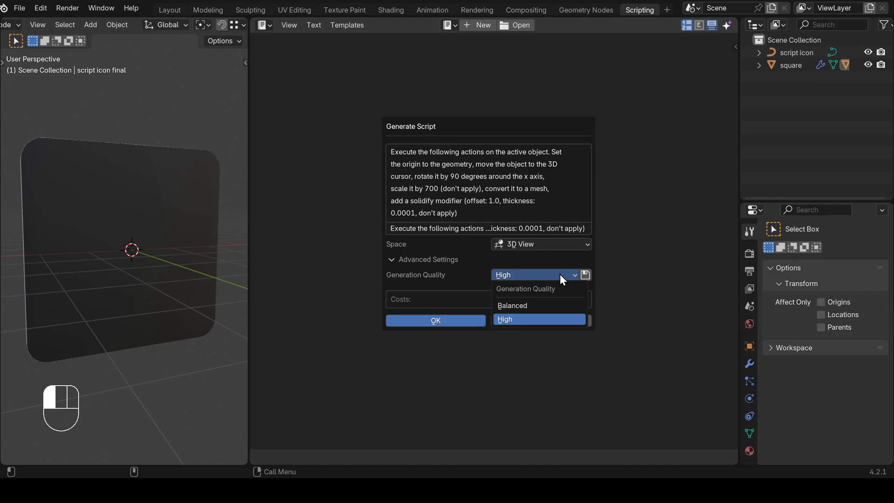
left_click(512, 305)
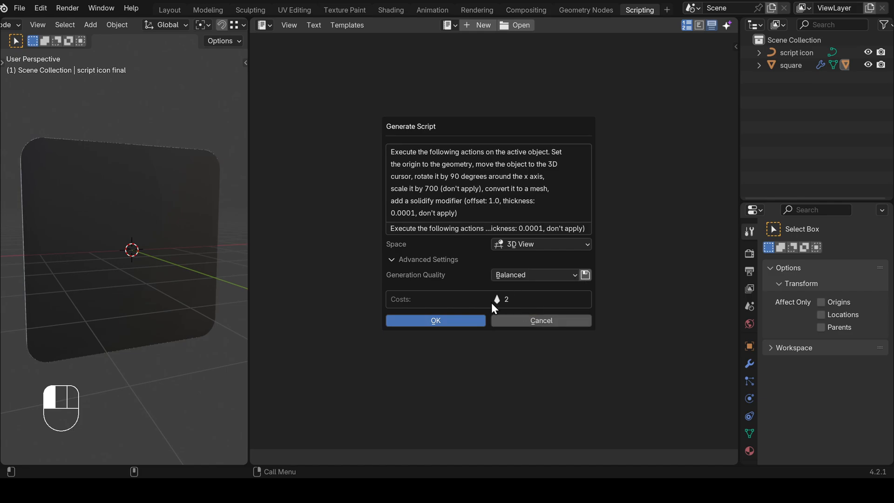
mouse_move(523, 307)
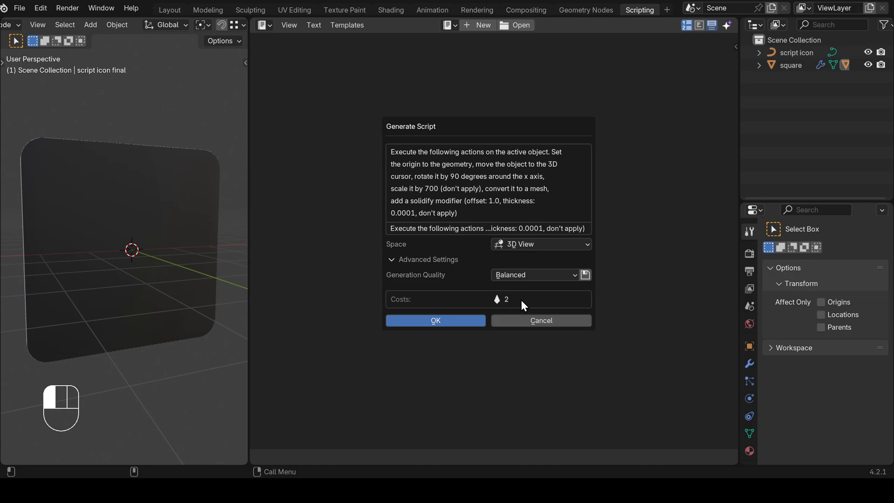
left_click(535, 275)
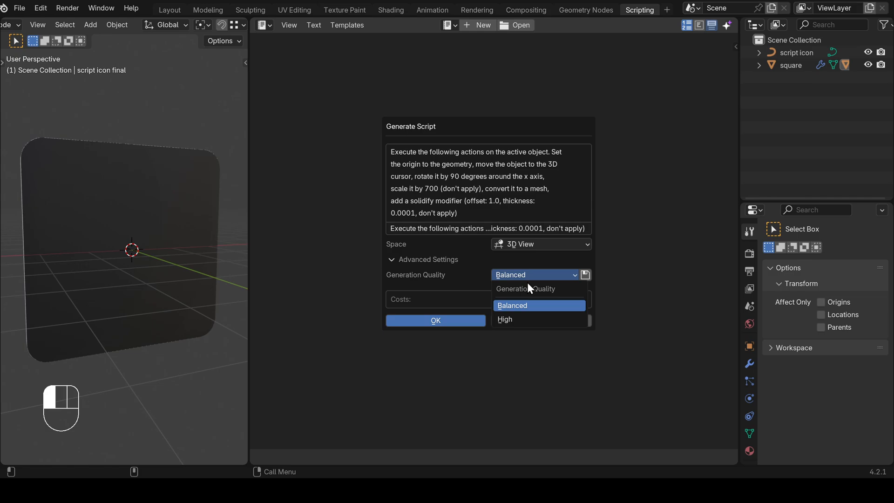
left_click(504, 319)
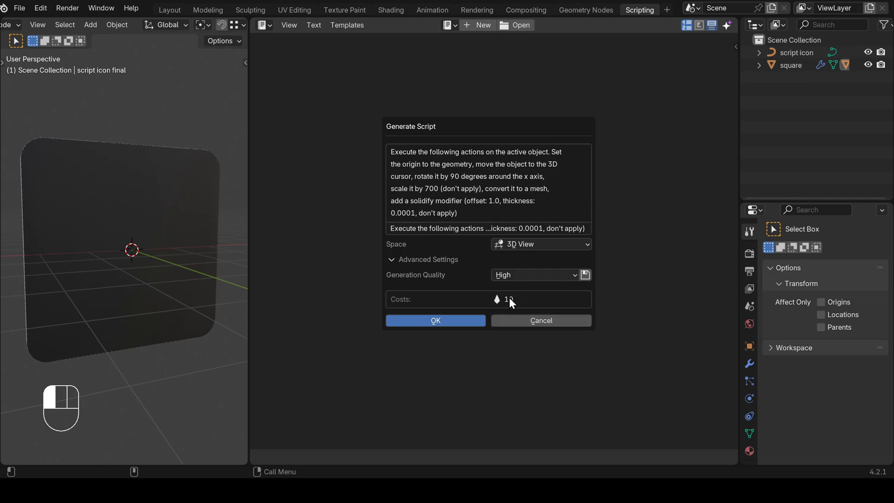
mouse_move(542, 302)
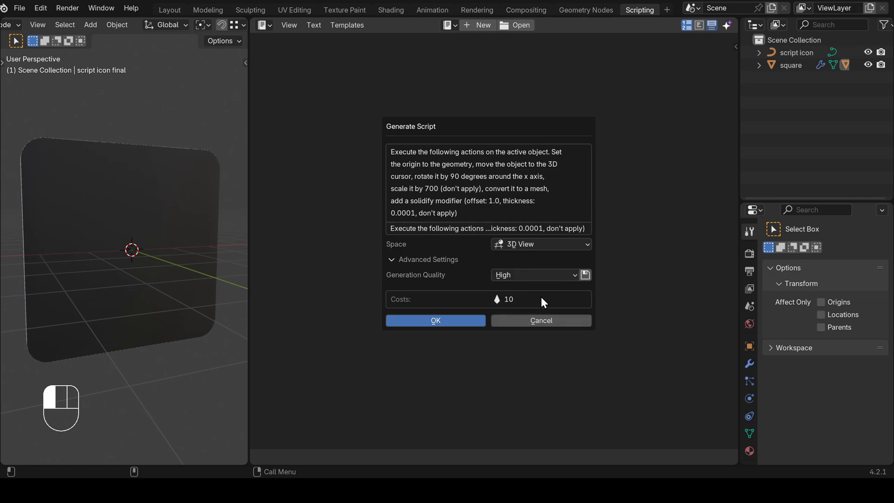
mouse_move(576, 298)
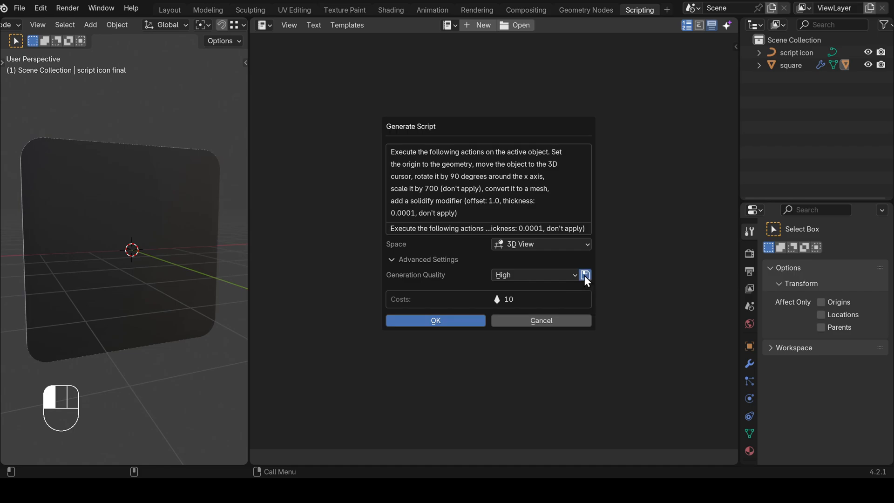
mouse_move(540, 302)
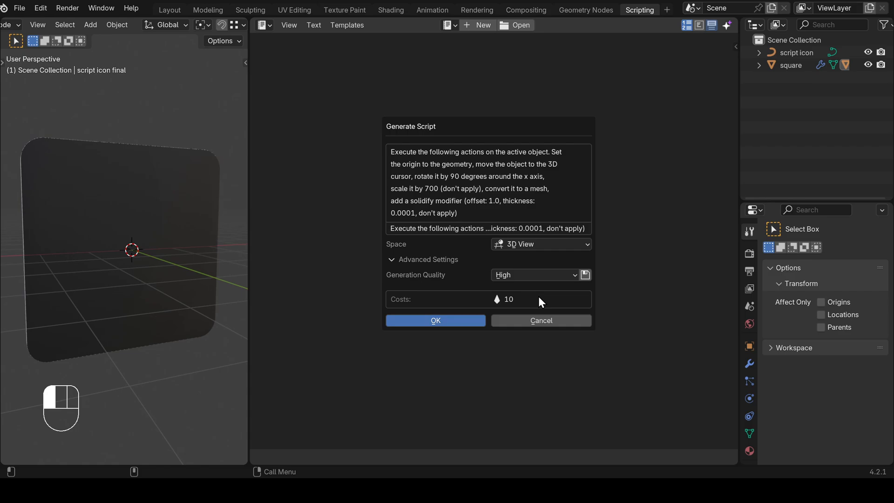
Generate set_origin_move_rotate_scale_solidify.py and make the script icon object active
left_click(435, 319)
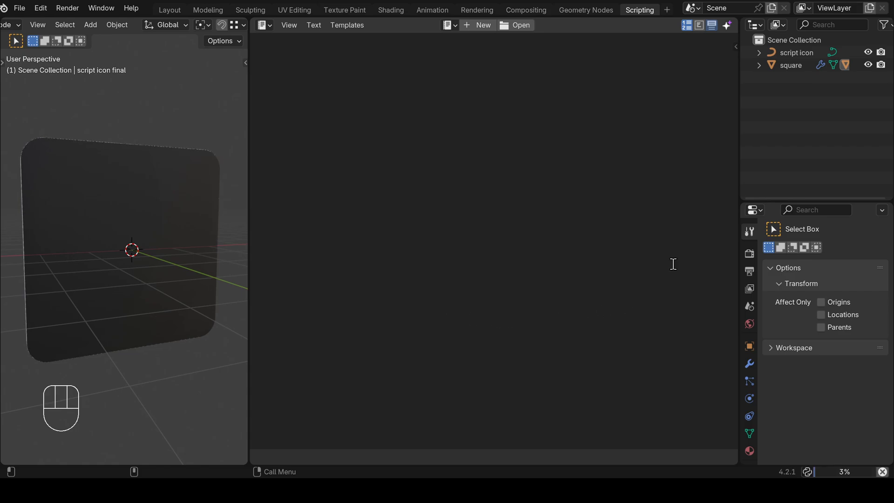
left_click(519, 25)
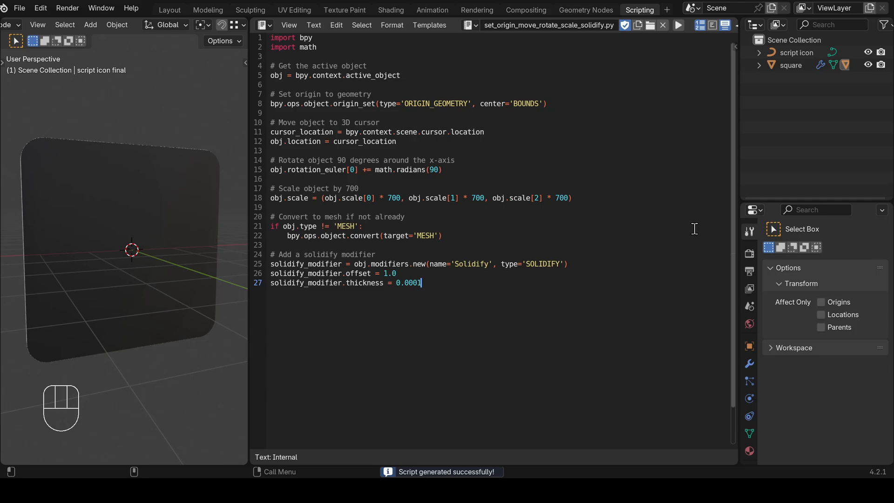
mouse_move(381, 139)
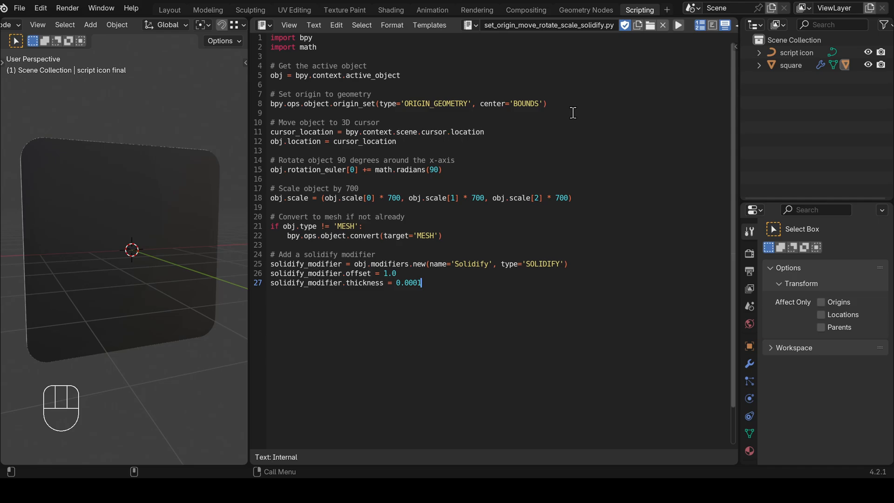
mouse_move(609, 109)
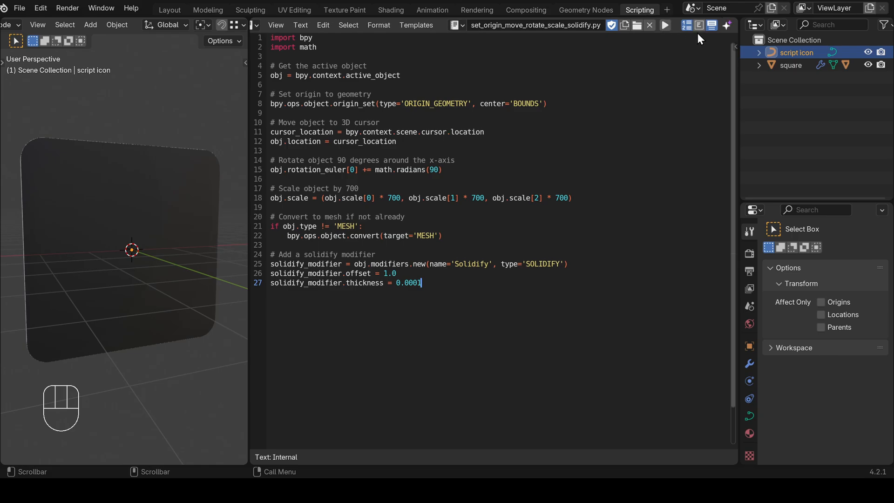
left_click(727, 25)
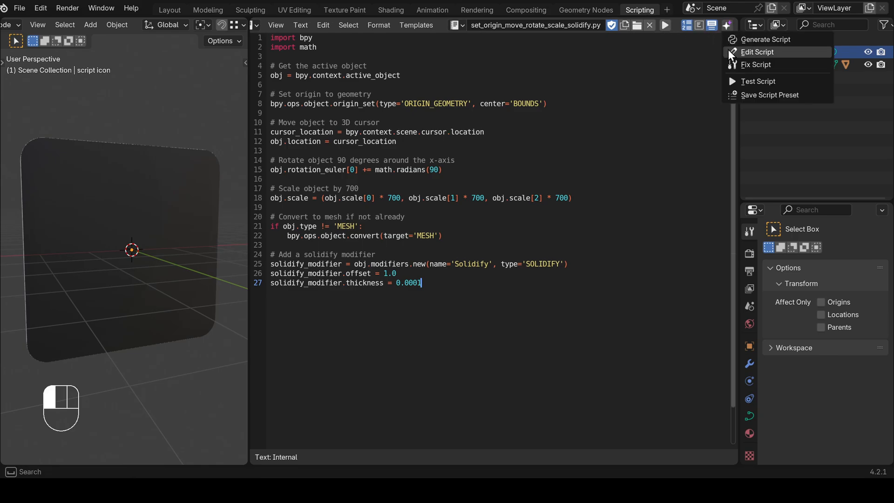
mouse_move(759, 81)
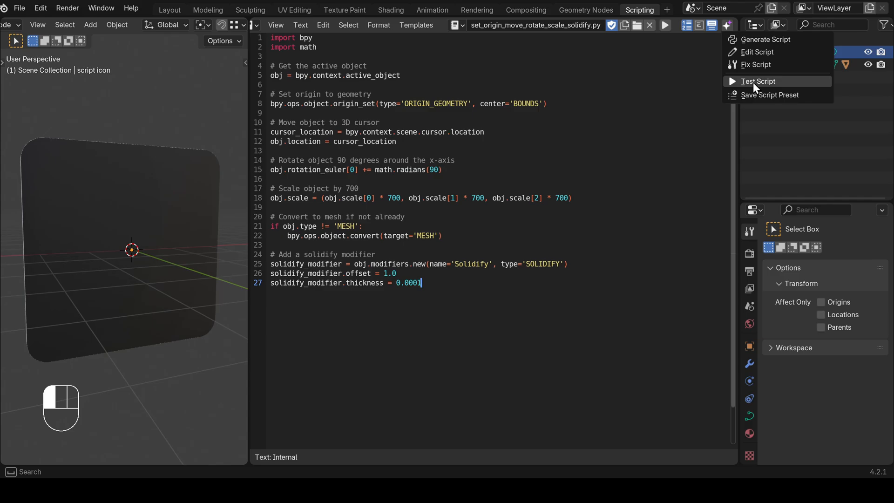
left_click(758, 81)
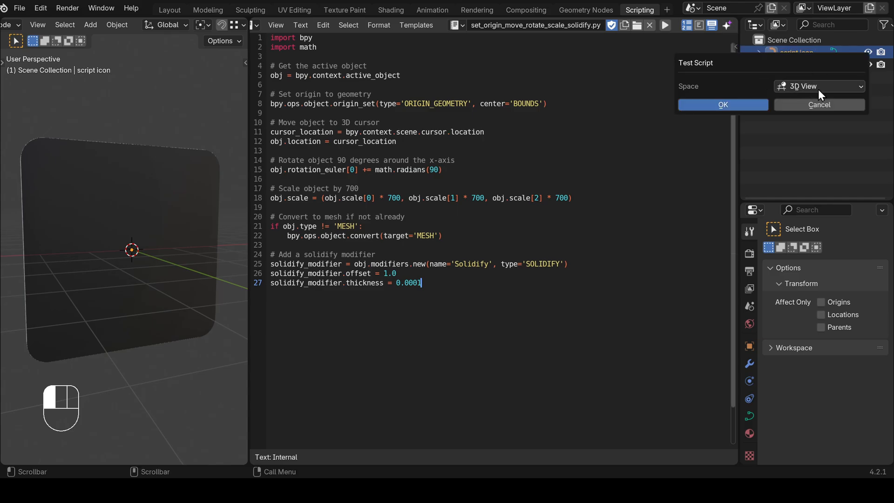
left_click(819, 86)
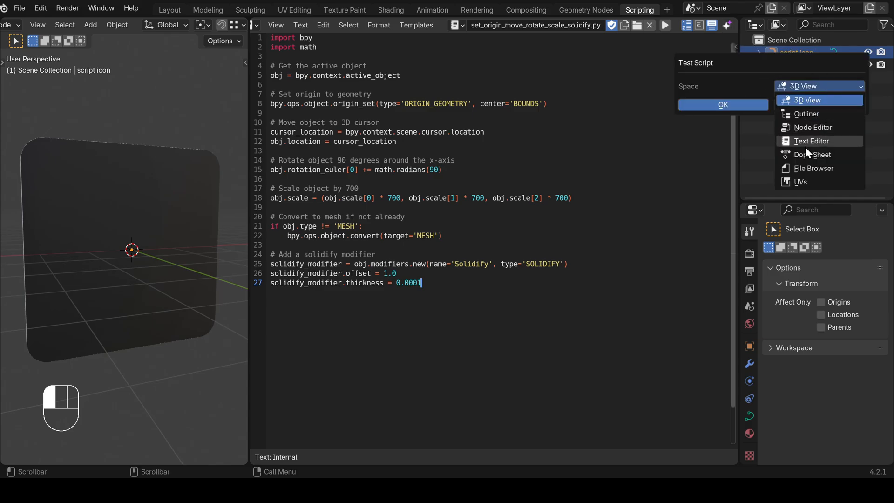
mouse_move(814, 168)
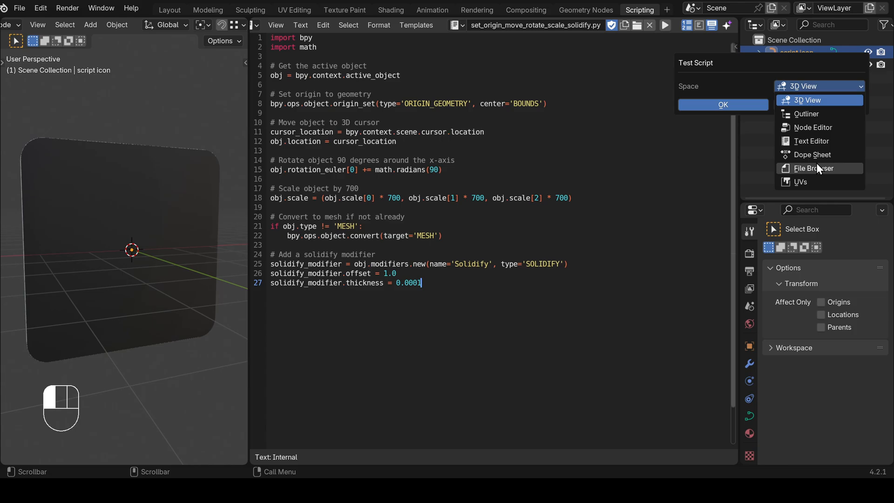
left_click(800, 182)
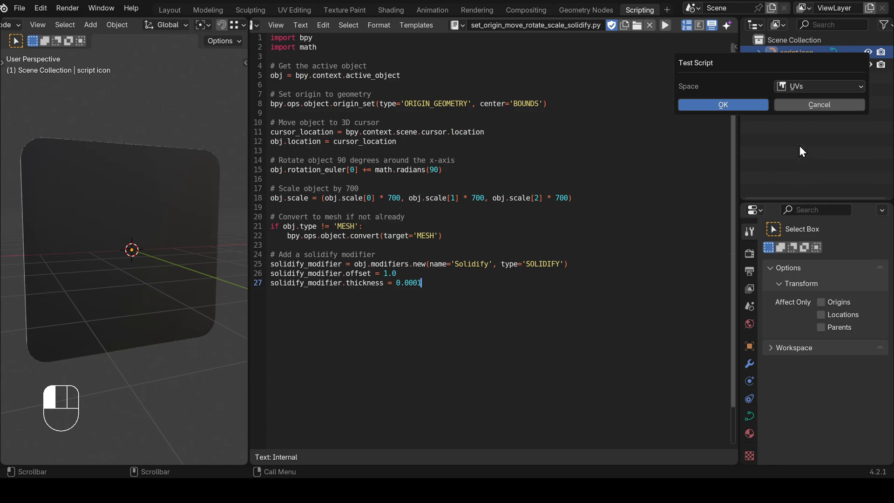
left_click(722, 104)
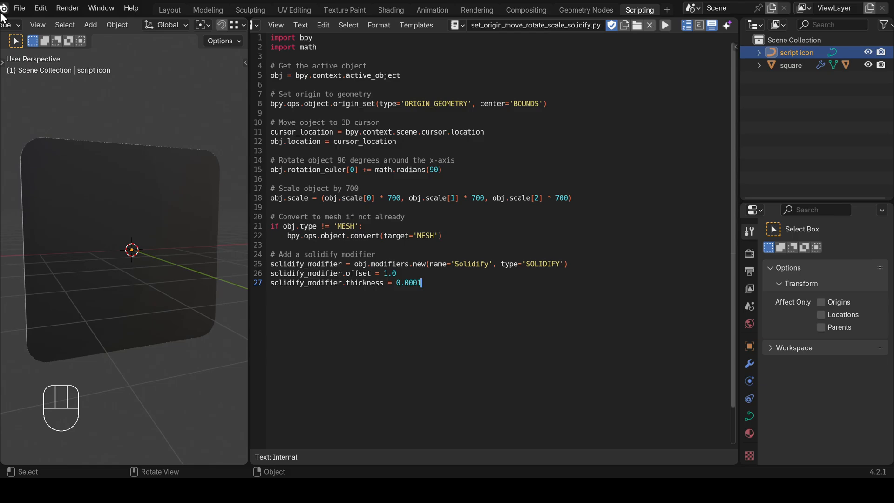
left_click(11, 24)
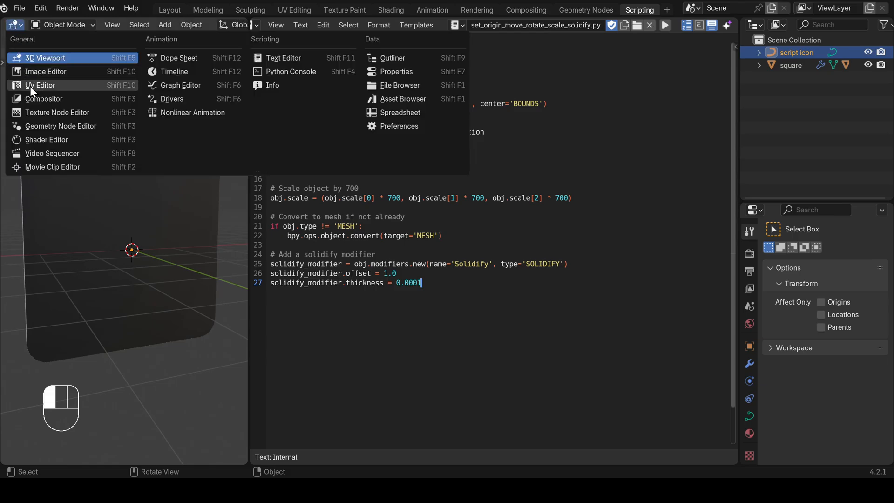
left_click(41, 84)
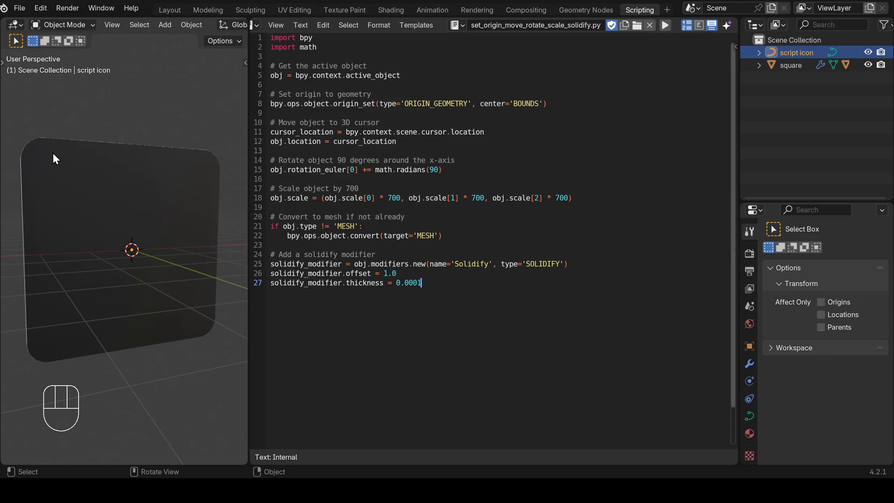
mouse_move(713, 41)
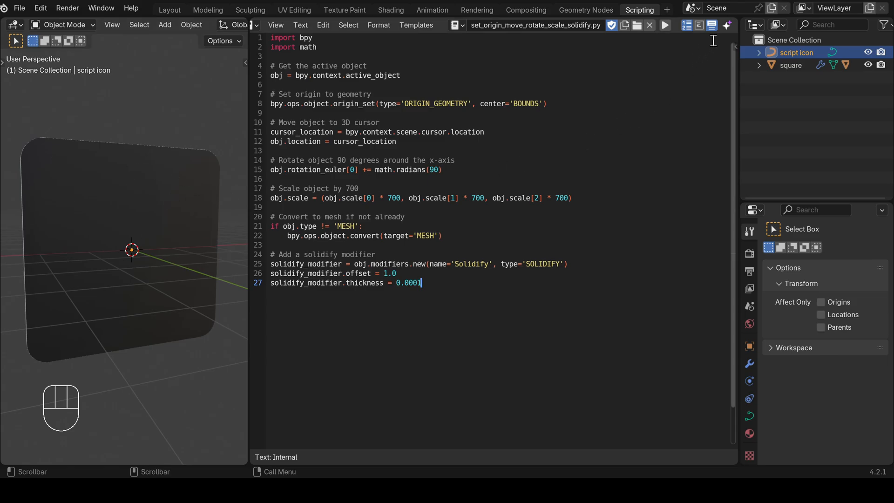
Test-run the script in the 3D View, standing the solidified white logo on the tile
left_click(727, 24)
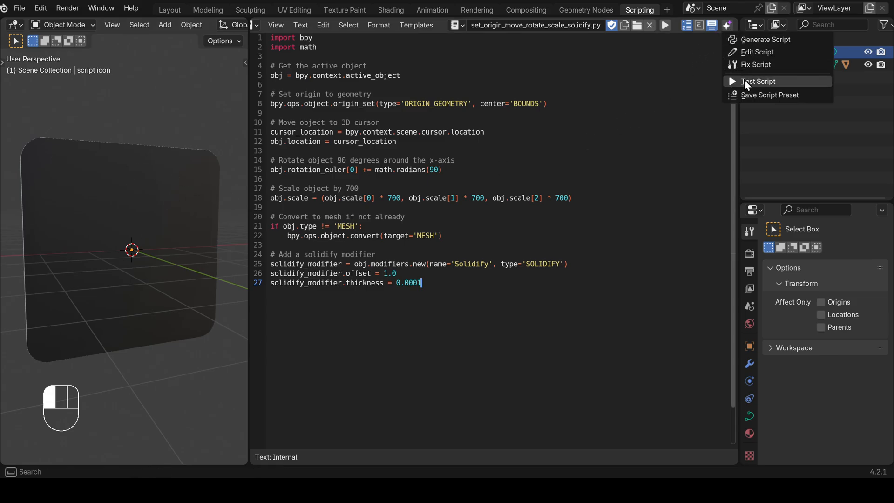
left_click(759, 82)
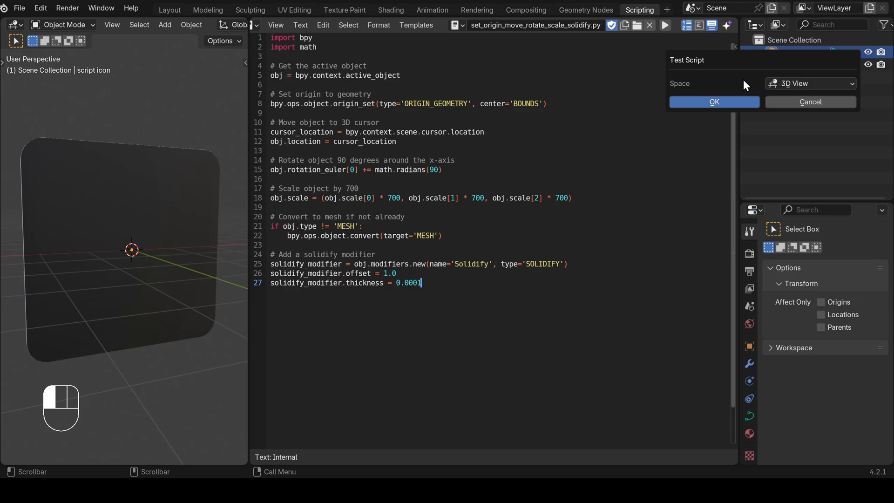
mouse_move(810, 84)
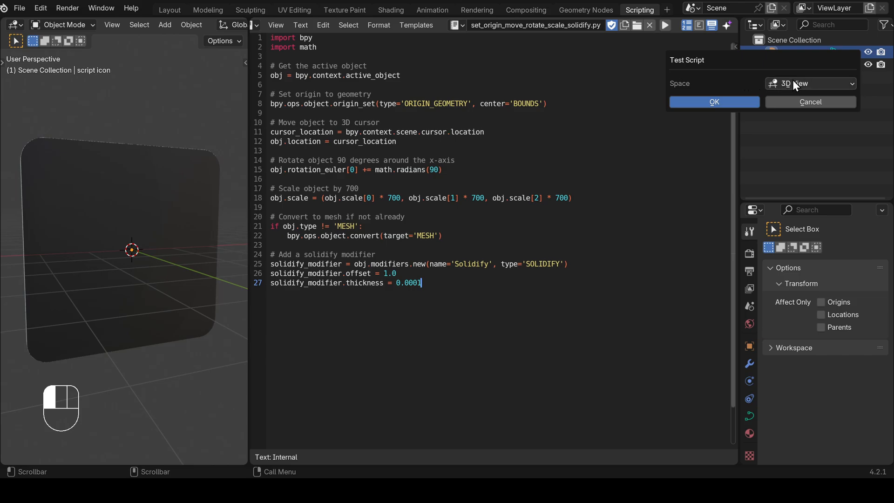
mouse_move(717, 92)
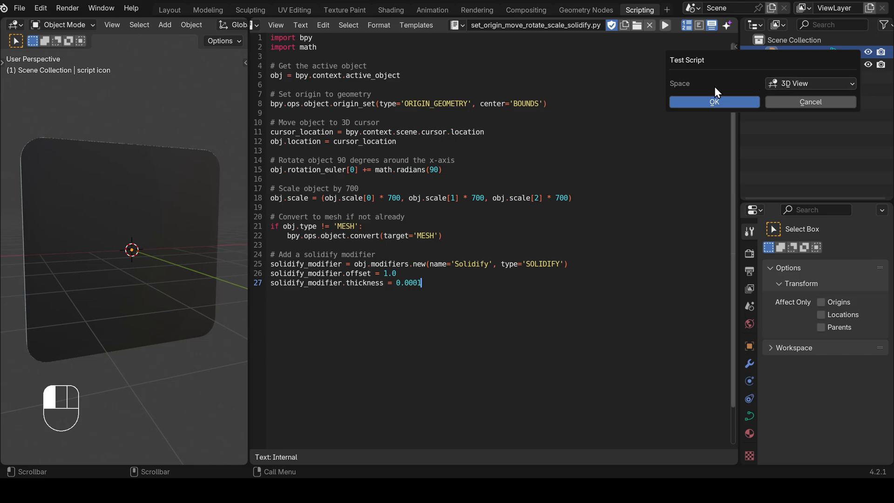
left_click(714, 102)
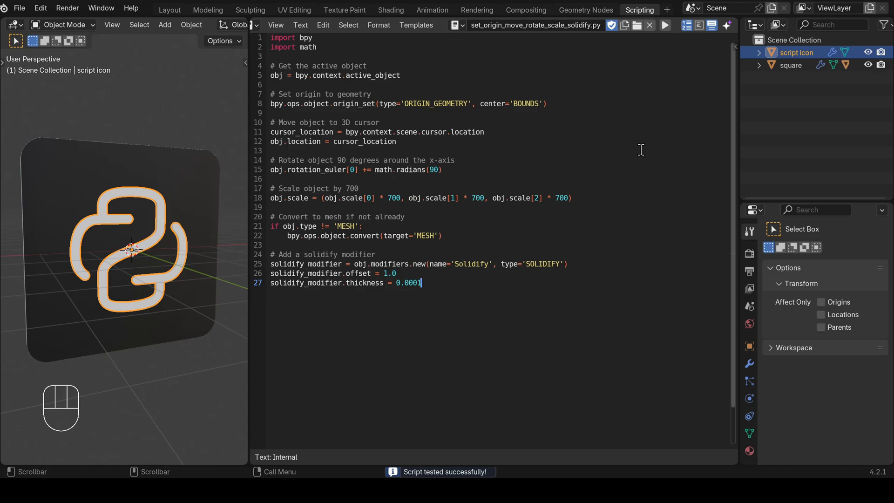
mouse_move(114, 218)
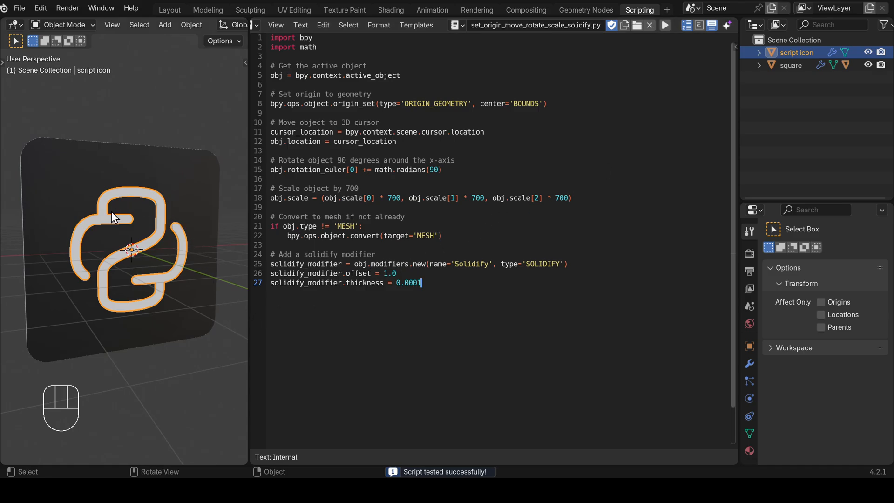
left_click(234, 271)
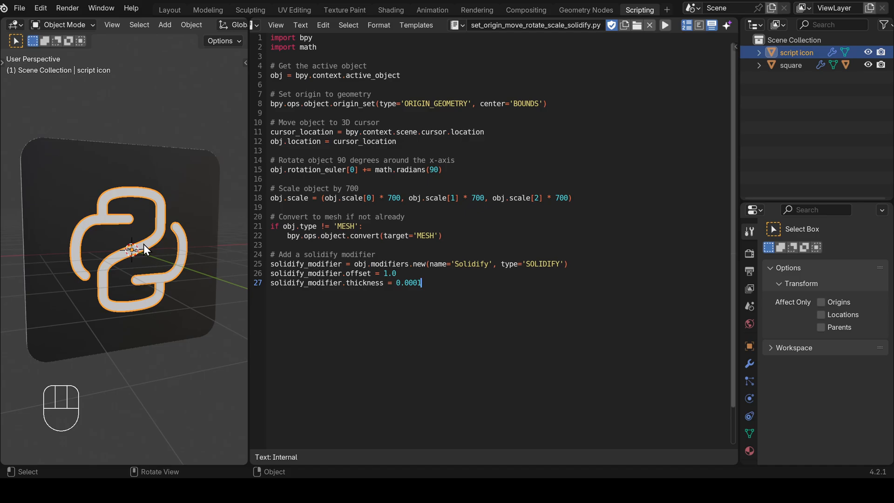
Inspect the logo material, try moving the tile, then undo back to a plain tile
left_click(750, 452)
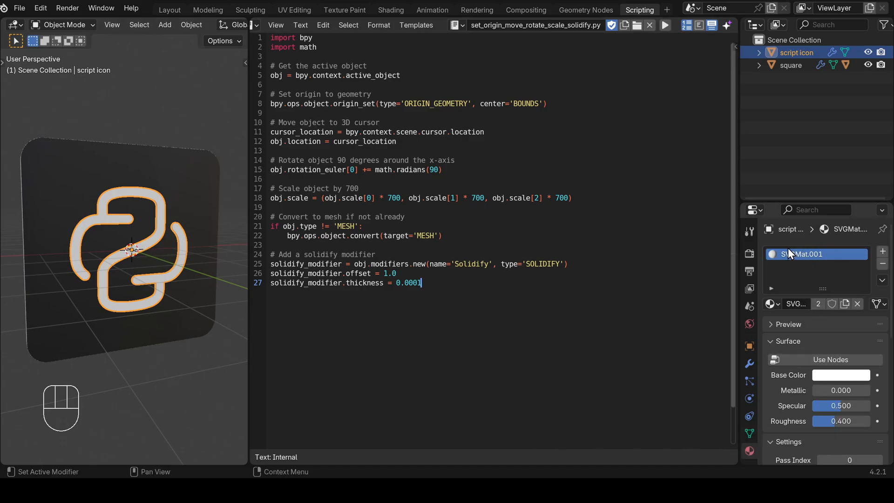
left_click(794, 65)
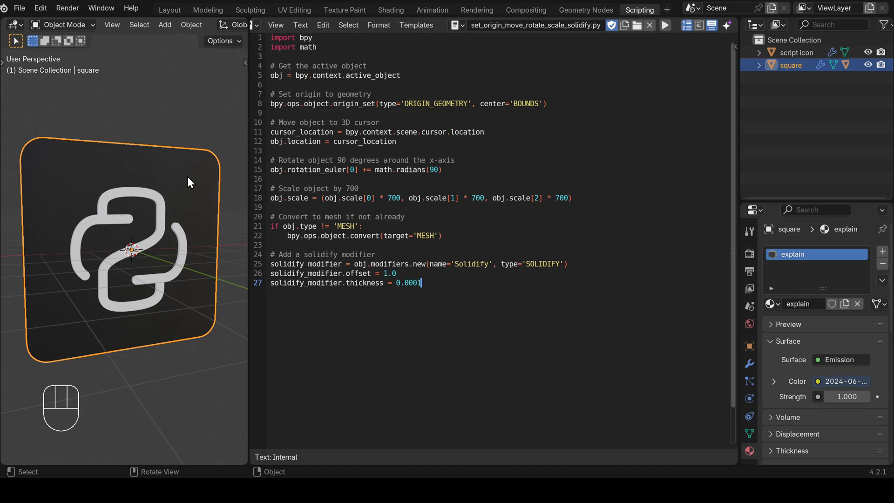
key("g")
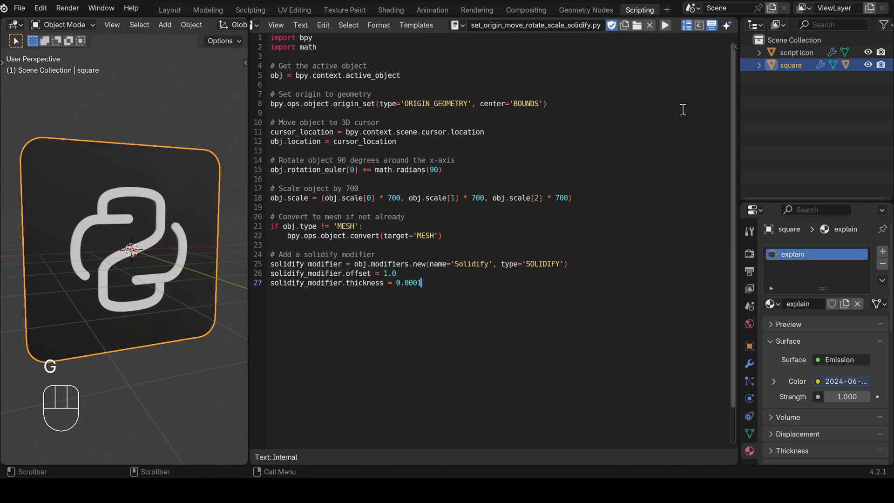
left_click(797, 51)
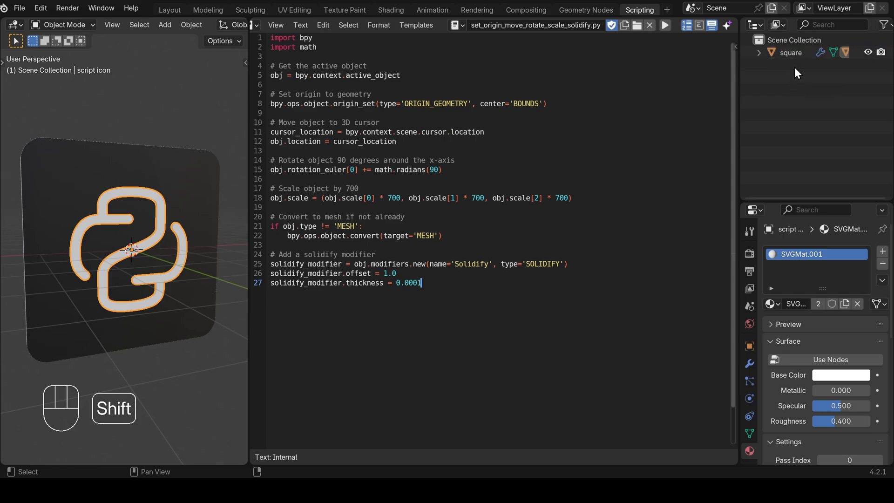
key("g")
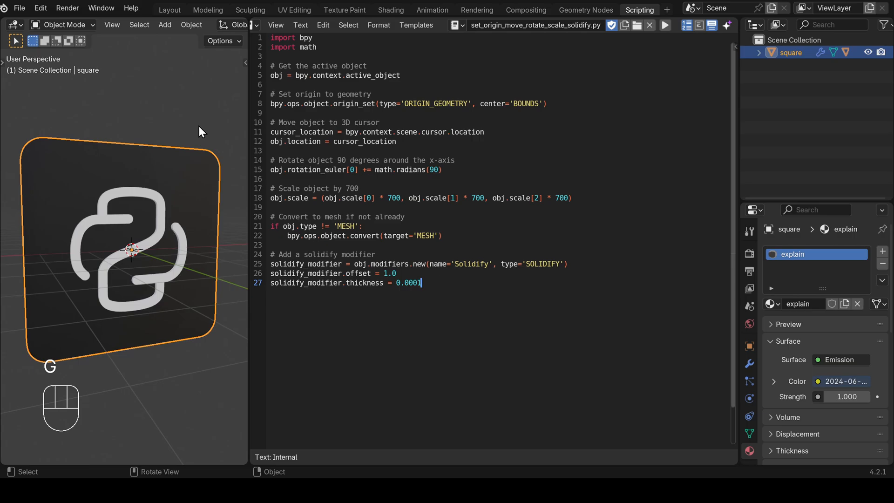
key("ctrl+z")
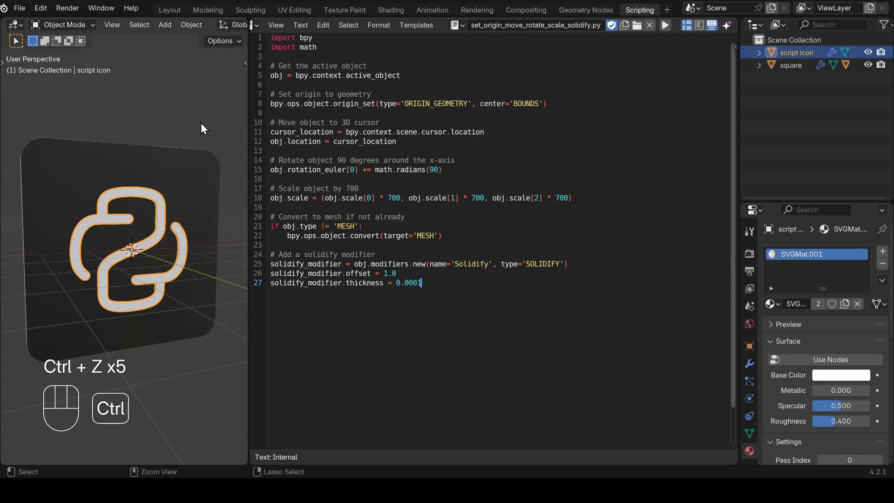
key("ctrl+z")
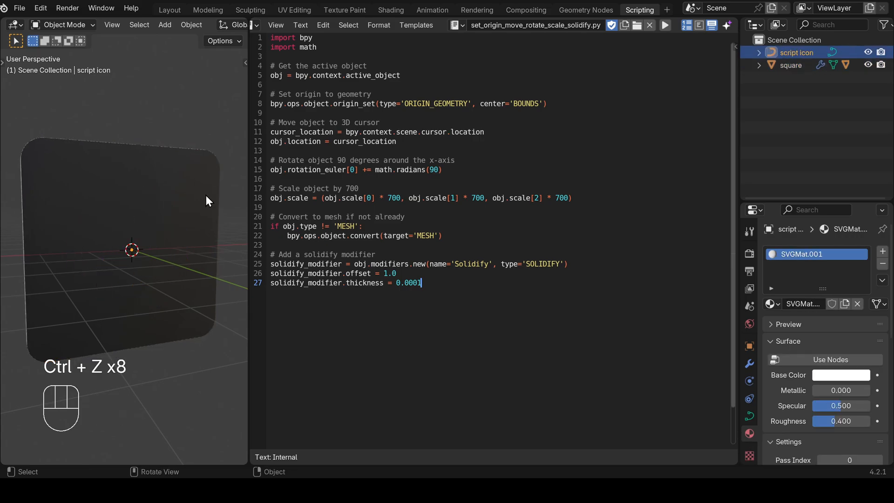
Request an AI edit removing all materials and adding a white material, saved as a new file
left_click(728, 25)
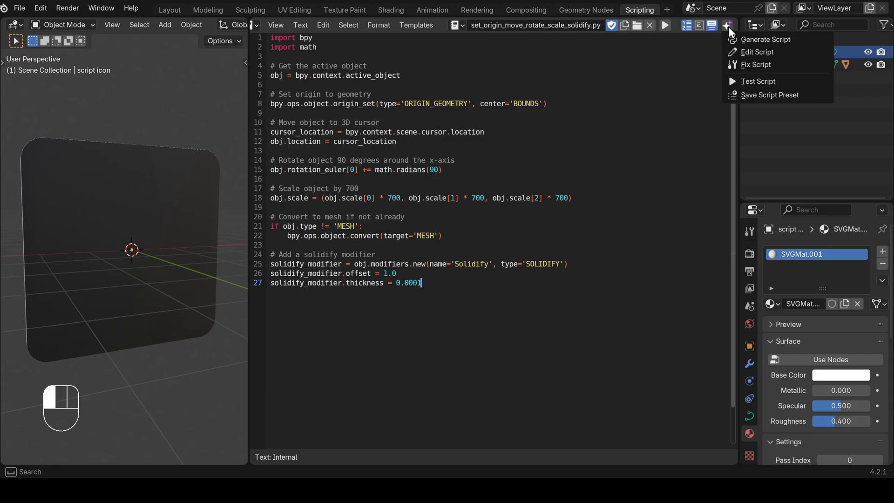
left_click(757, 52)
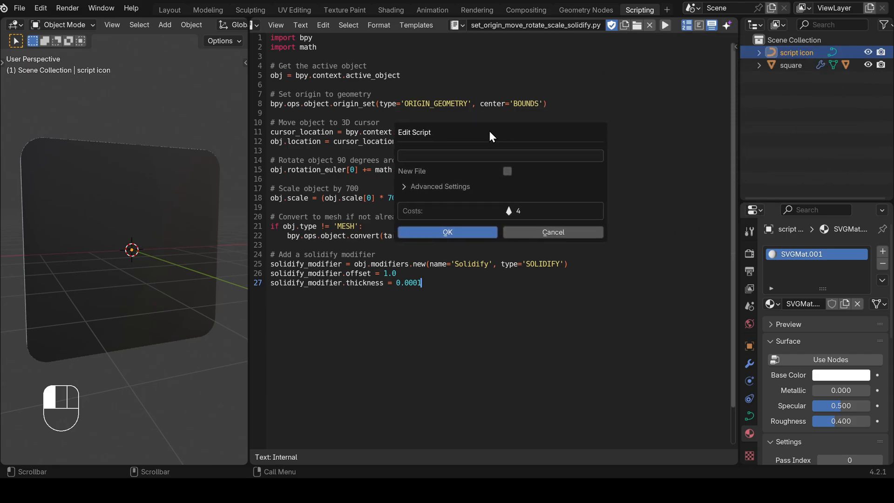
mouse_move(474, 174)
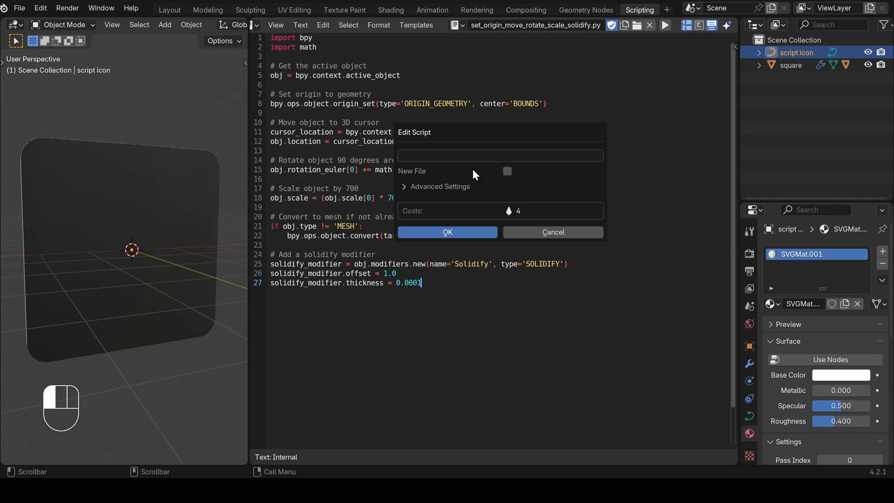
left_click(499, 156)
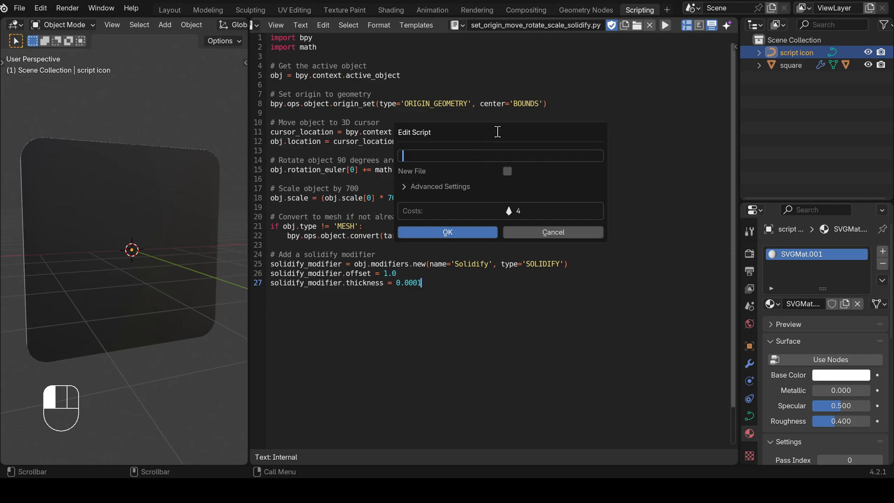
type("Remove")
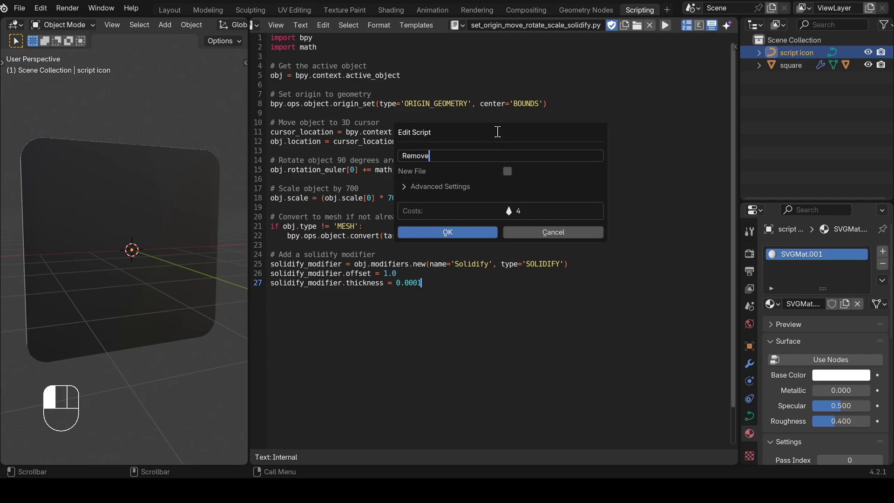
type("all materials")
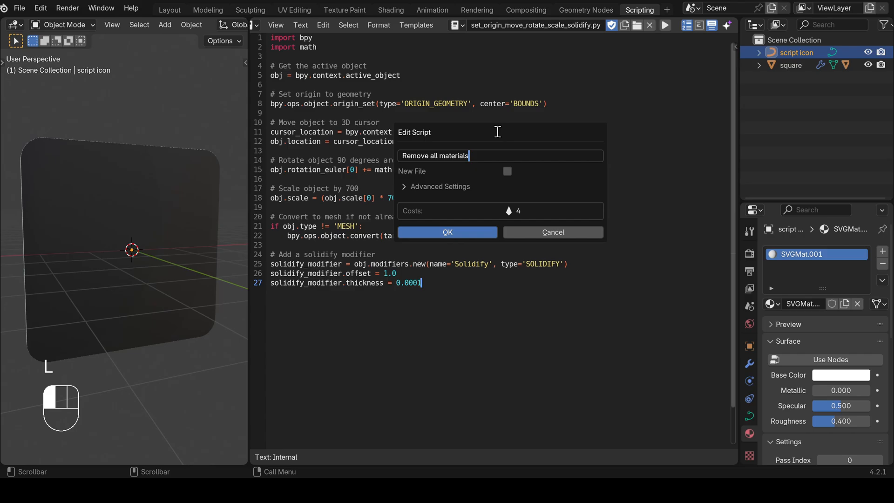
type(", a")
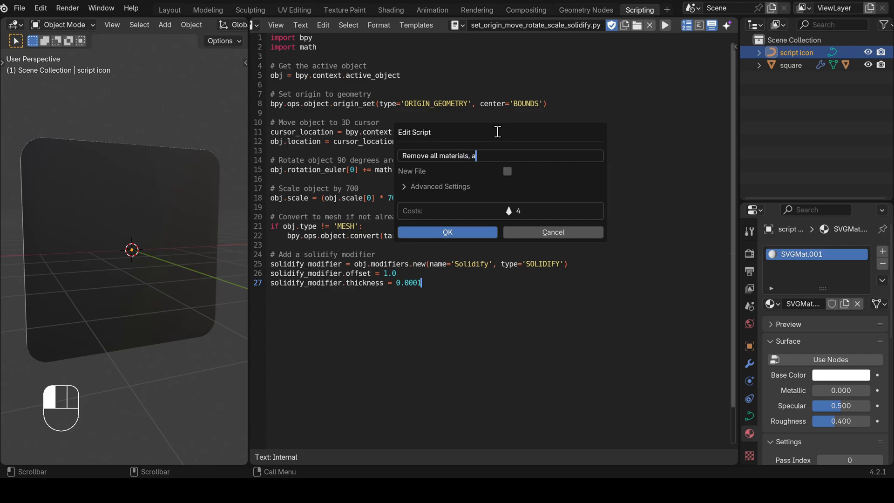
type("dd a white material")
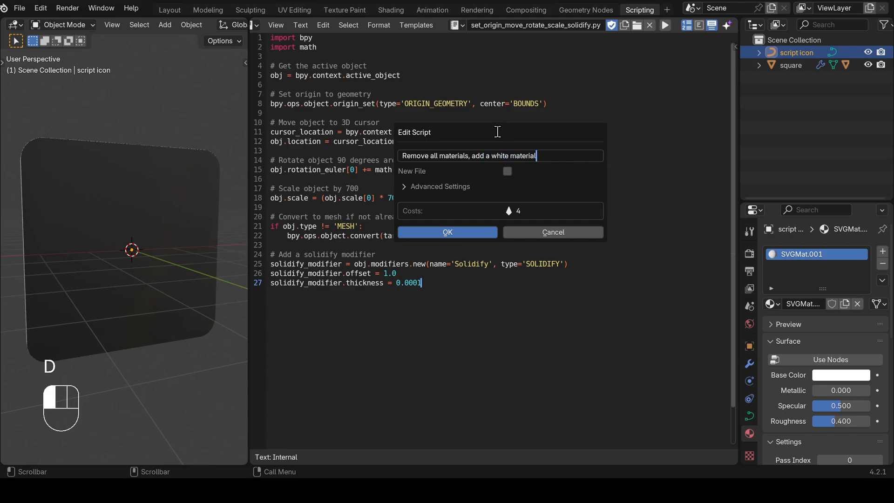
type("(principled bsdf, name: icon, only create if")
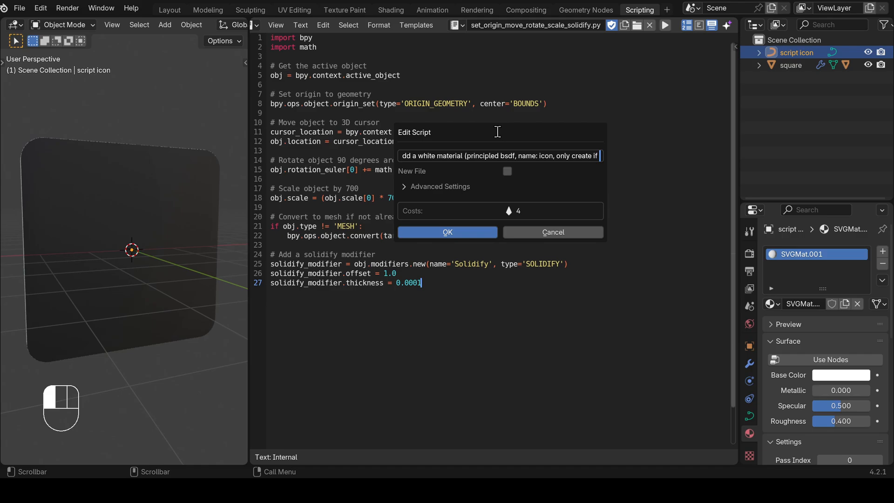
key("ctrl+backspace")
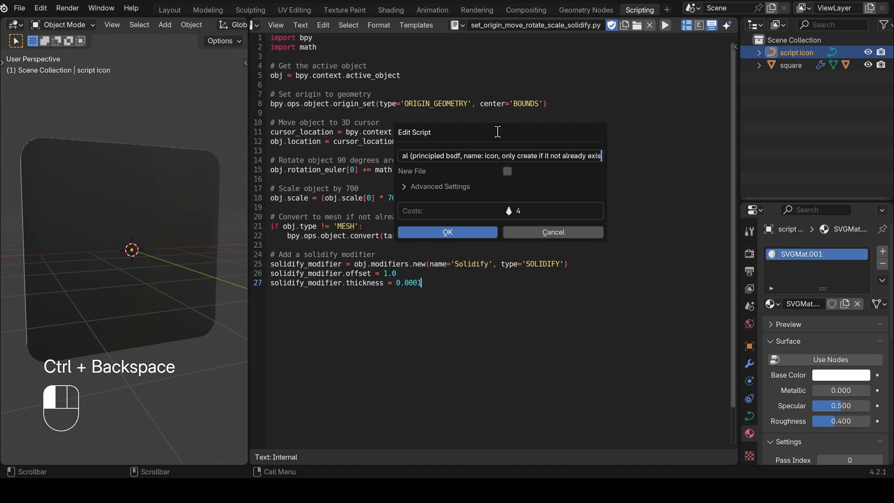
key("ctrl+backspace")
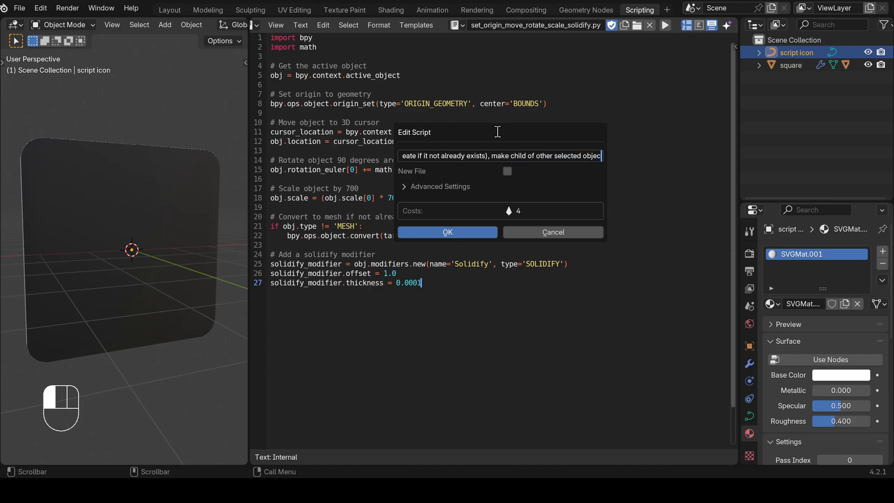
type("keep transform)")
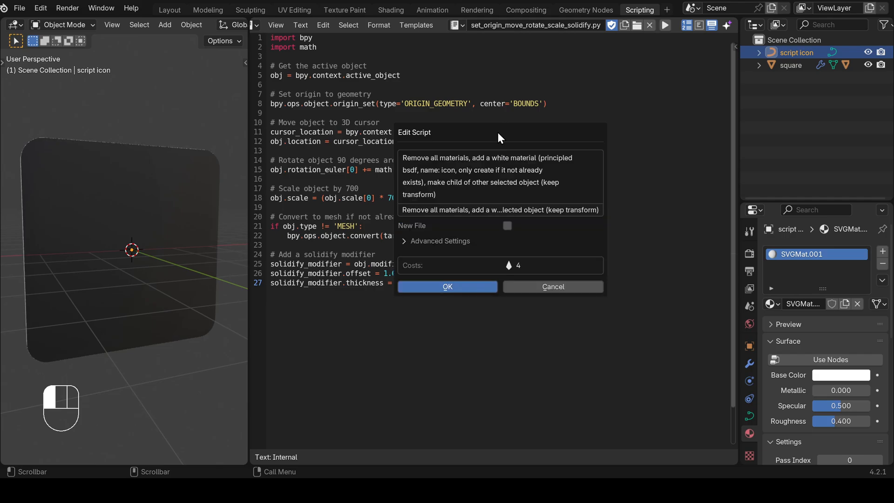
mouse_move(470, 172)
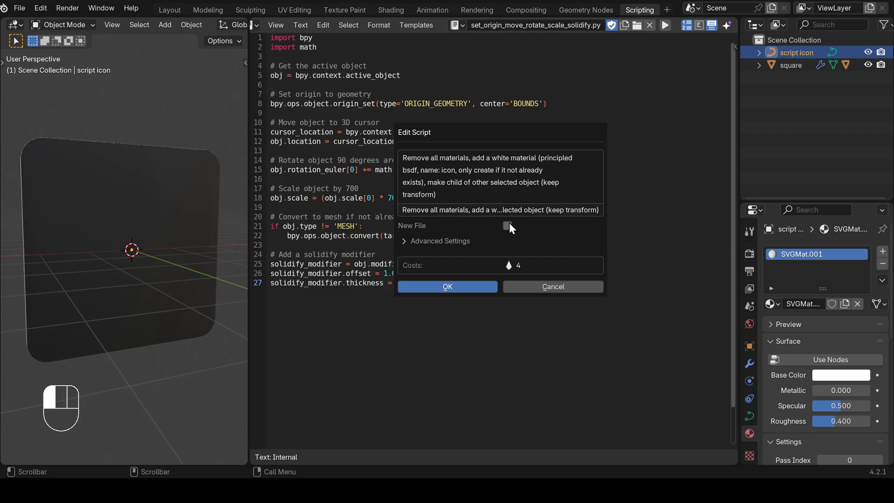
left_click(507, 225)
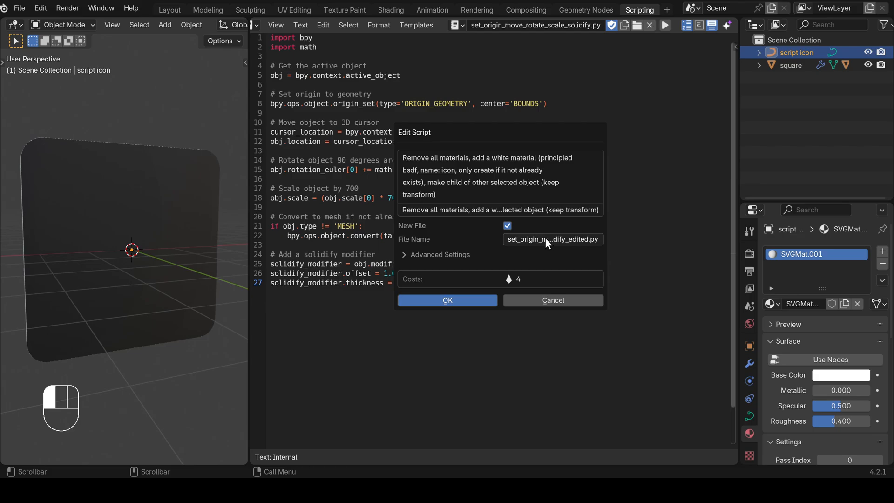
mouse_move(557, 264)
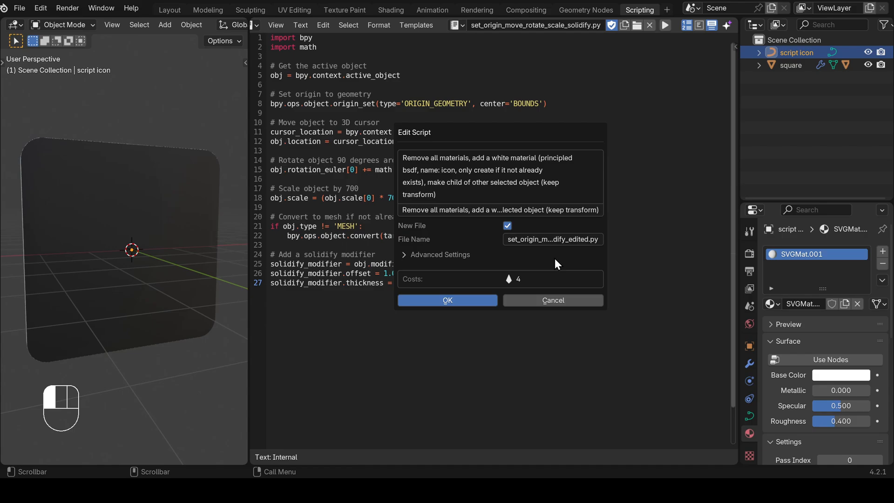
left_click(447, 300)
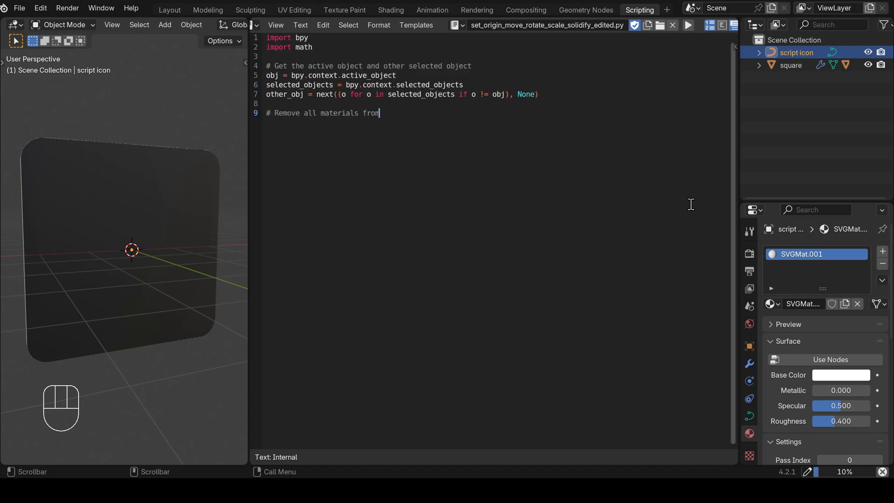
Review the generated 53-line edited script's material clearing, white icon material and parenting code
type("the active object")
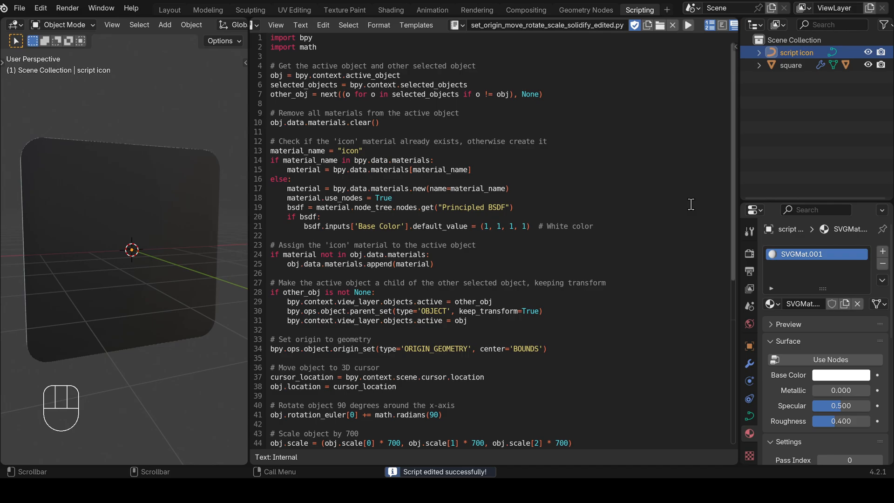
mouse_move(737, 160)
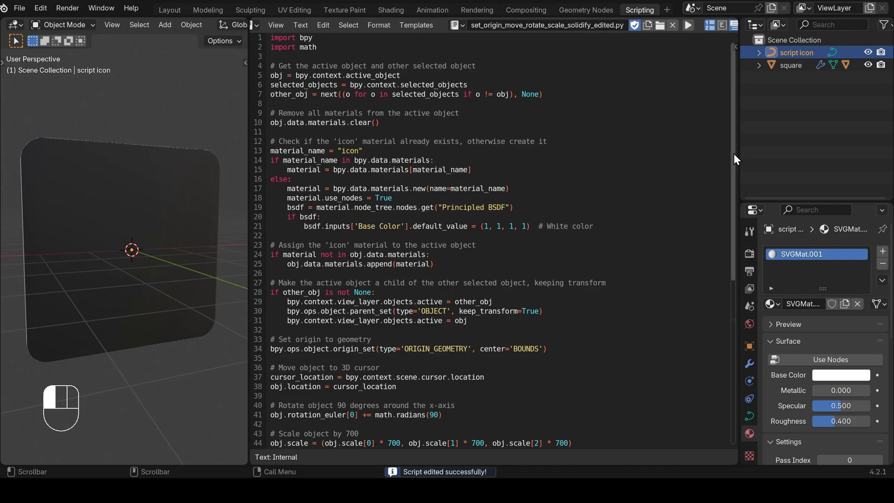
scroll("down", 3)
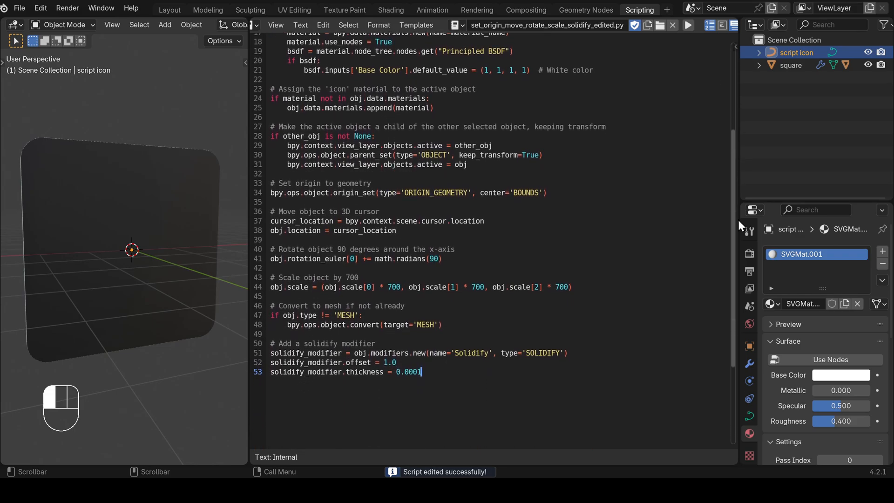
scroll("up", 3)
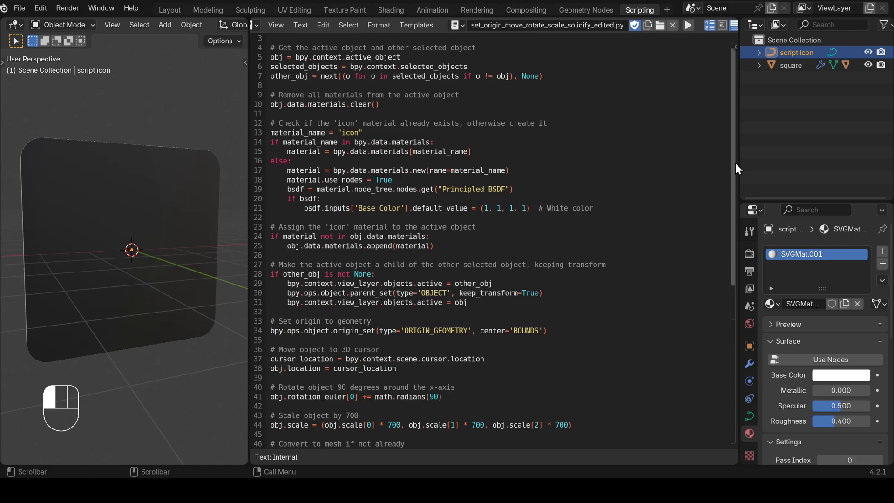
scroll("up", 3)
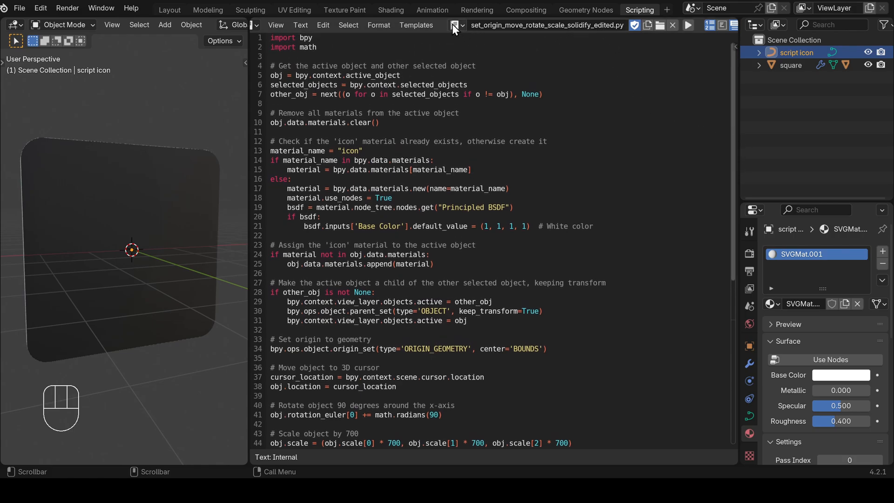
mouse_move(456, 31)
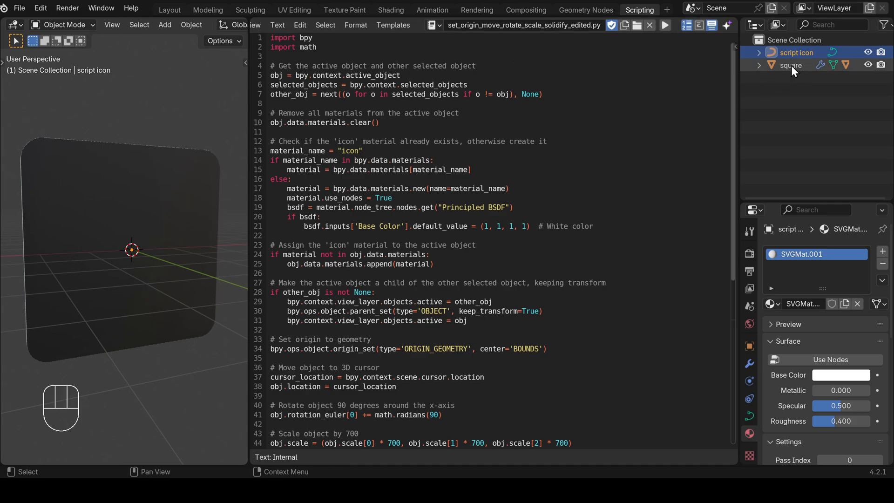
Test the edited script on the square and script icon, then copy the bpy_prop_collection error
left_click(791, 65)
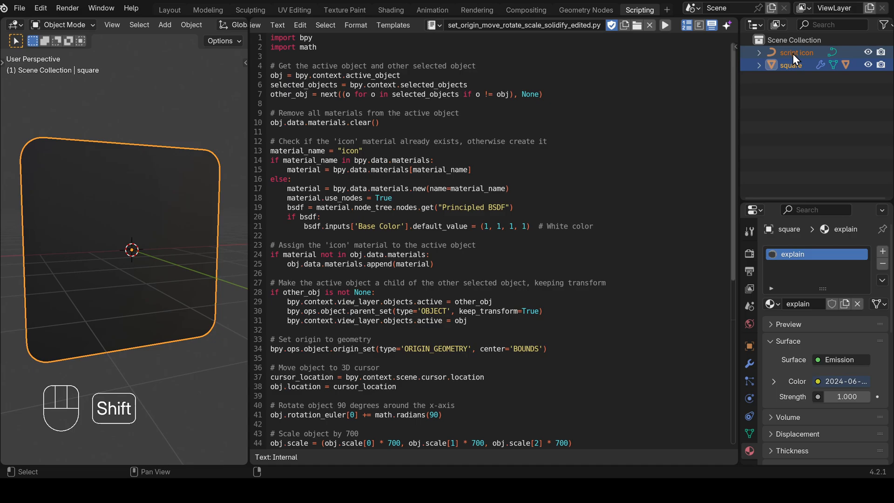
left_click(796, 52)
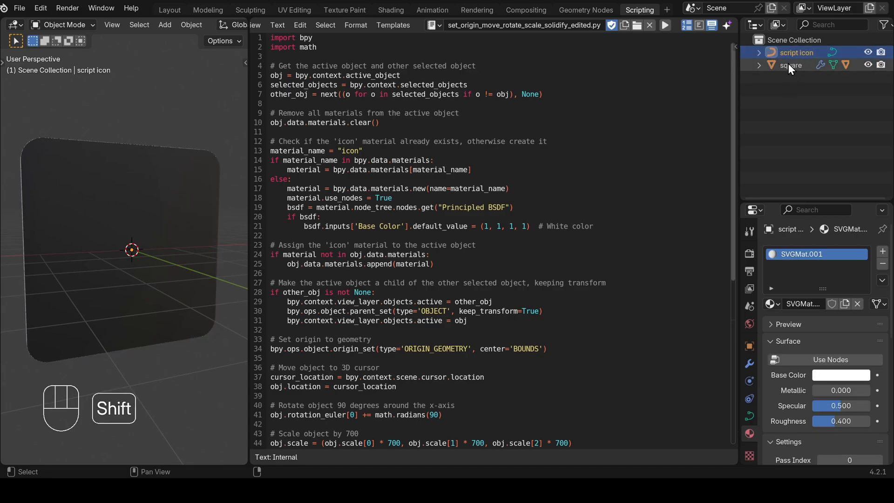
left_click(792, 65)
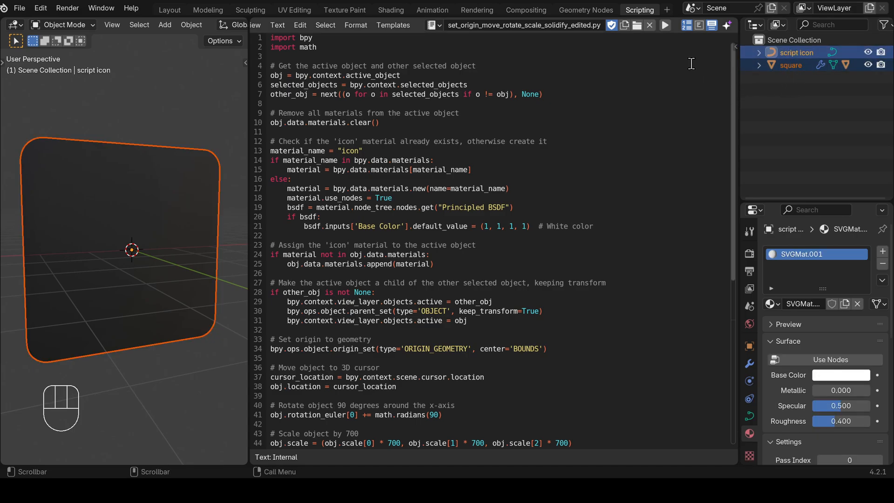
left_click(727, 26)
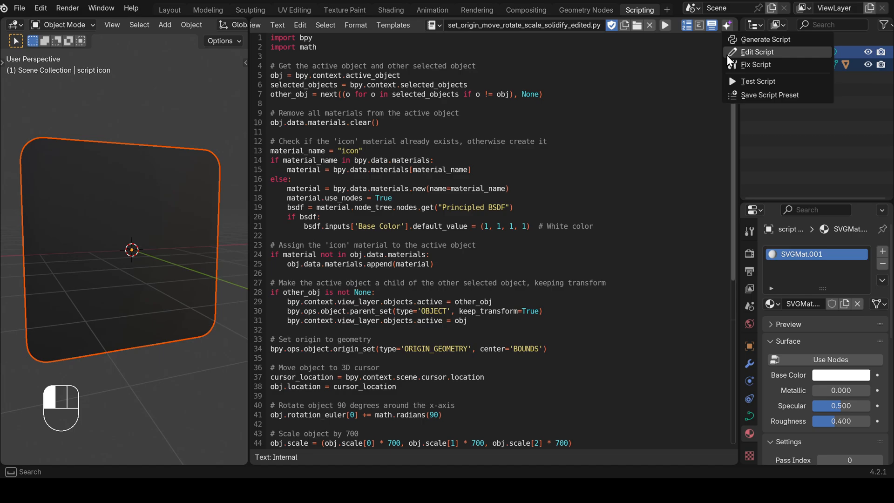
left_click(758, 82)
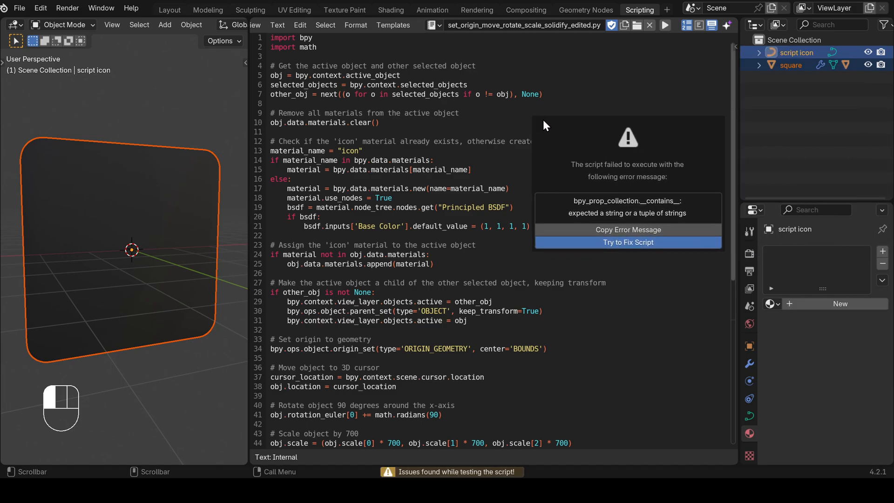
mouse_move(630, 213)
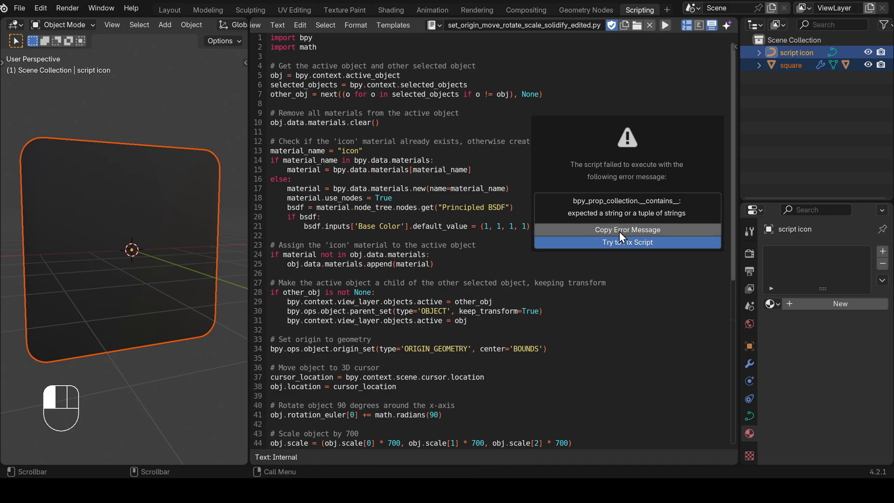
mouse_move(606, 234)
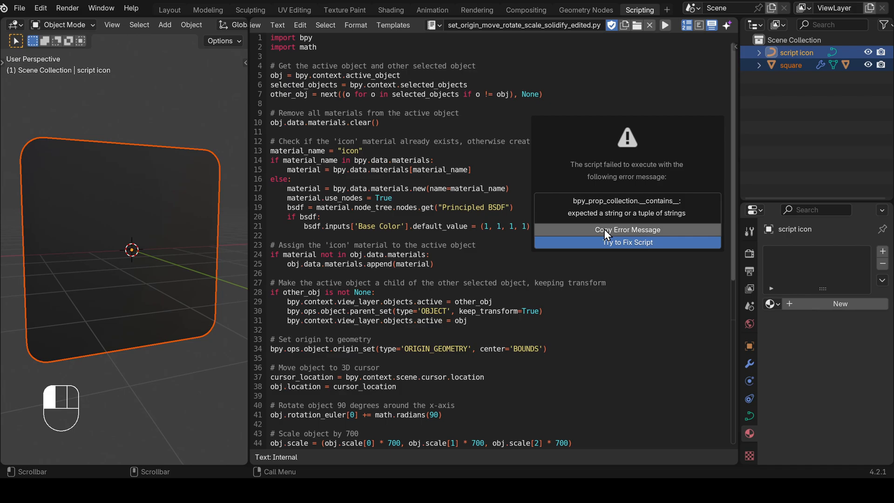
left_click(627, 242)
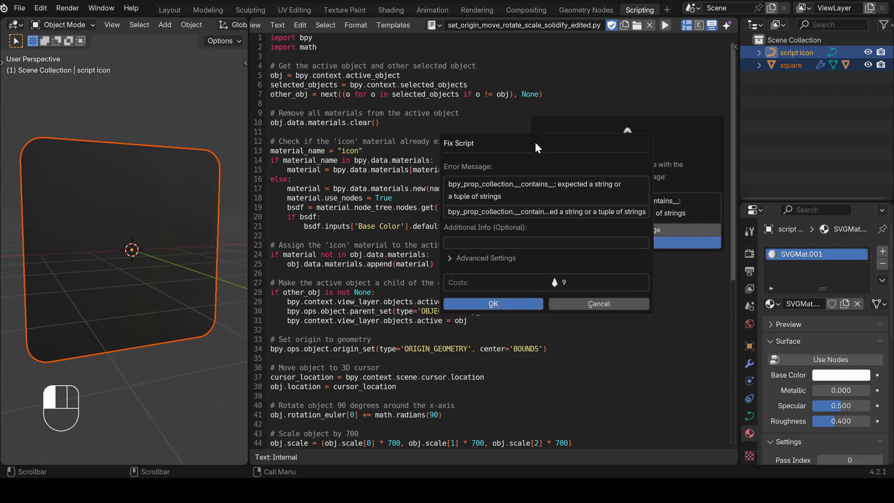
mouse_move(476, 212)
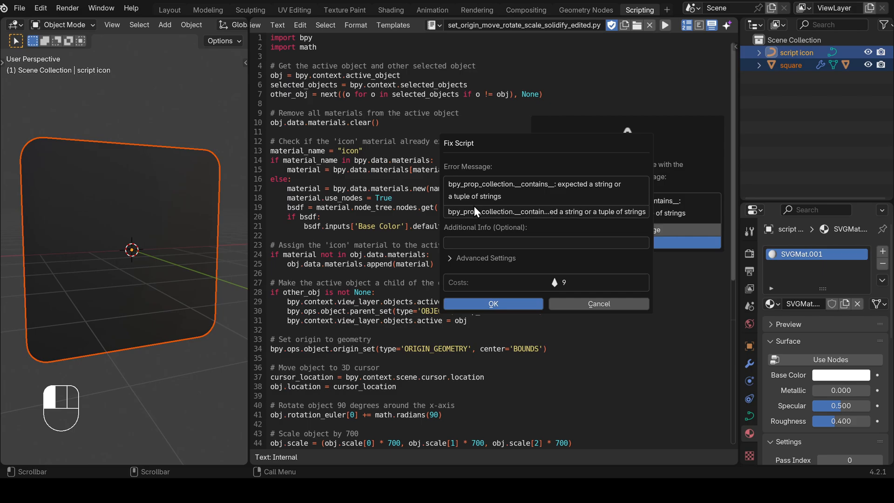
mouse_move(472, 247)
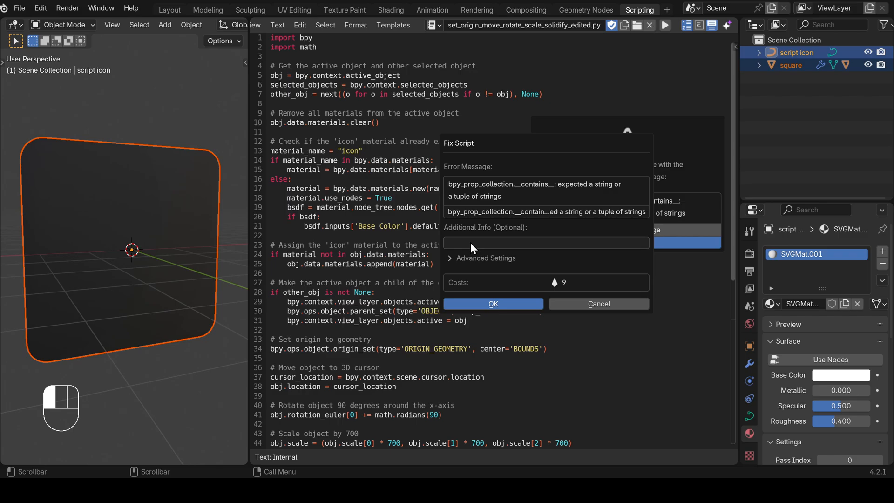
mouse_move(455, 277)
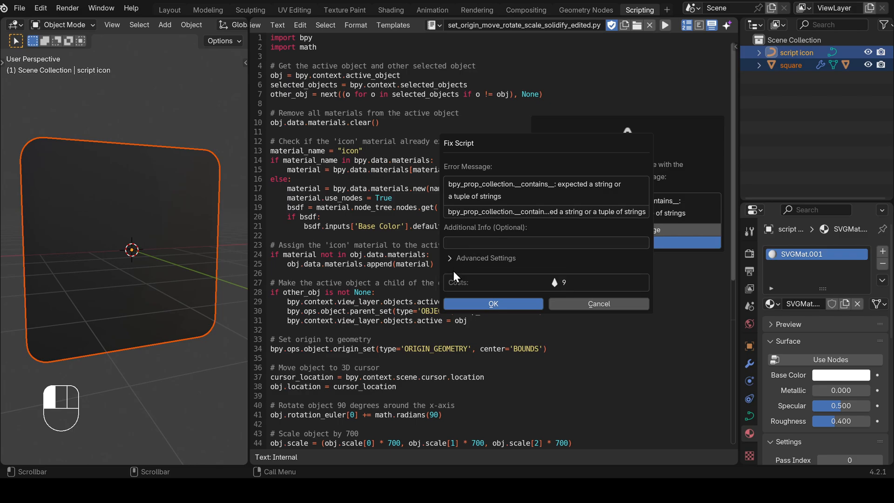
Submit the bpy_prop_collection error as a fix request so the AI rewrites the script
left_click(492, 304)
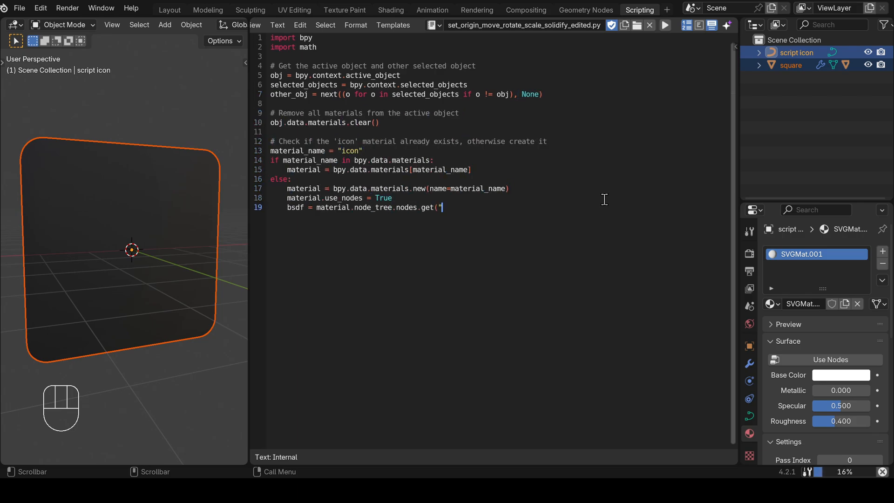
Run the fixed script, placing the white solidified Python logo on the dark tile
type("Principled BSDF\")")
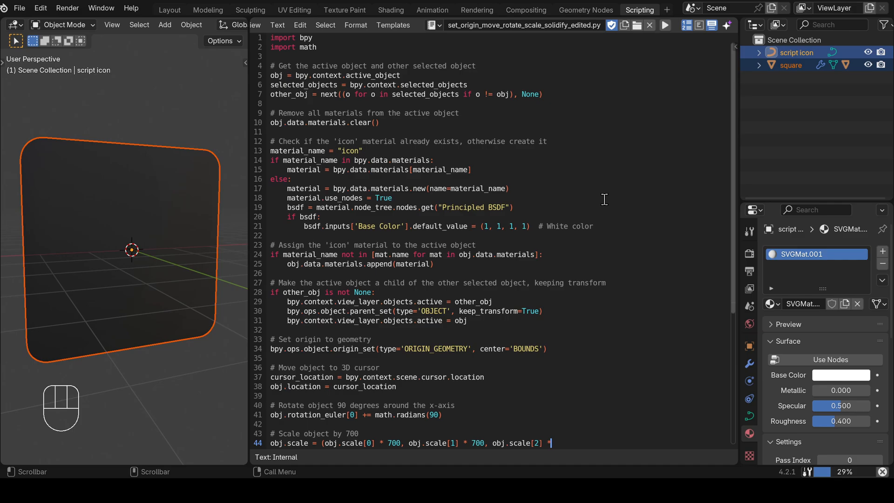
type("700)")
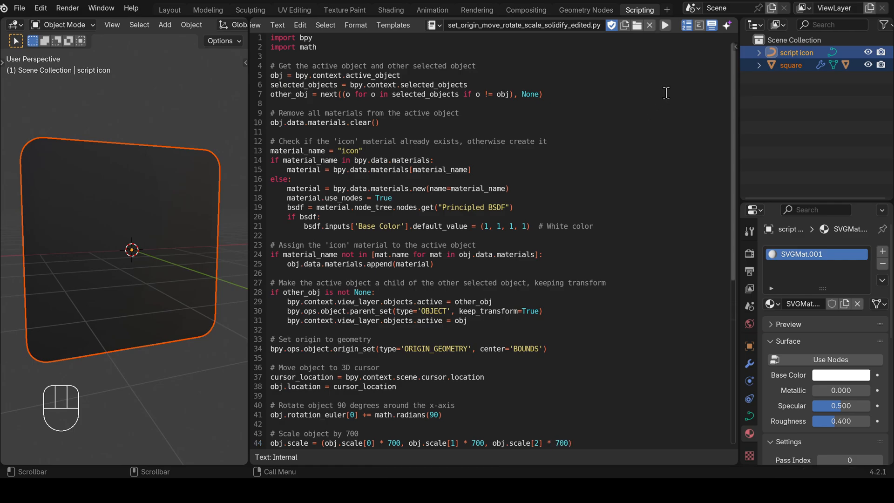
left_click(727, 25)
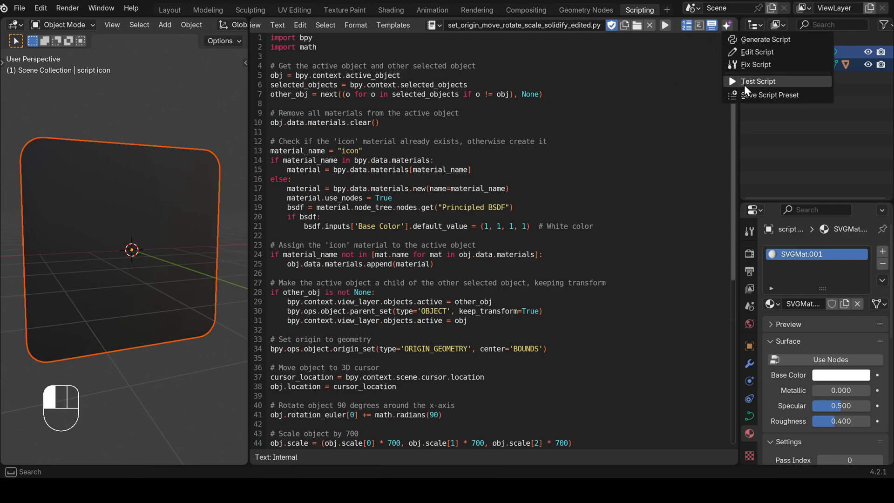
left_click(758, 81)
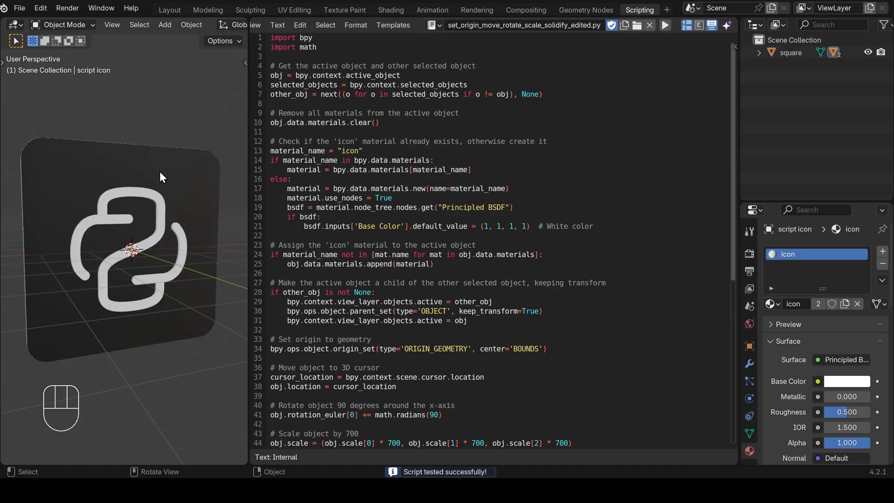
key("g")
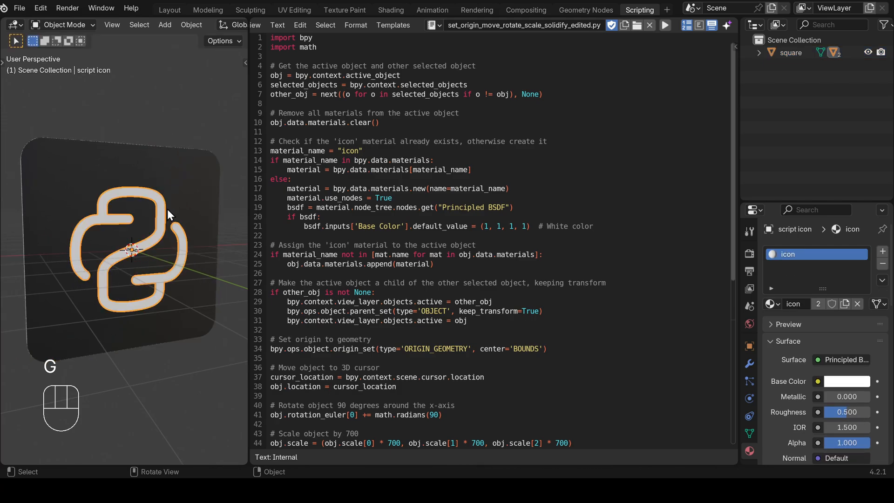
mouse_move(789, 269)
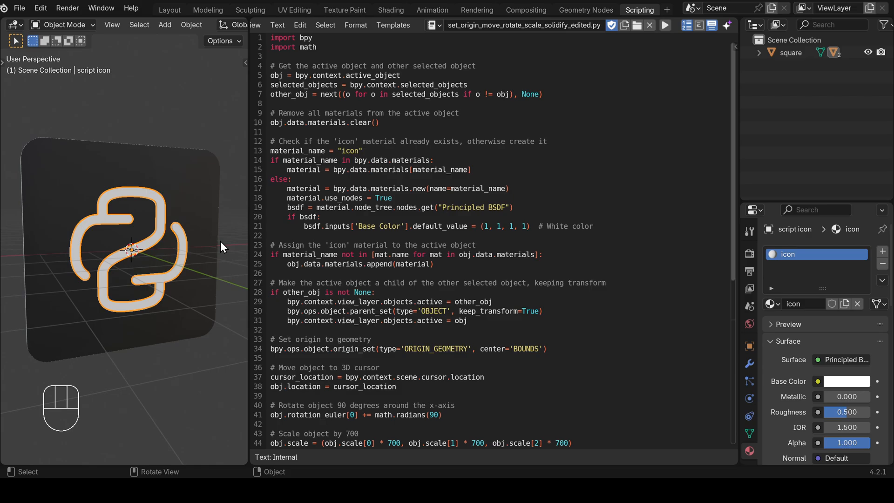
mouse_move(444, 268)
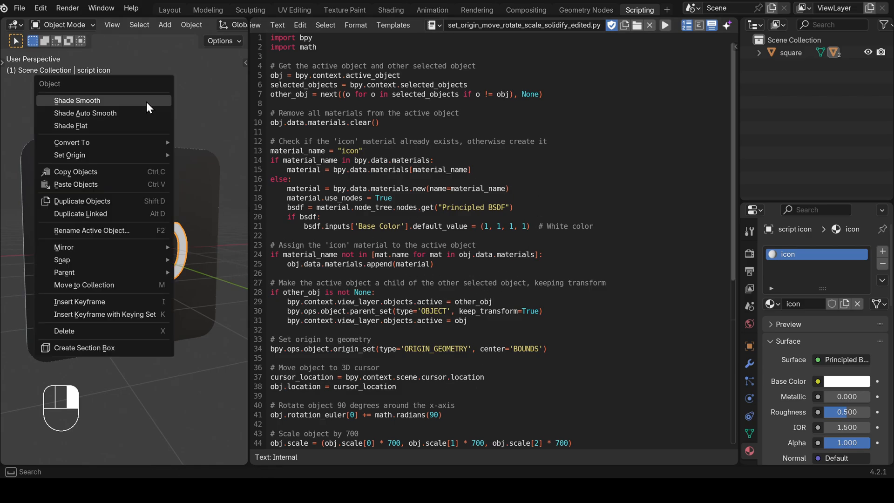
mouse_move(125, 235)
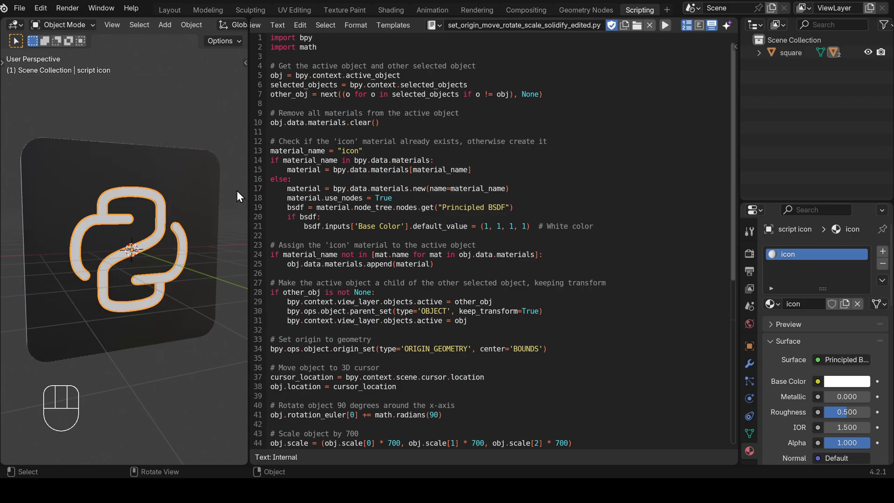
mouse_move(580, 162)
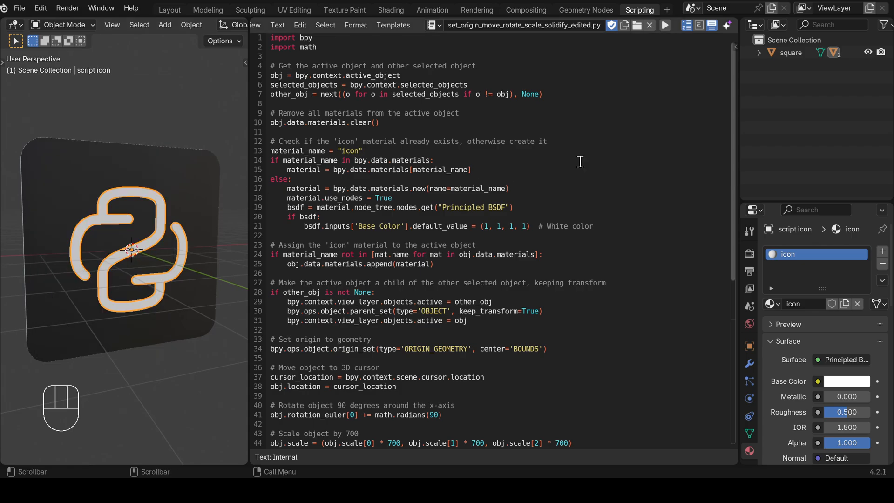
Show the AI history with the fix request, 'Created successfully' reply and code changes
left_click(727, 25)
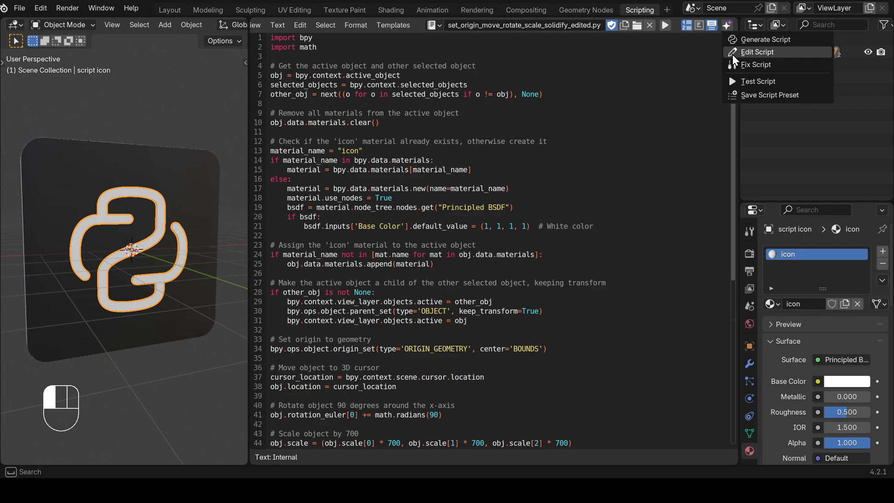
mouse_move(769, 95)
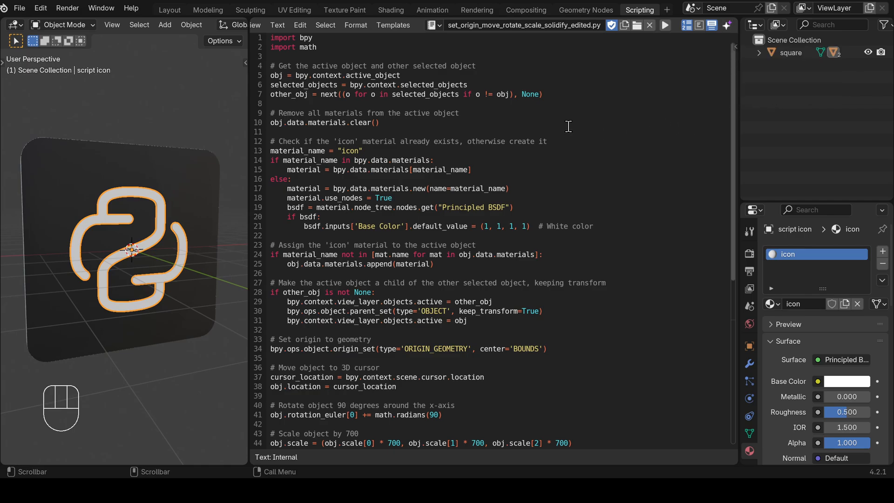
key("ctrl+t")
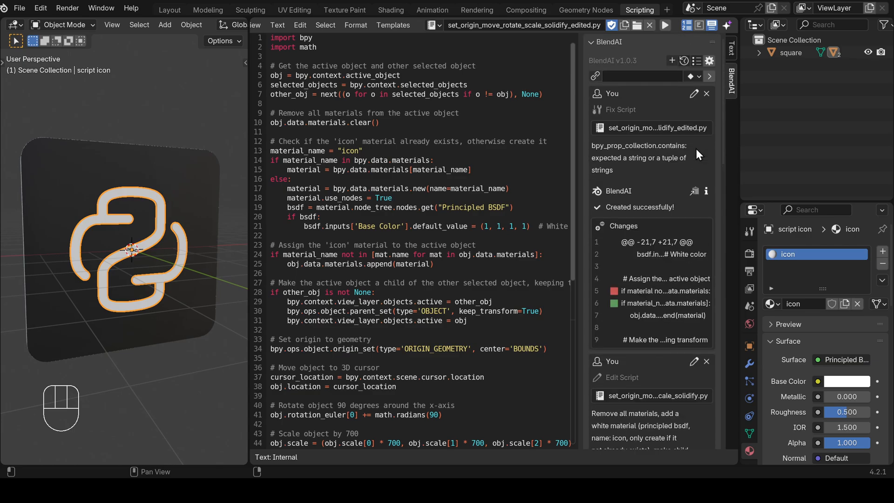
mouse_move(606, 124)
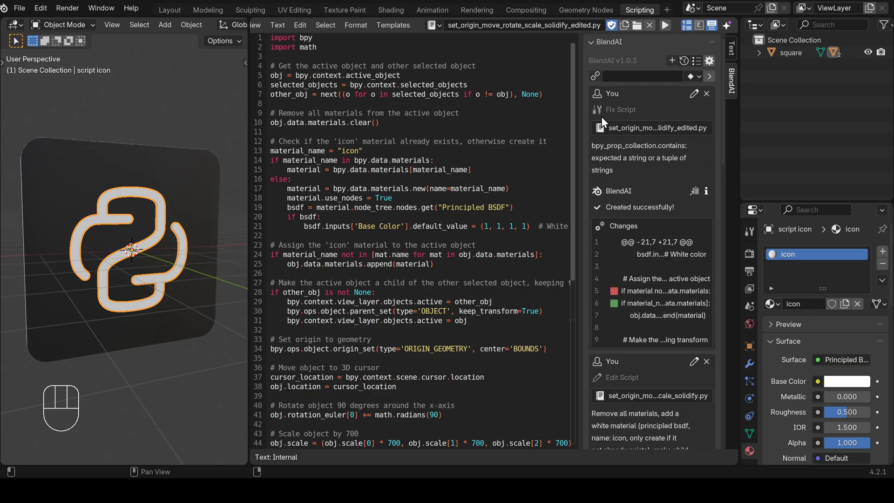
mouse_move(597, 163)
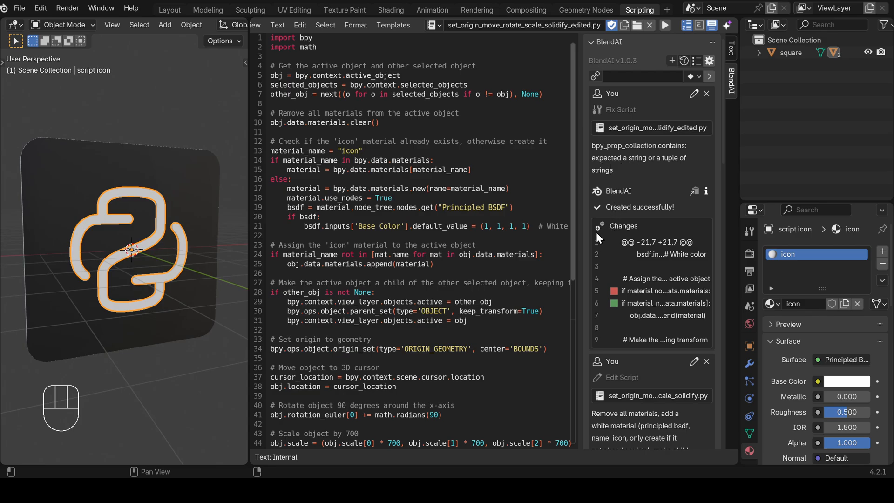
mouse_move(657, 318)
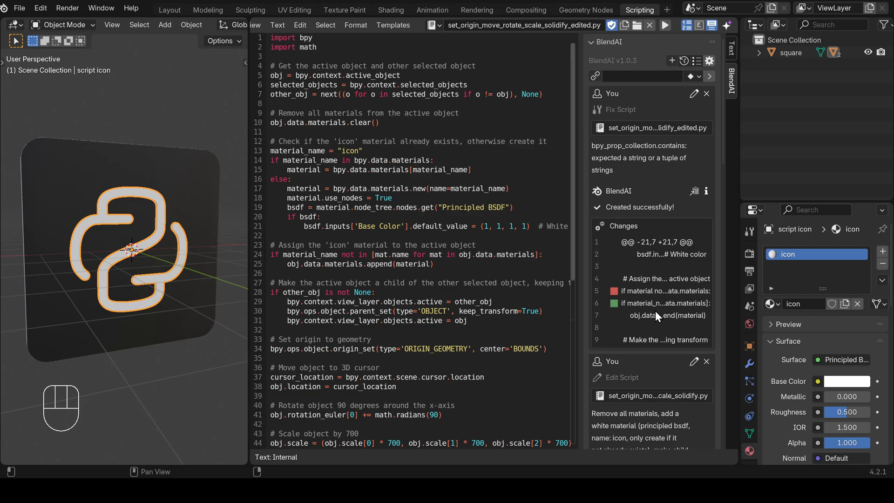
mouse_move(638, 295)
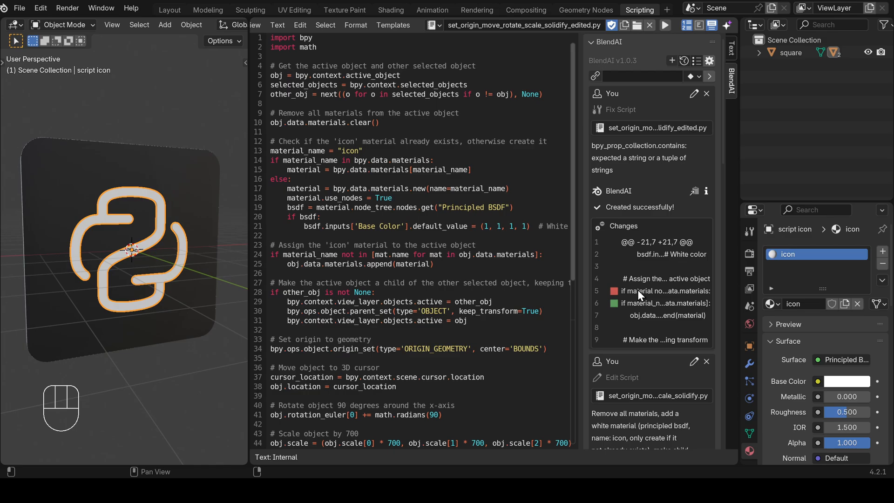
mouse_move(625, 319)
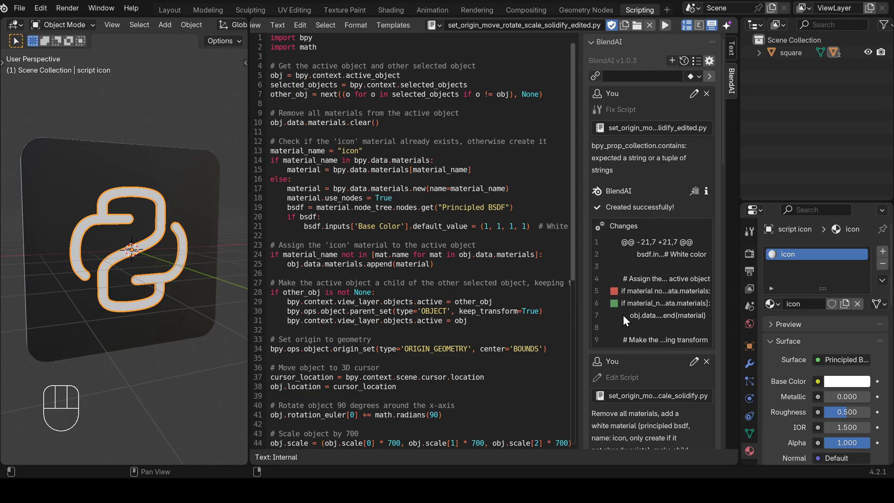
Reopen the original 27-line set_origin_move_rotate_scale_solidify.py from the assistant history
scroll("down", 3)
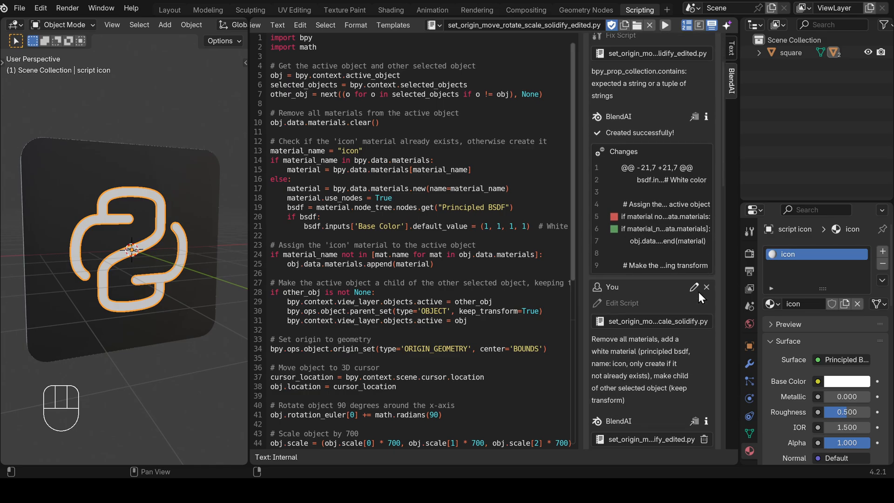
scroll("down", 3)
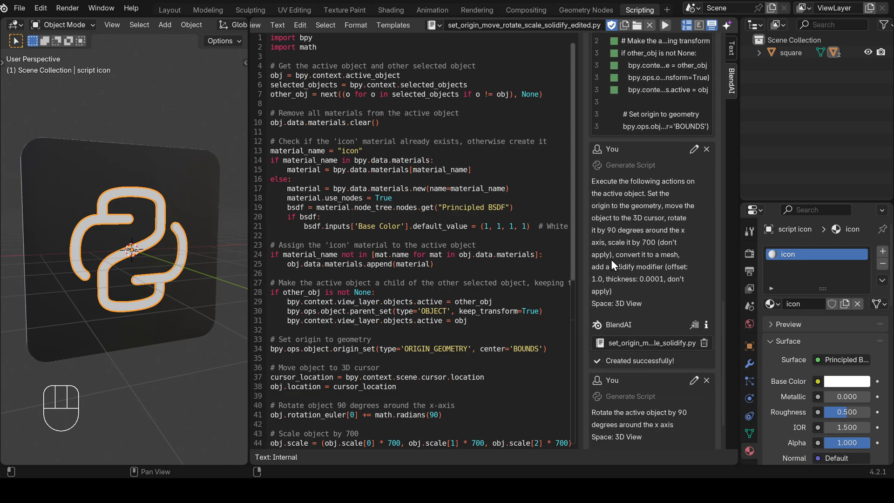
mouse_move(657, 318)
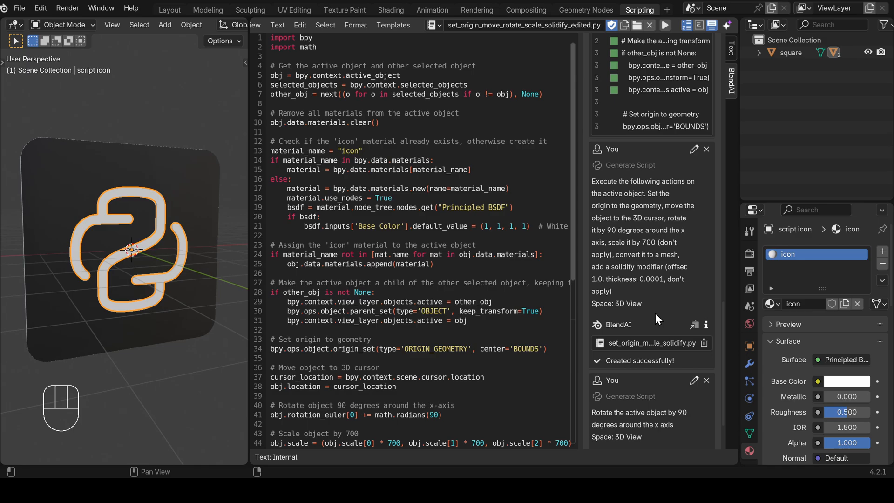
left_click(599, 343)
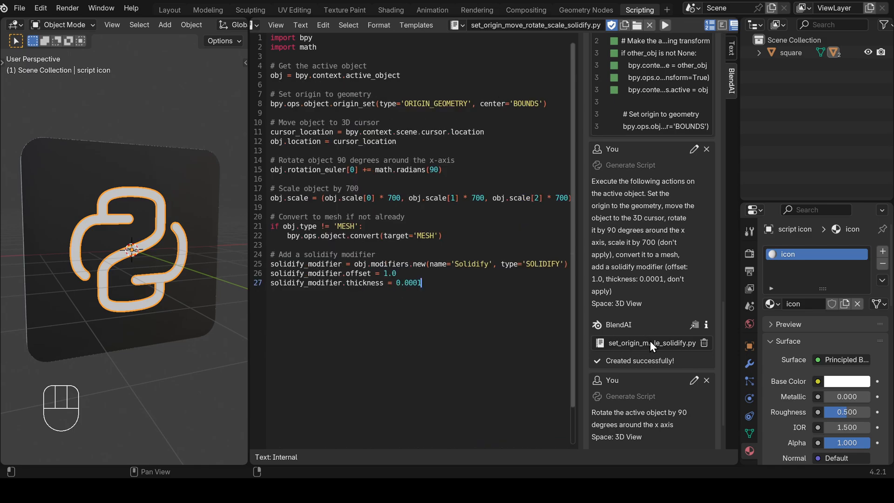
mouse_move(688, 351)
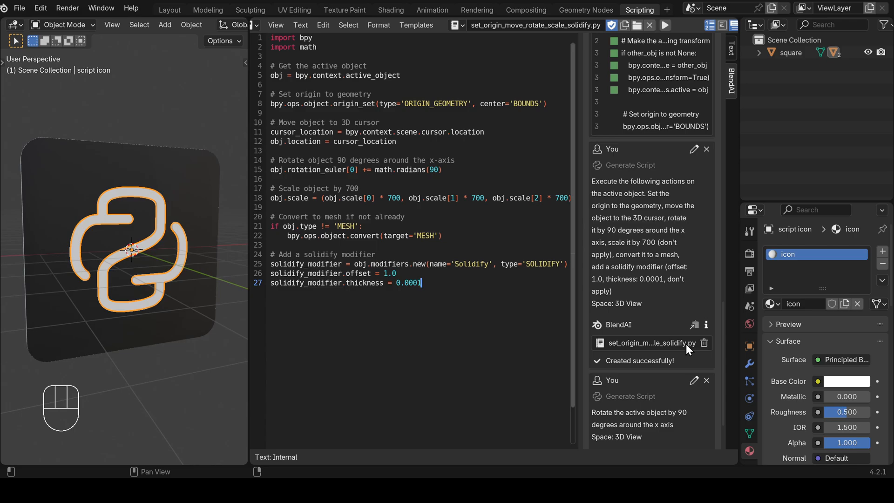
Switch back to set_origin_move_rotate_scale_solidify_edited.py and hide the history panel
left_click(648, 25)
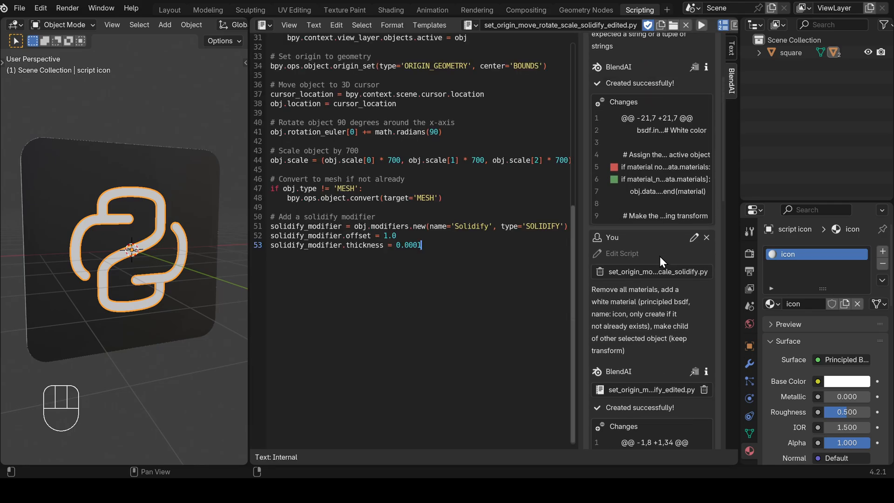
key("ctrl")
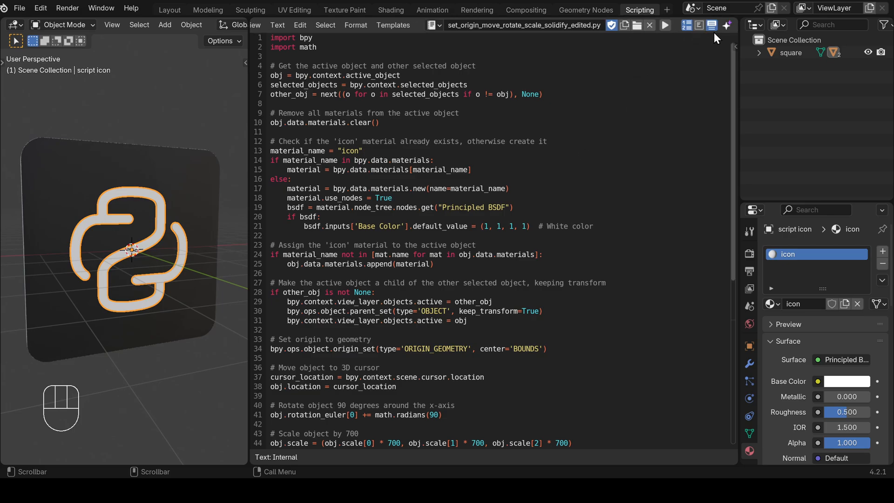
Save the edited script as preset 'Tedious Icon Task' with a chosen editor space and icon
left_click(726, 25)
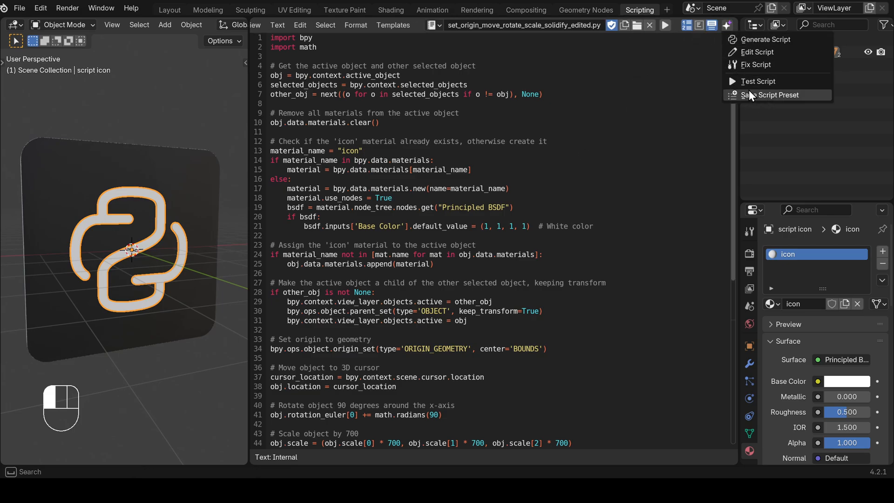
left_click(772, 95)
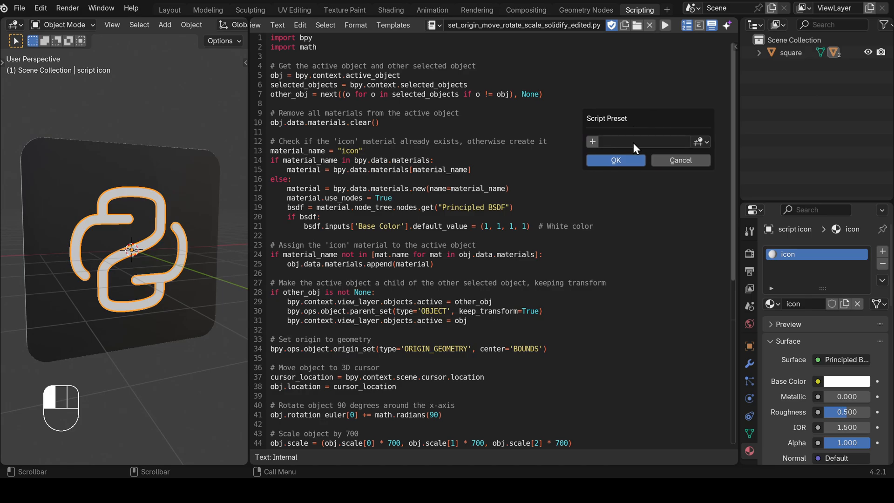
left_click(645, 141)
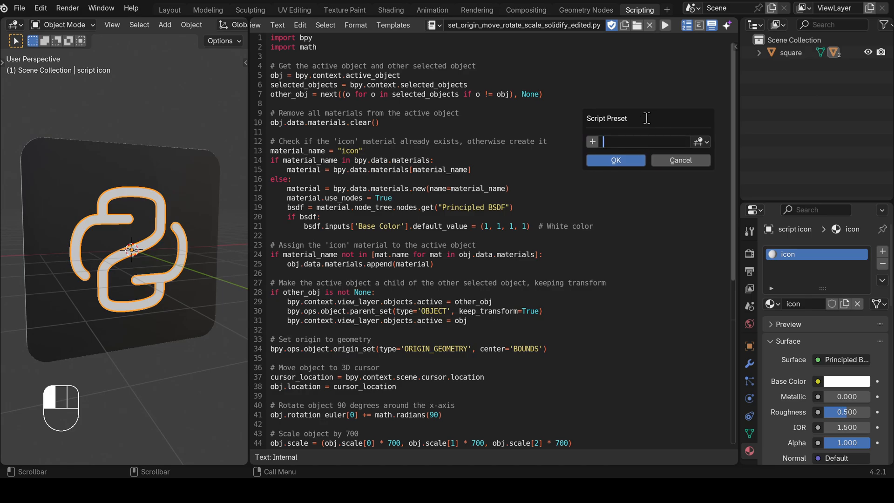
type("Tedious")
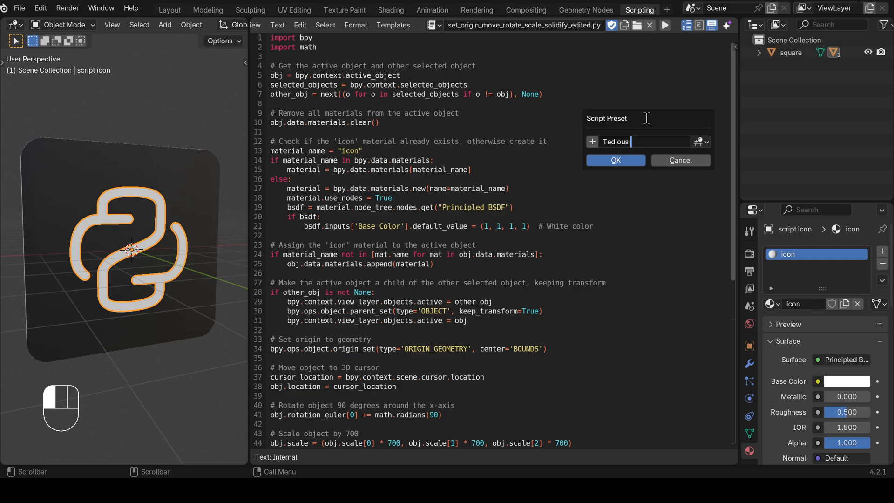
type("Icon Task")
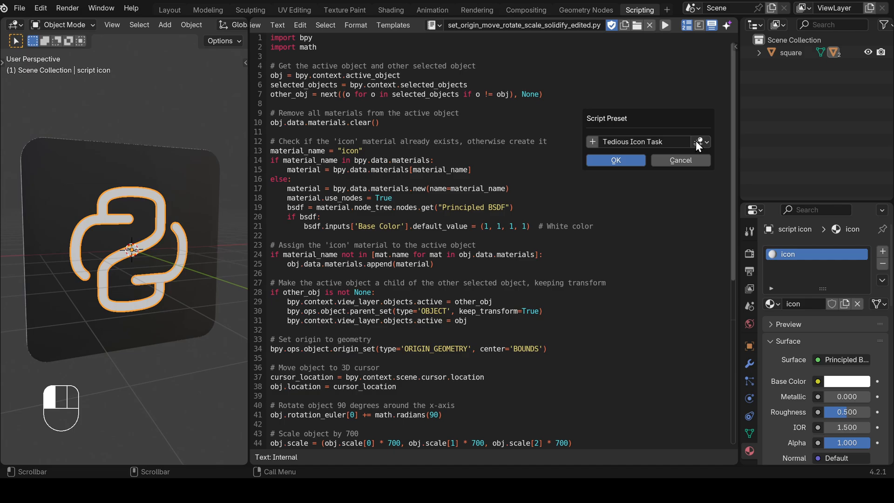
left_click(701, 141)
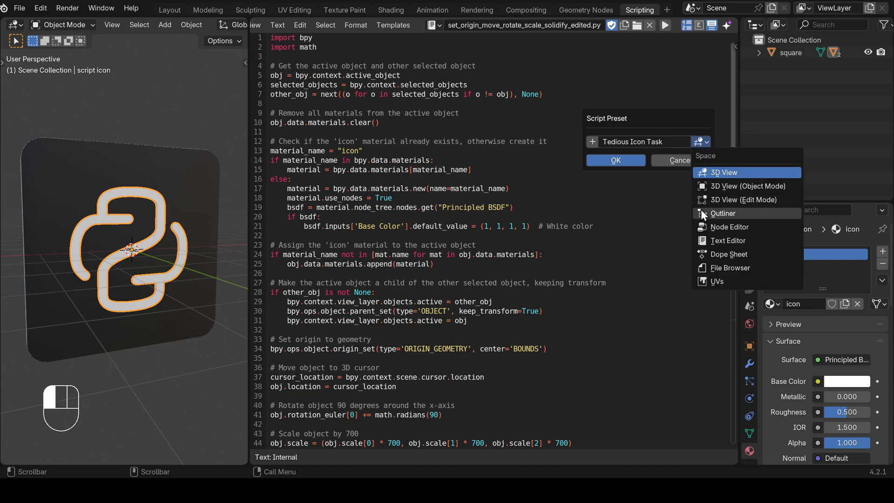
mouse_move(732, 213)
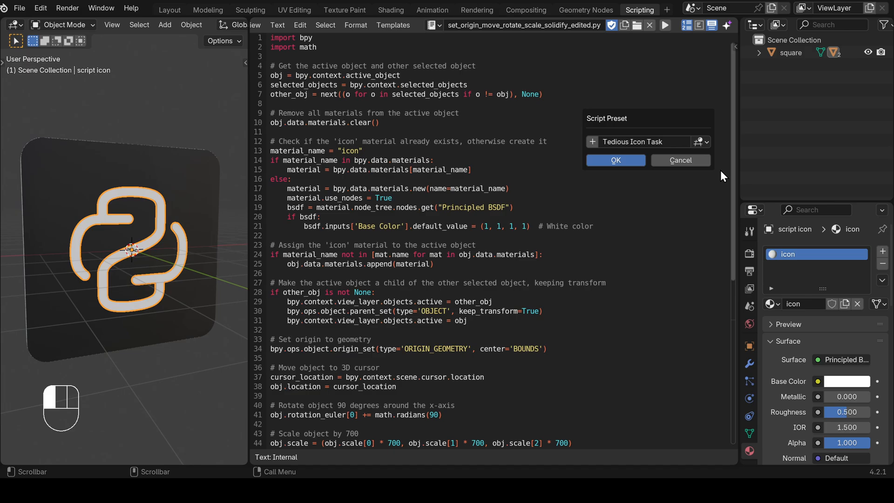
mouse_move(593, 142)
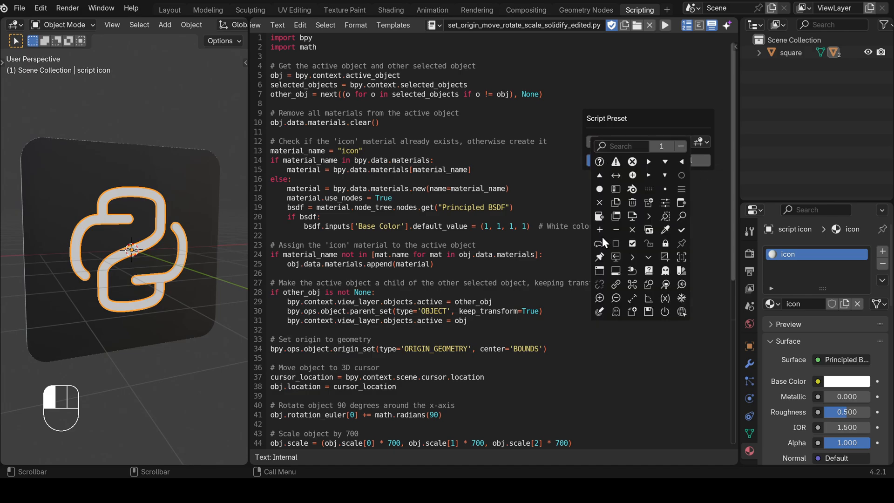
mouse_move(659, 178)
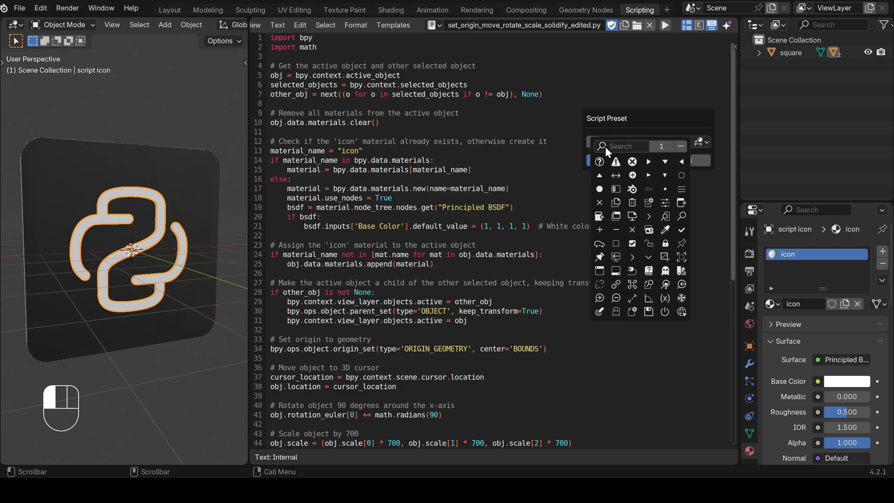
left_click(671, 147)
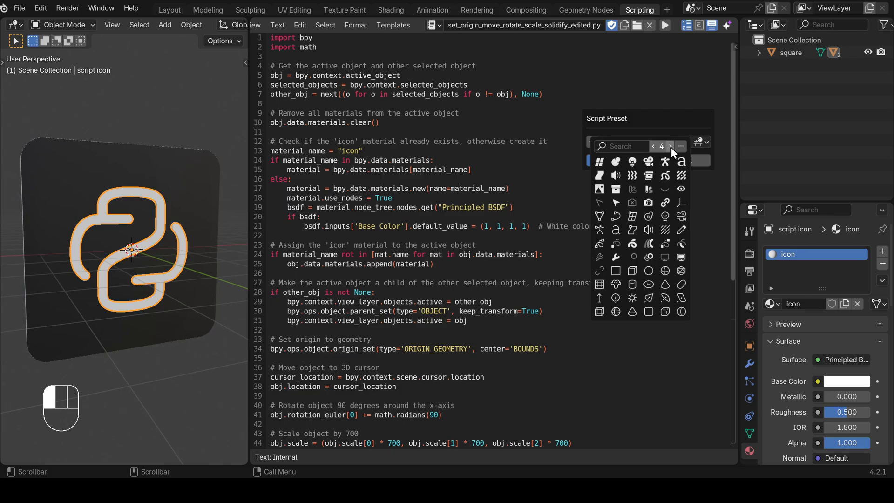
left_click(653, 147)
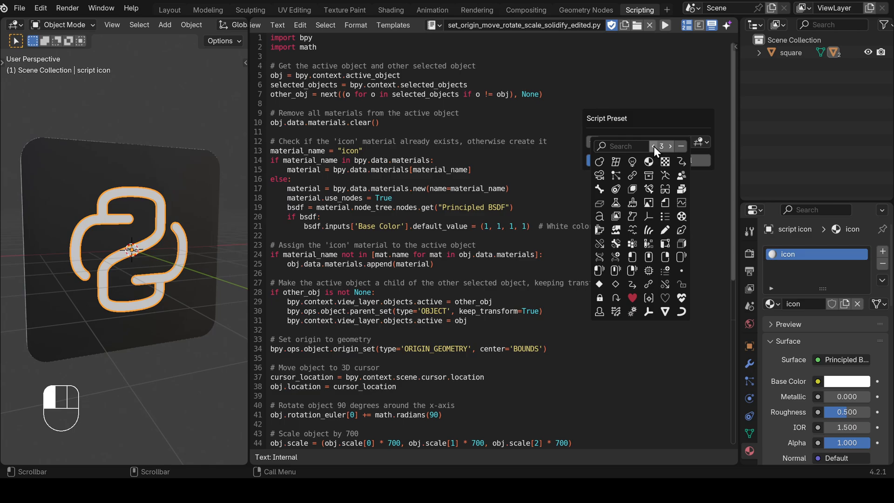
left_click(653, 145)
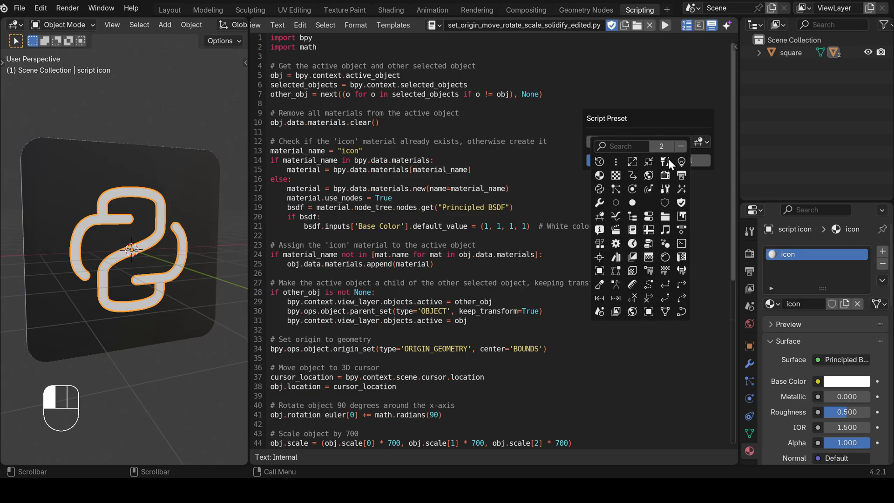
mouse_move(616, 261)
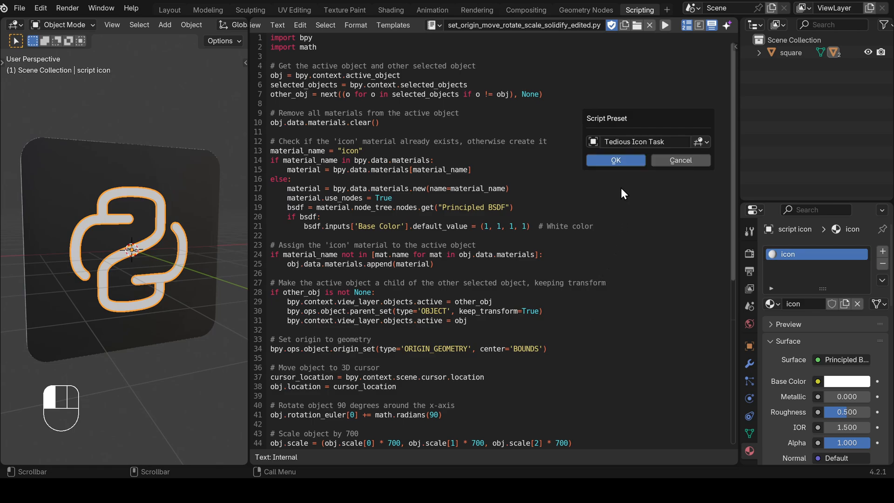
left_click(615, 160)
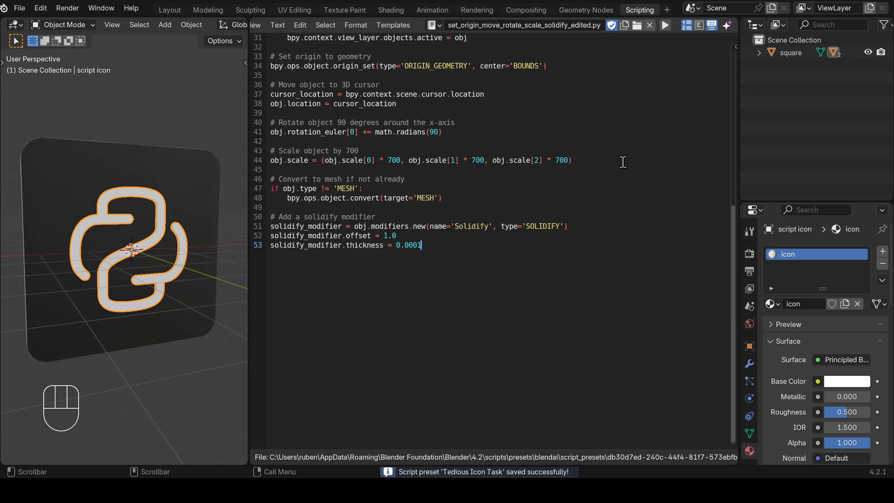
Run the Tedious Icon Task preset on the upscale icon and square tile
scroll("up", 3)
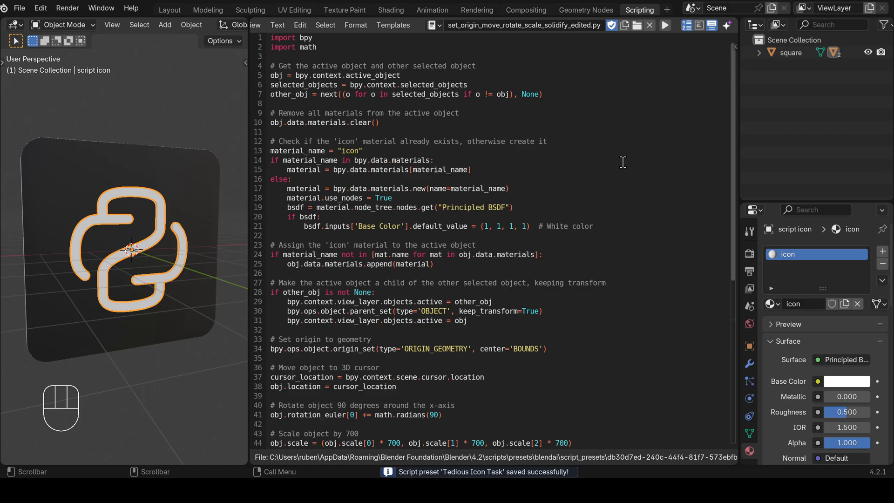
mouse_move(275, 161)
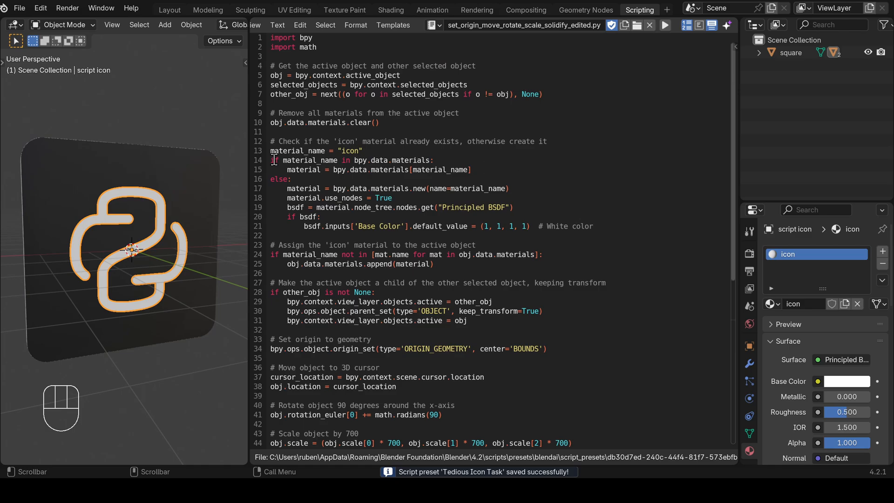
left_click(18, 8)
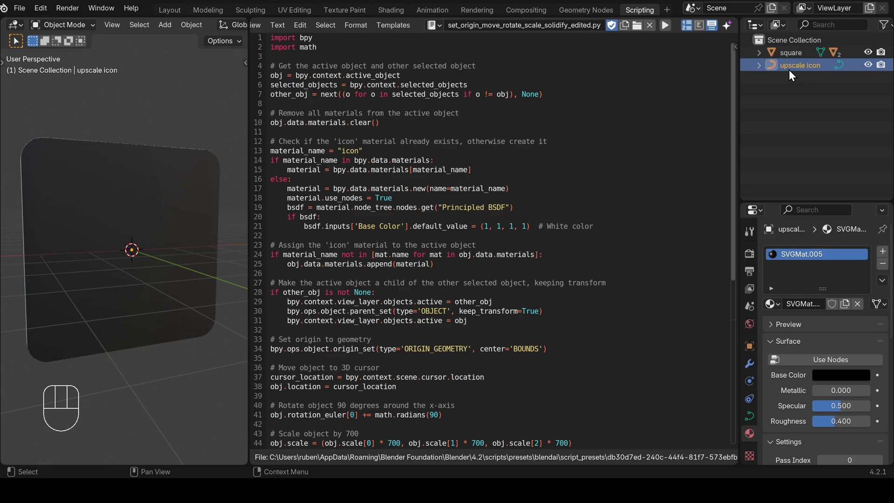
left_click(792, 52)
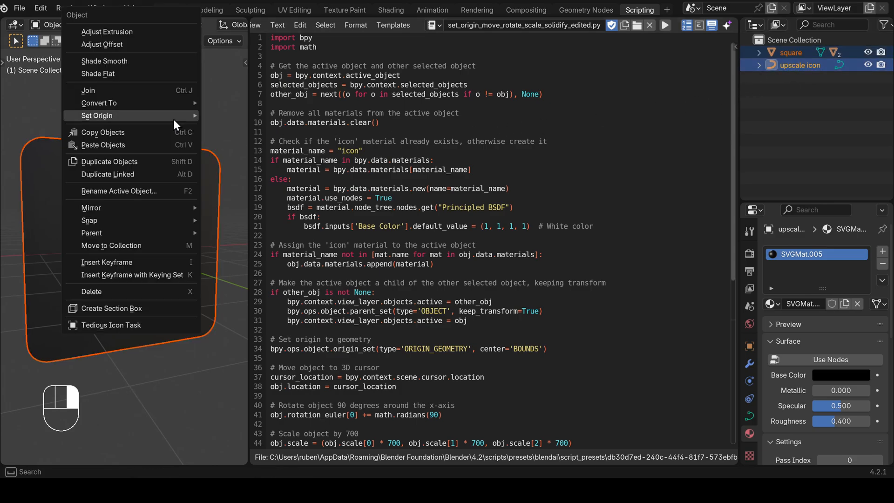
mouse_move(111, 308)
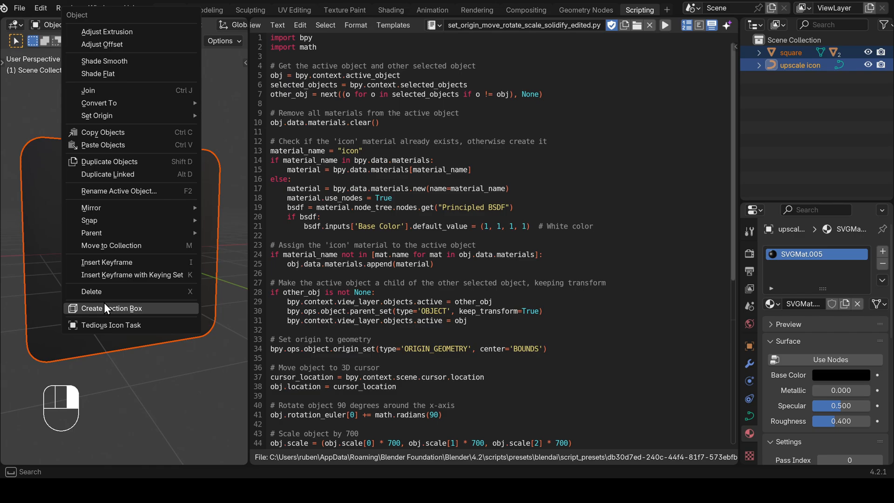
mouse_move(110, 331)
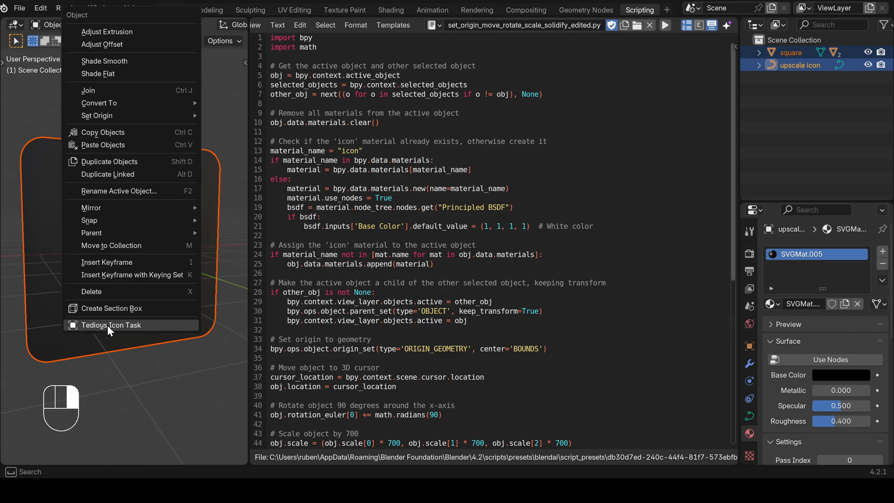
left_click(112, 325)
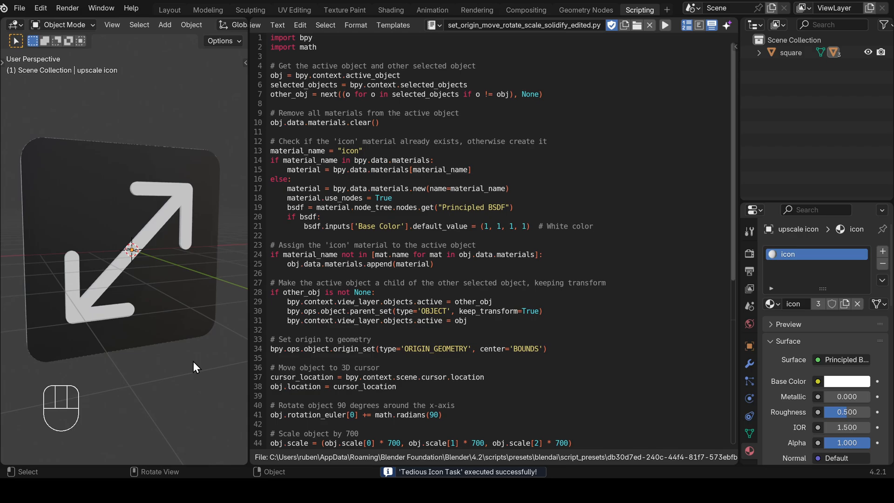
mouse_move(230, 358)
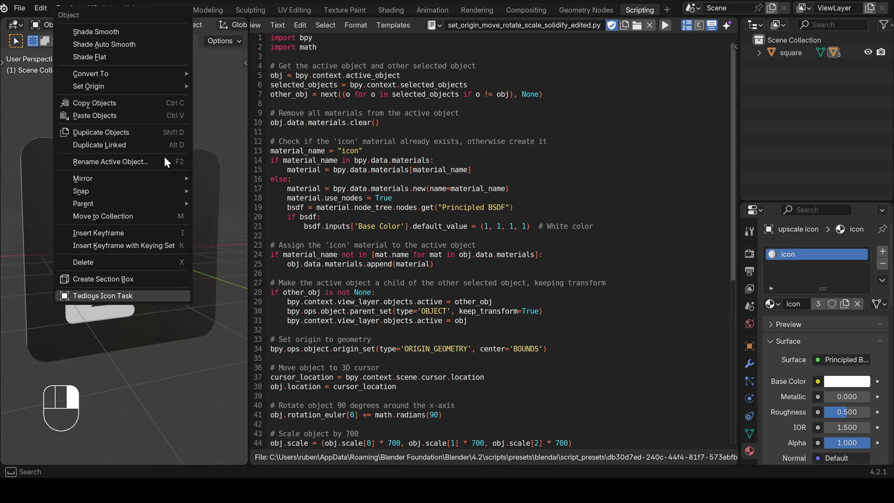
mouse_move(103, 295)
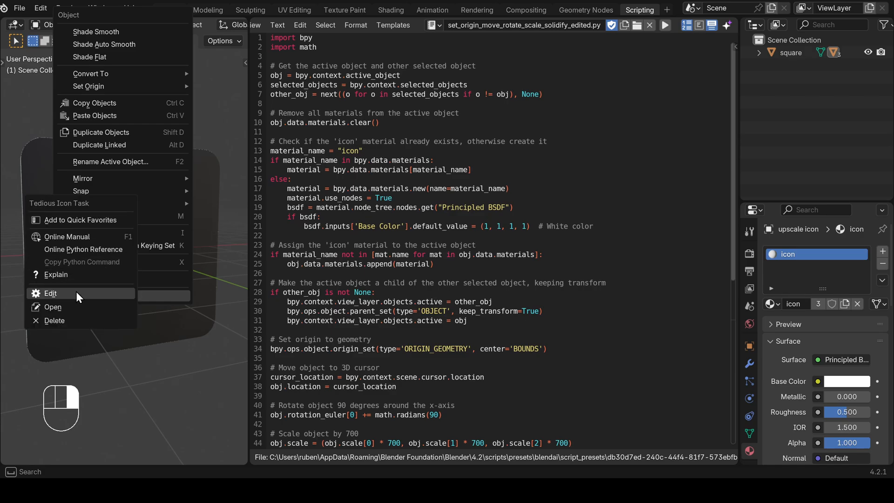
mouse_move(77, 320)
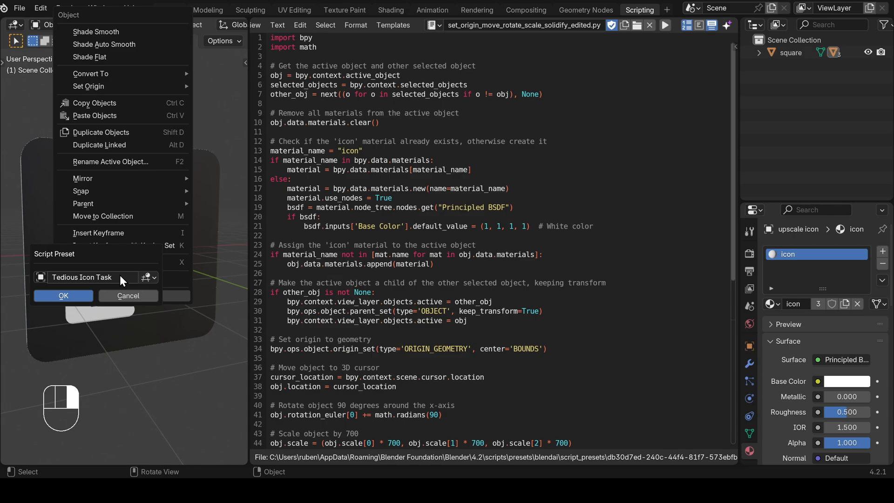
mouse_move(120, 278)
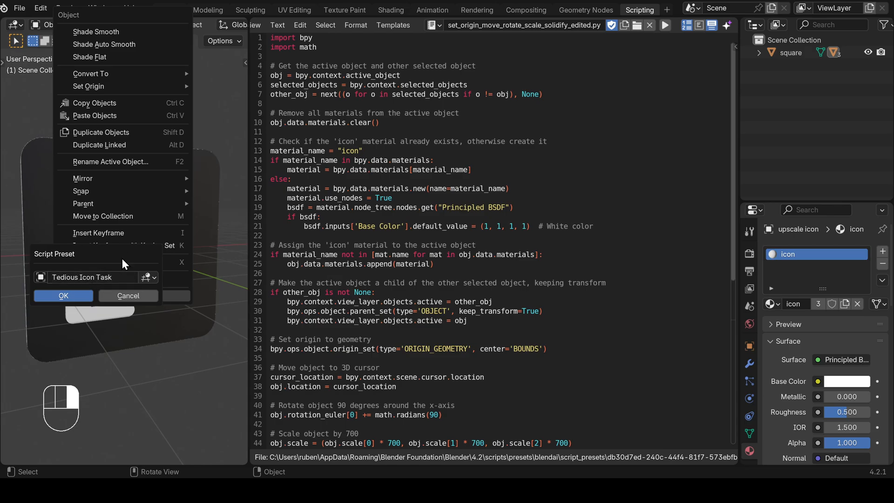
left_click(144, 277)
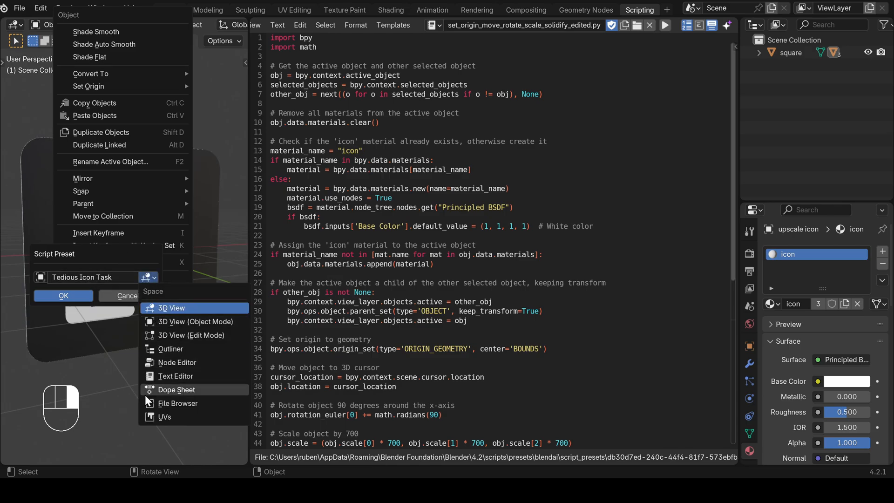
mouse_move(173, 328)
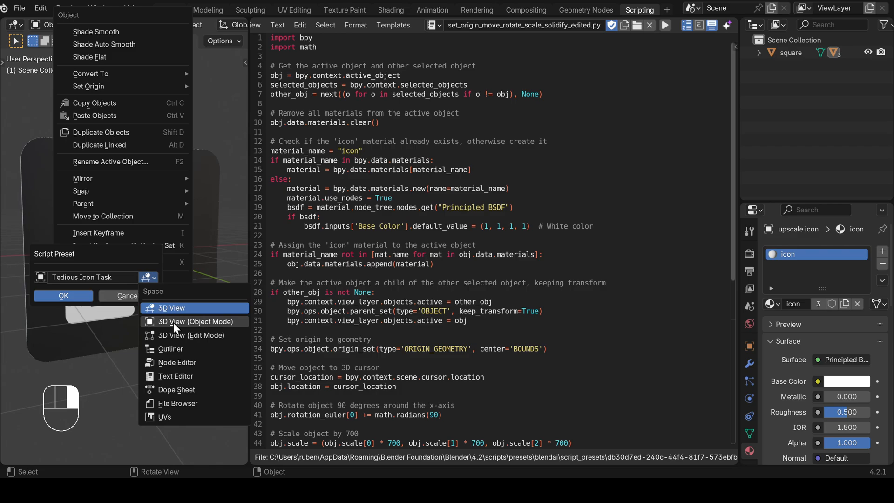
left_click(148, 278)
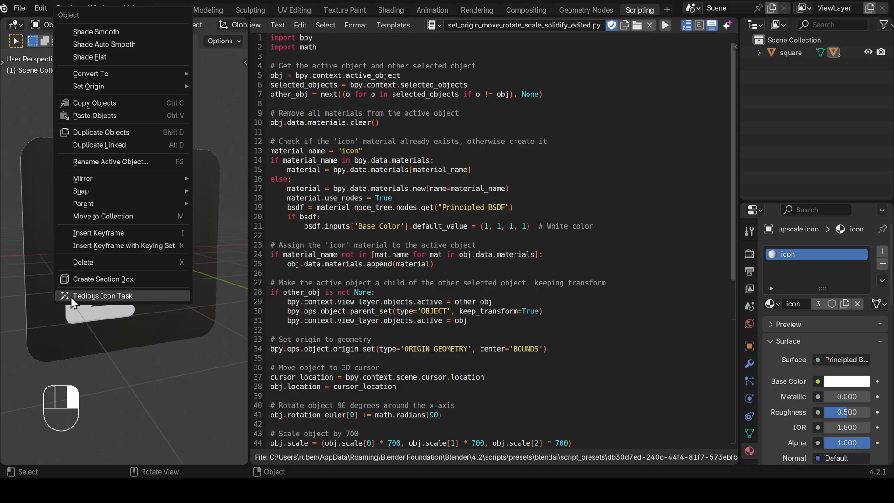
left_click(102, 295)
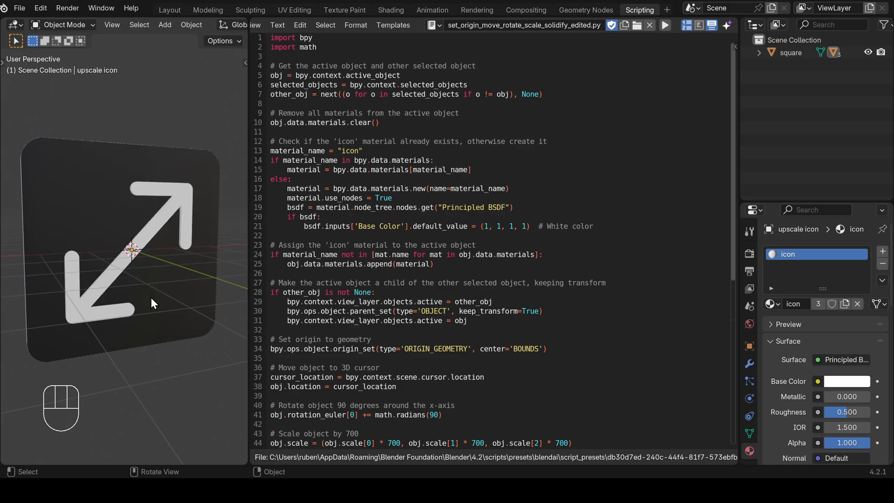
Inspect the Tedious Icon Task preset in the object context menu, then return to Layout
key("Tab")
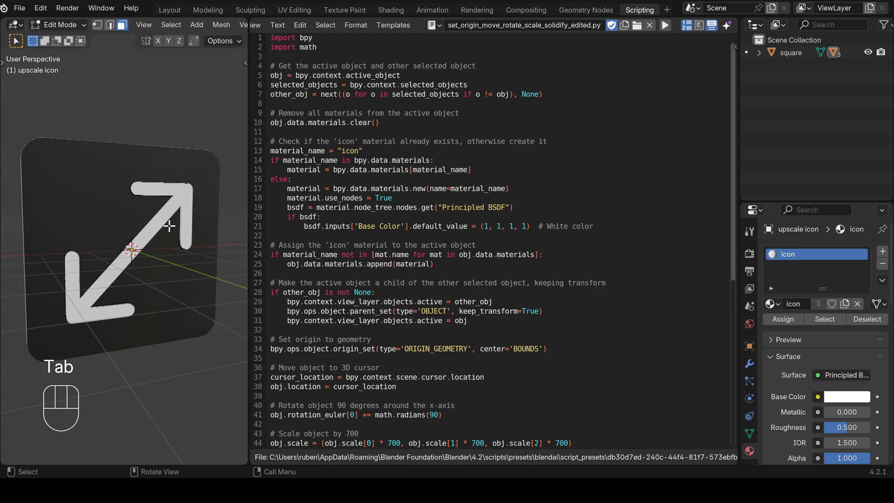
right_click(168, 226)
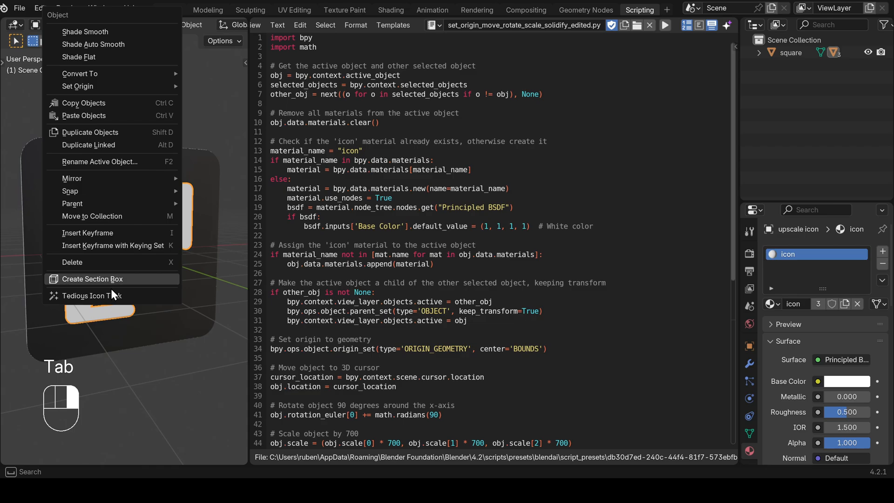
mouse_move(92, 296)
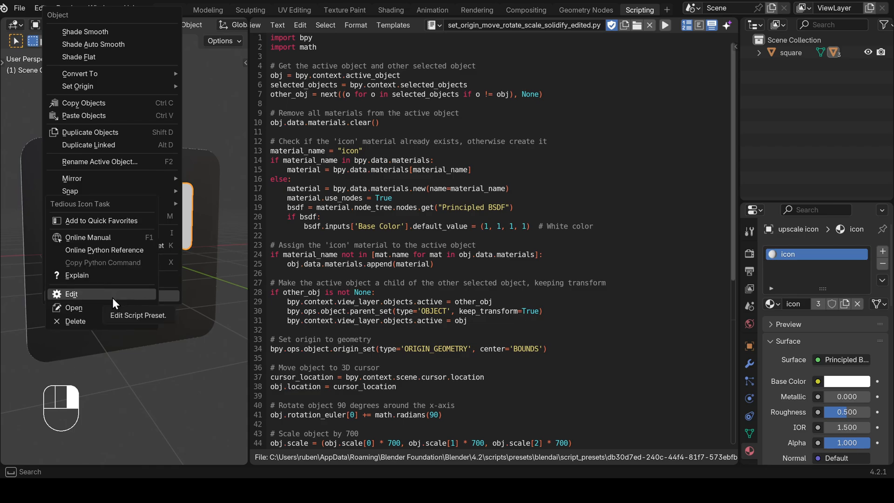
mouse_move(75, 320)
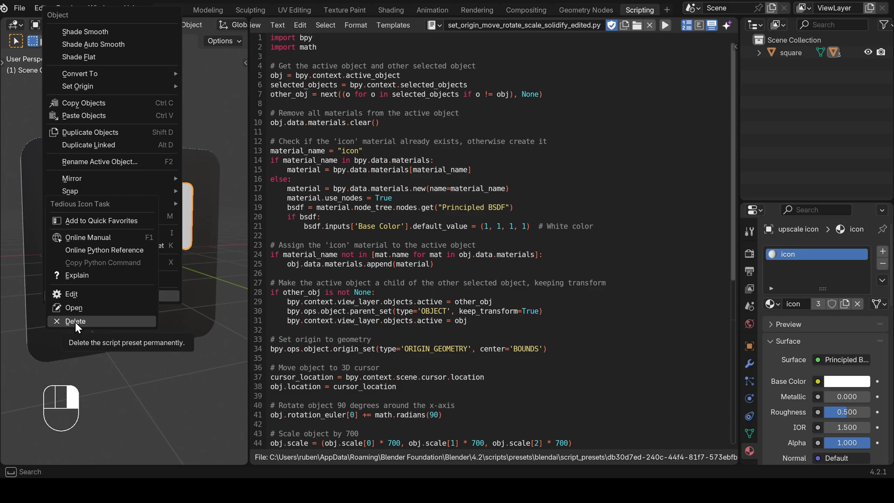
mouse_move(85, 324)
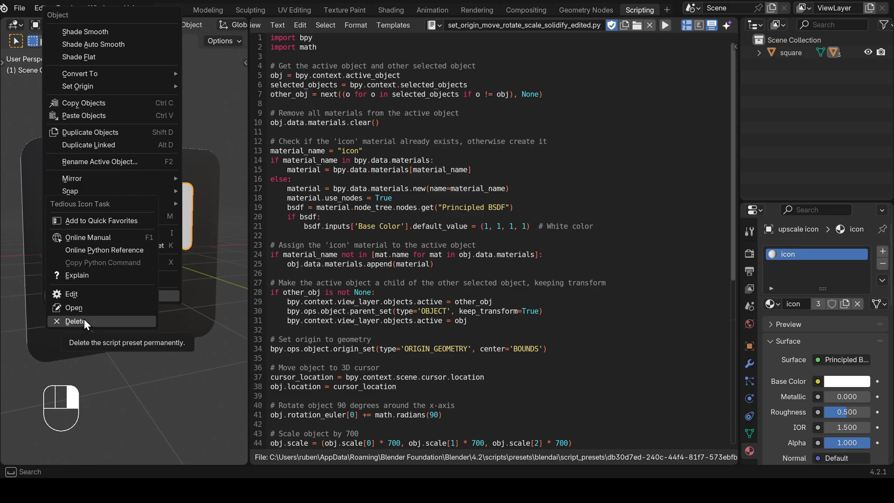
mouse_move(73, 307)
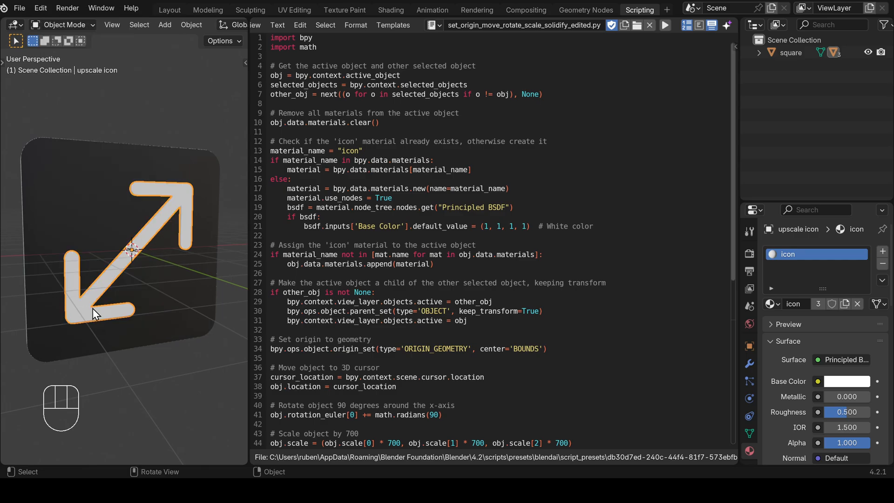
left_click(170, 9)
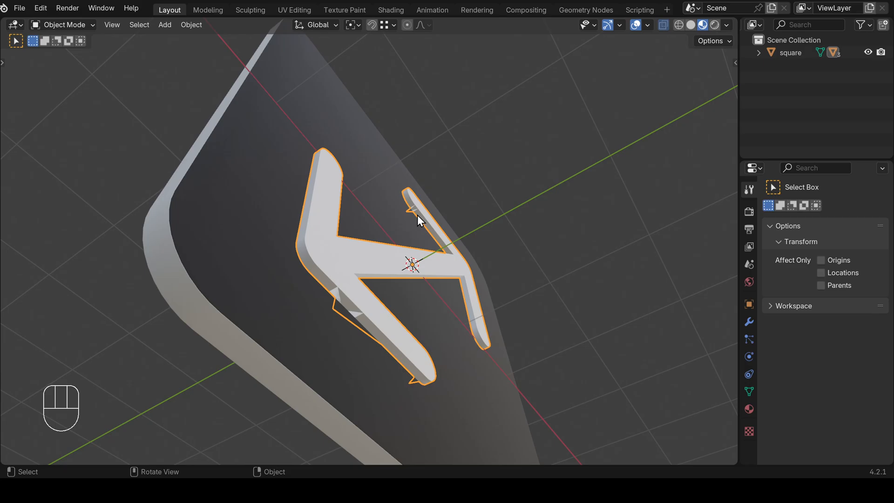
Frame the arrow icon and open the sidebar on the Instant Clean add-on panel
key("g")
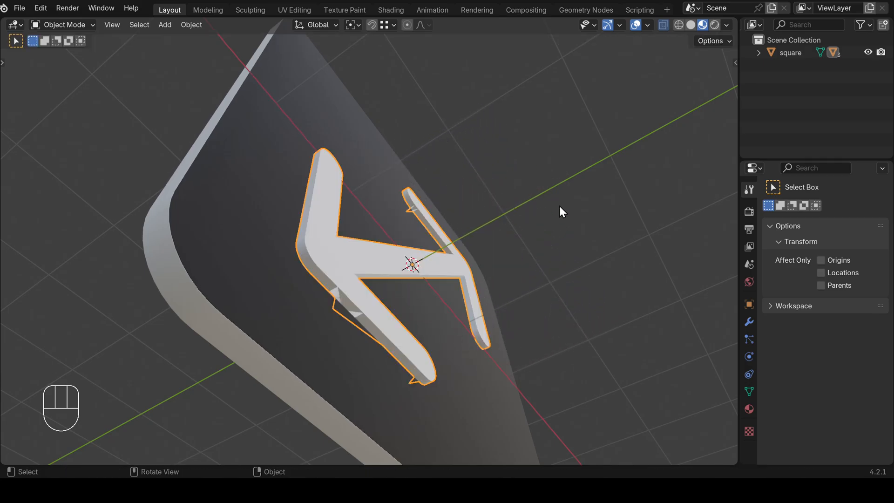
key("n")
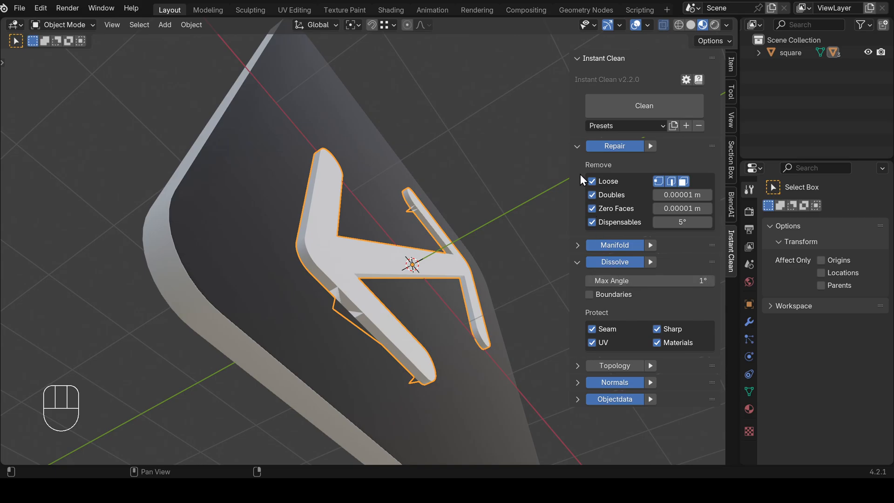
Run Instant Clean on the arrow, removing 156 vertices, 506 edges and 350 faces, then dismiss results
left_click(643, 106)
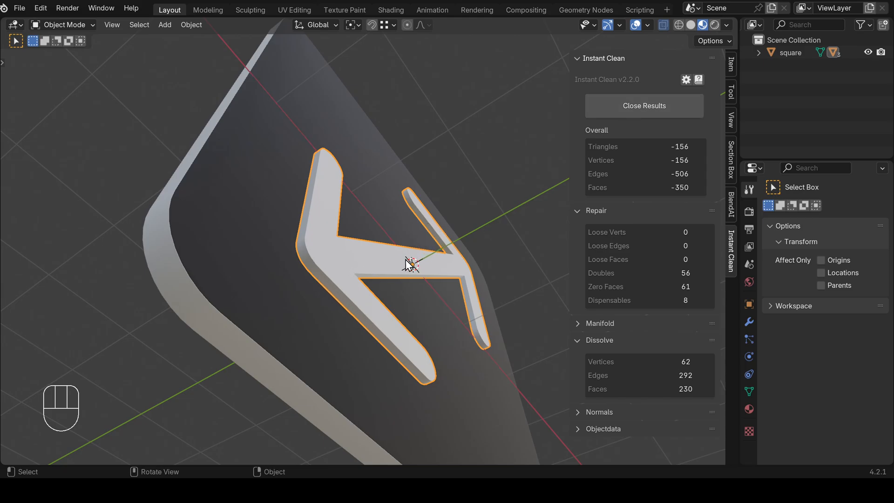
key("g")
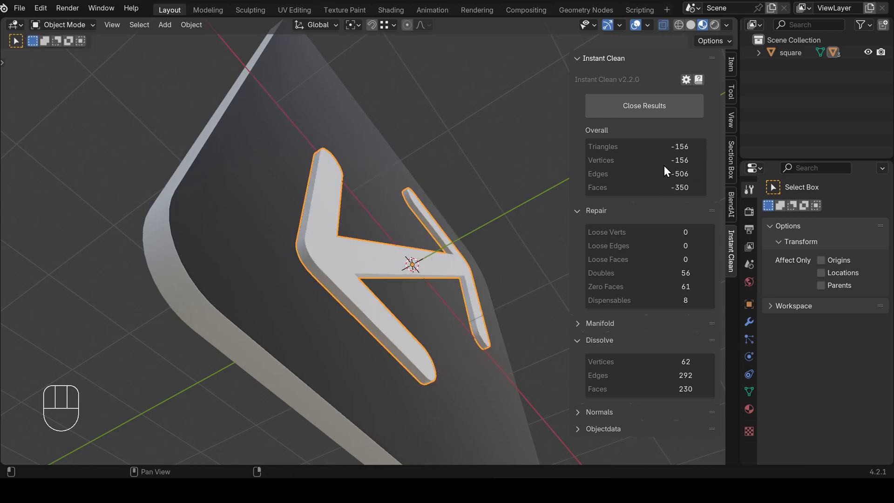
mouse_move(652, 148)
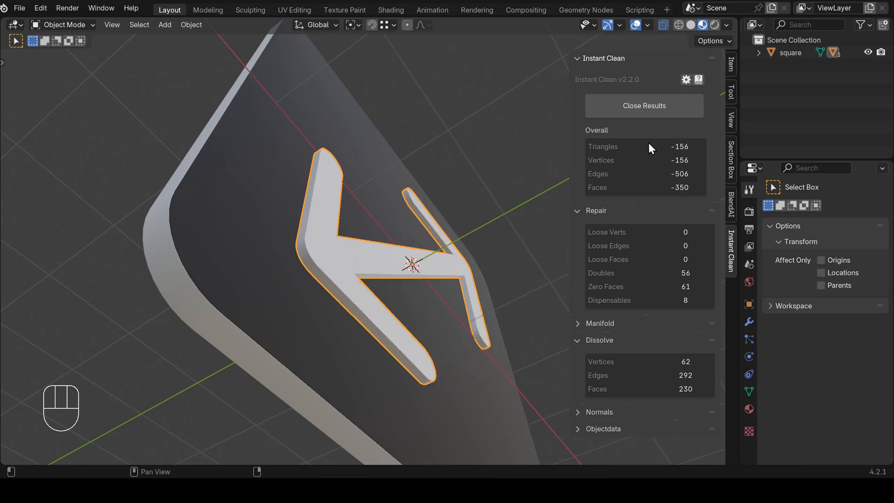
left_click(643, 106)
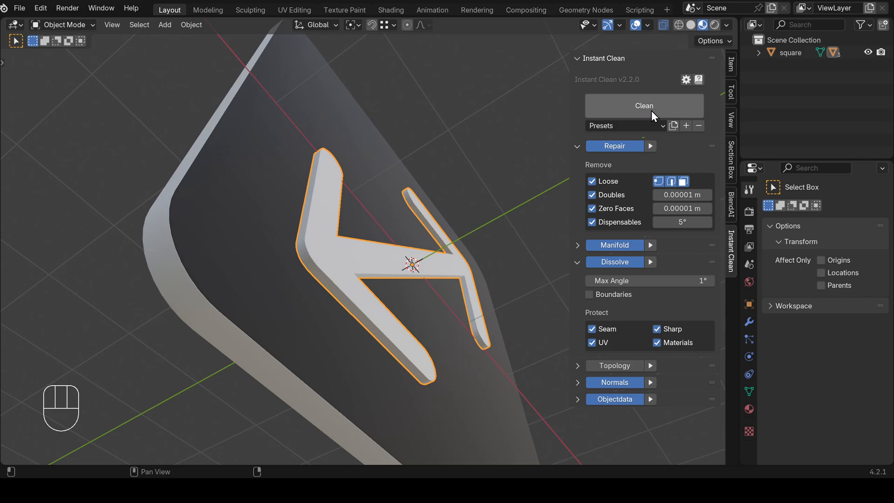
mouse_move(130, 118)
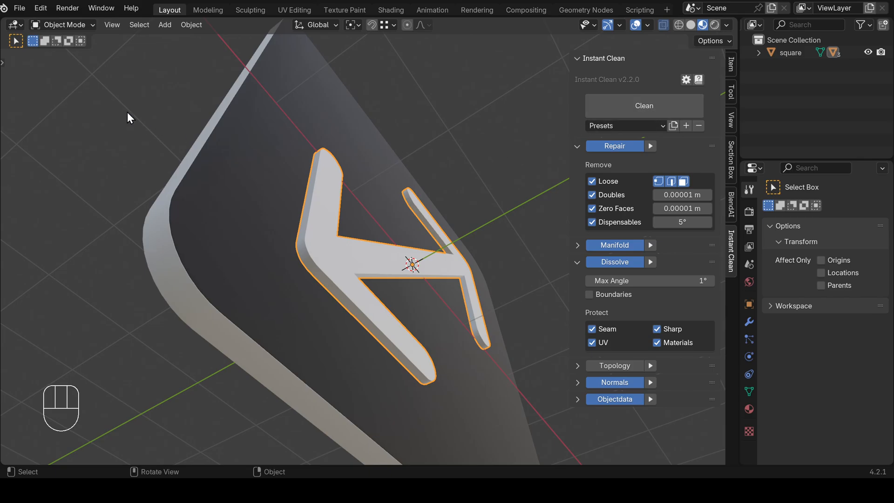
Enable Python Tooltips in Preferences > Interface and close the Preferences window
left_click(41, 8)
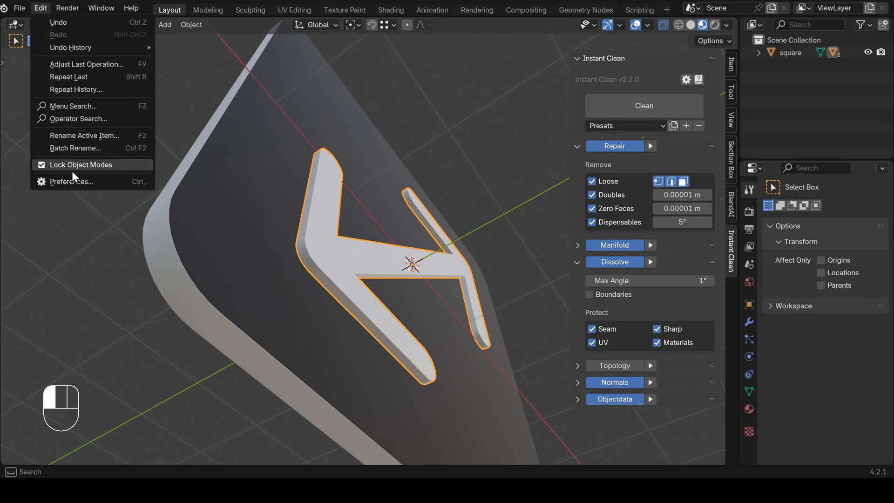
left_click(73, 181)
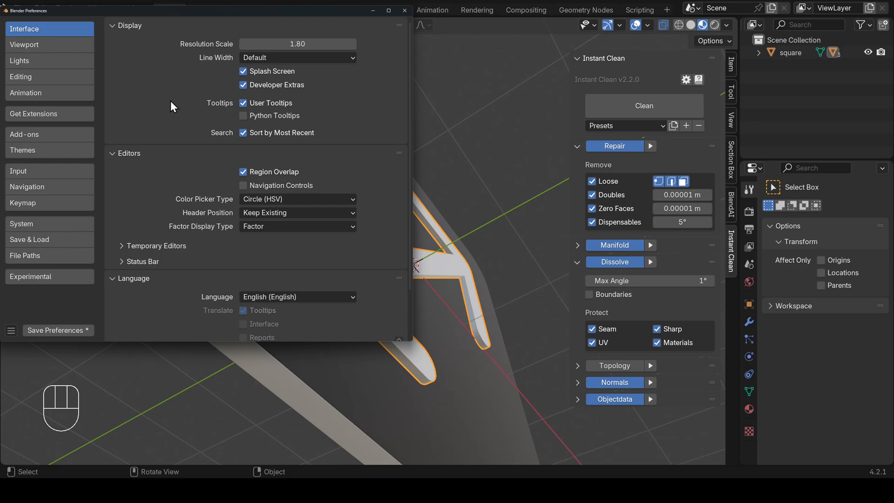
mouse_move(232, 118)
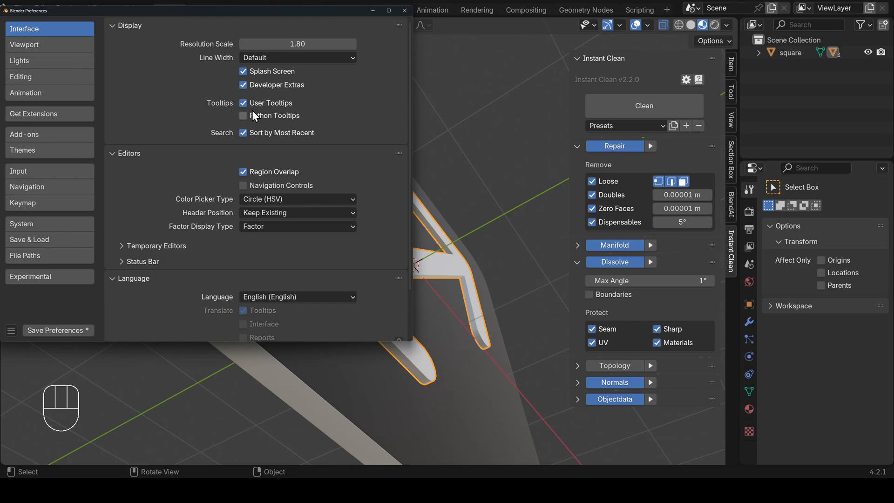
left_click(244, 116)
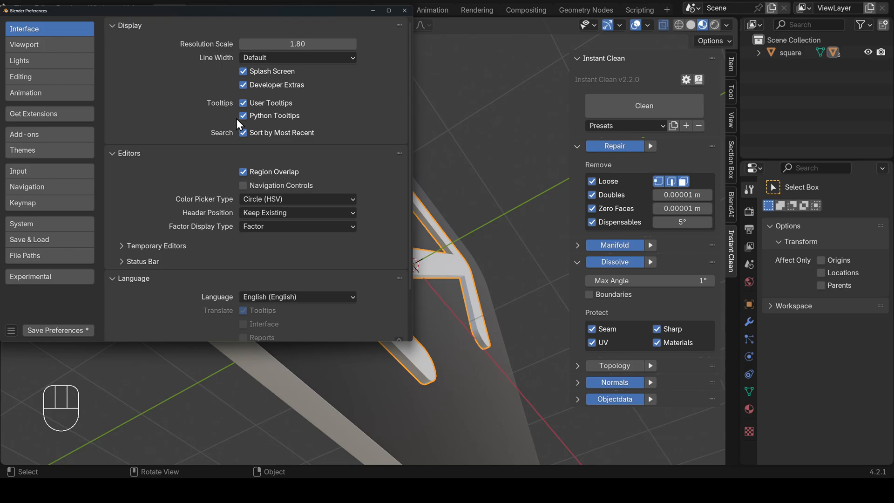
left_click(404, 10)
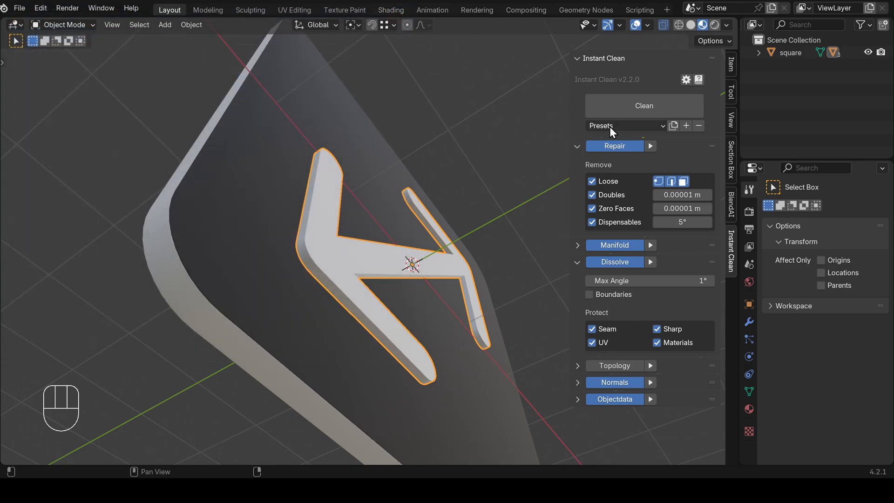
mouse_move(643, 105)
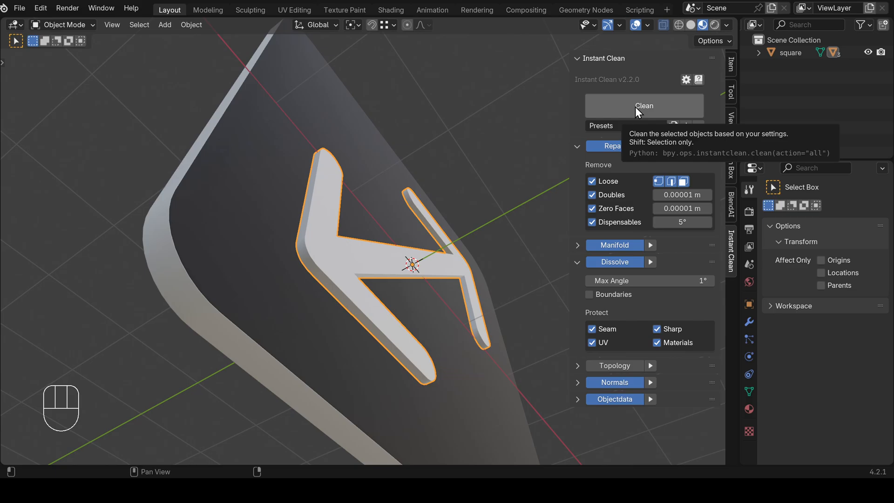
mouse_move(493, 109)
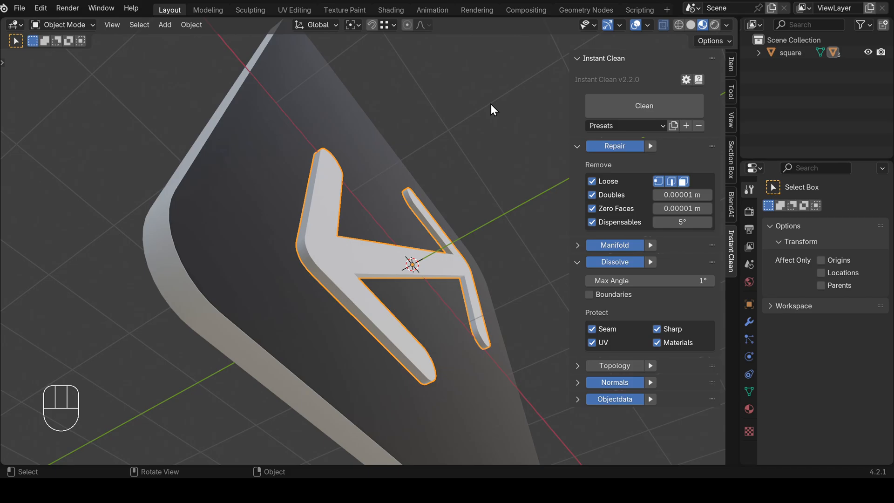
mouse_move(432, 149)
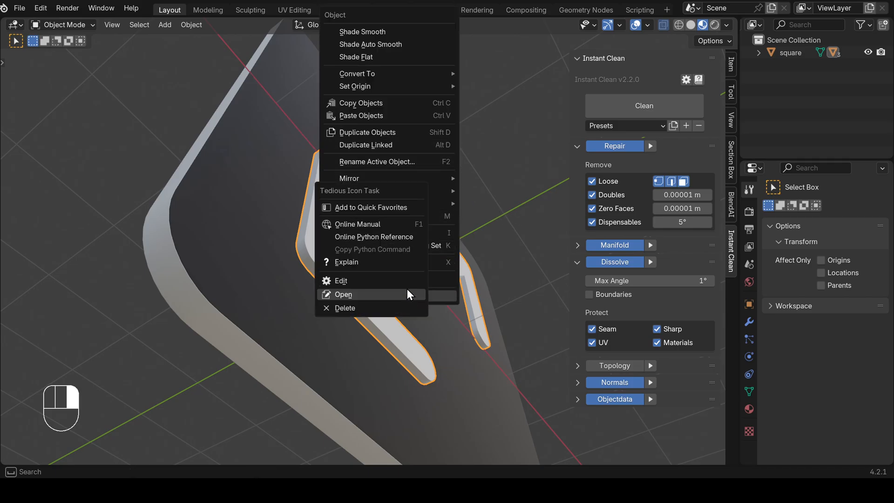
Append bpy.ops.instantclean.clean('INVOKE_DEFAULT', action='all') to the end of the Tedious Icon Task script
left_click(343, 295)
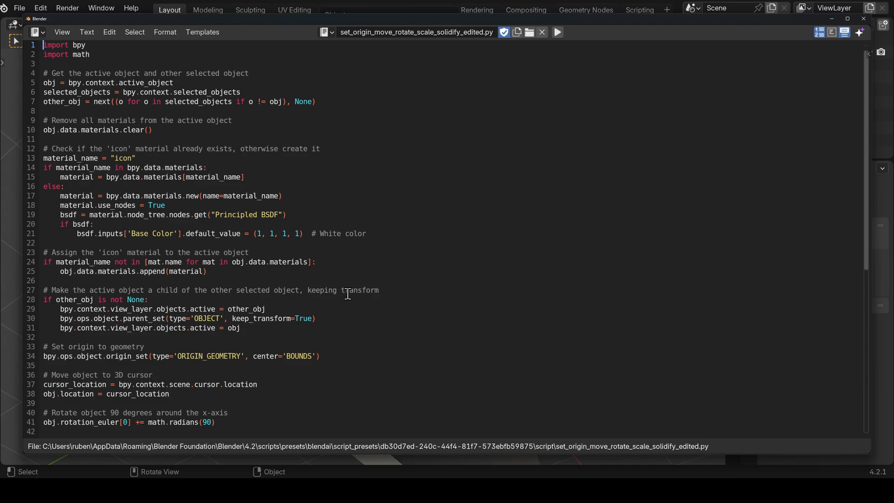
scroll("down", 3)
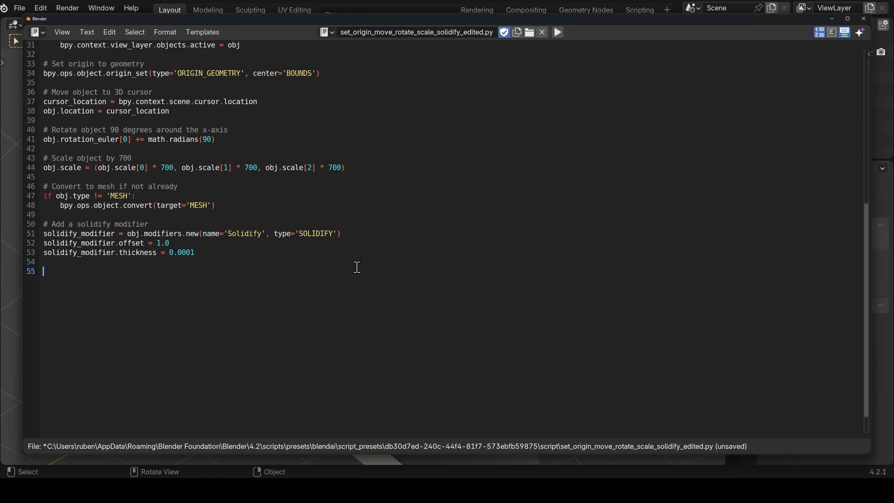
type("bpy.ops.")
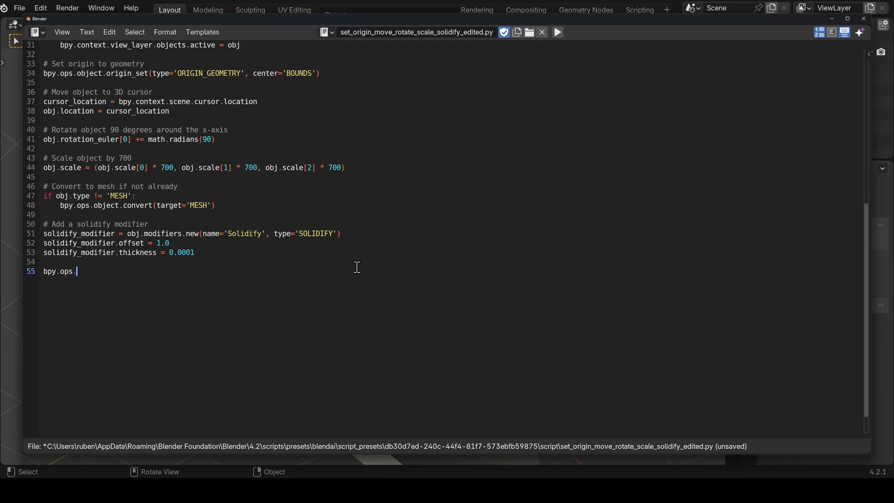
type("instantclean.")
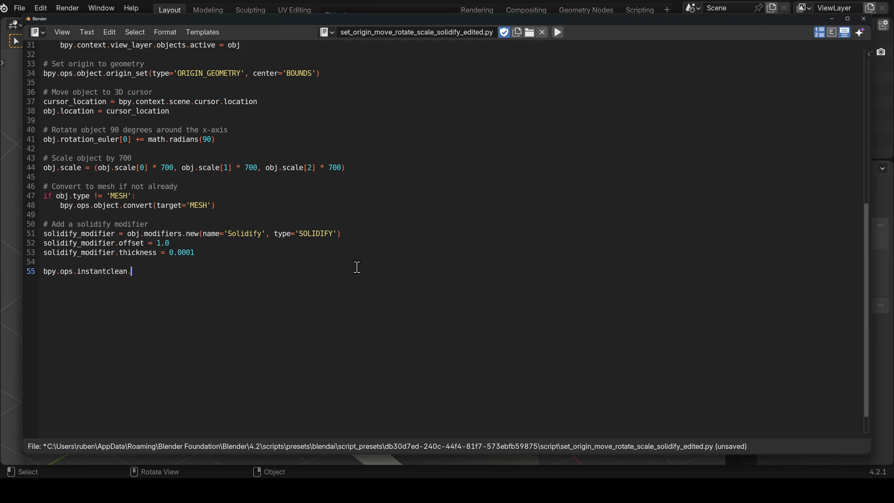
type("clean(action")
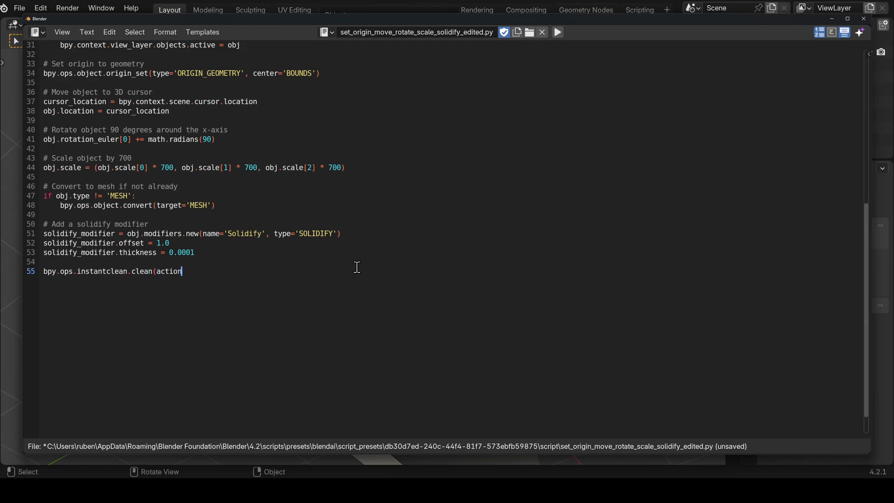
type("=\"all\"")
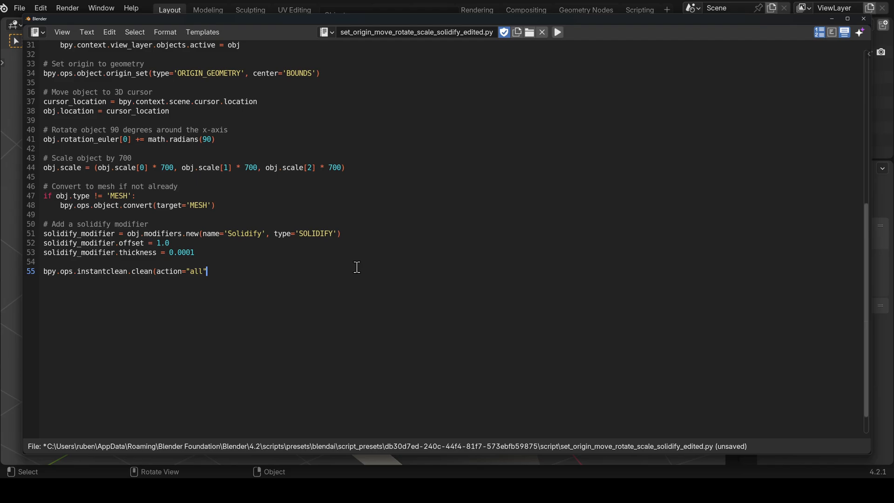
type(")")
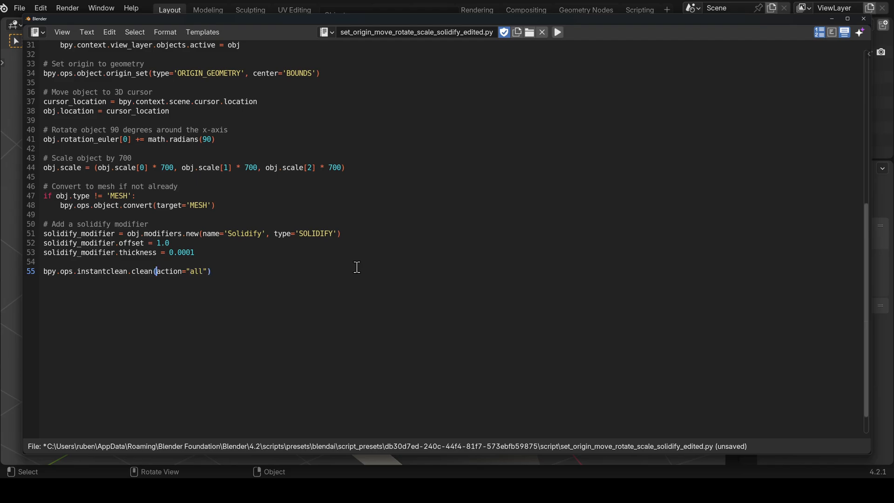
type("\"\",")
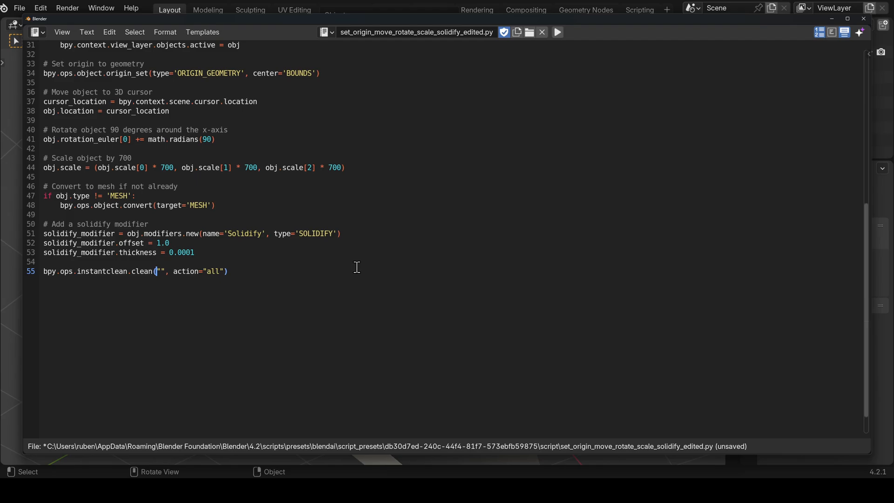
type("INVOKE")
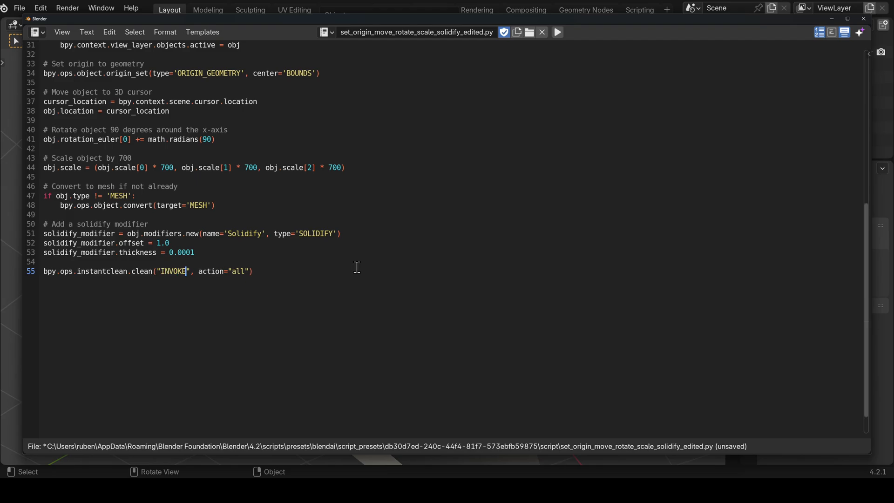
type("_DEFAULT")
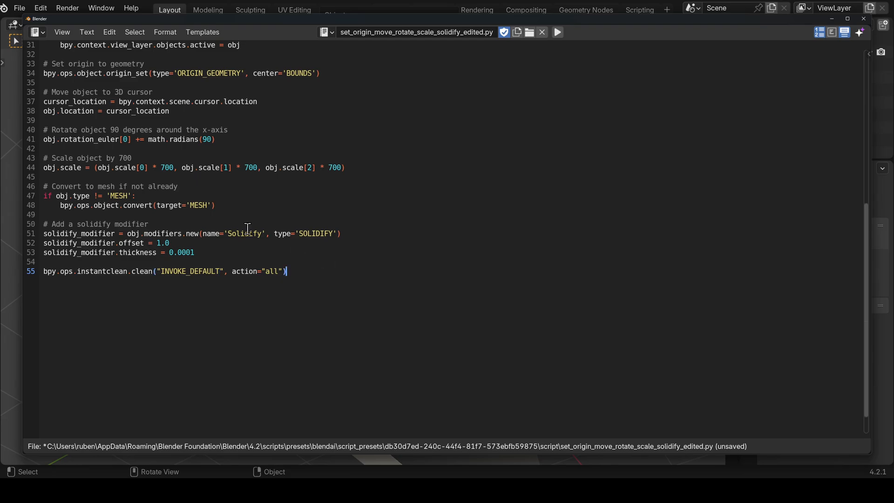
Save the edited preset script and return the area to the 3D Viewport
left_click(86, 33)
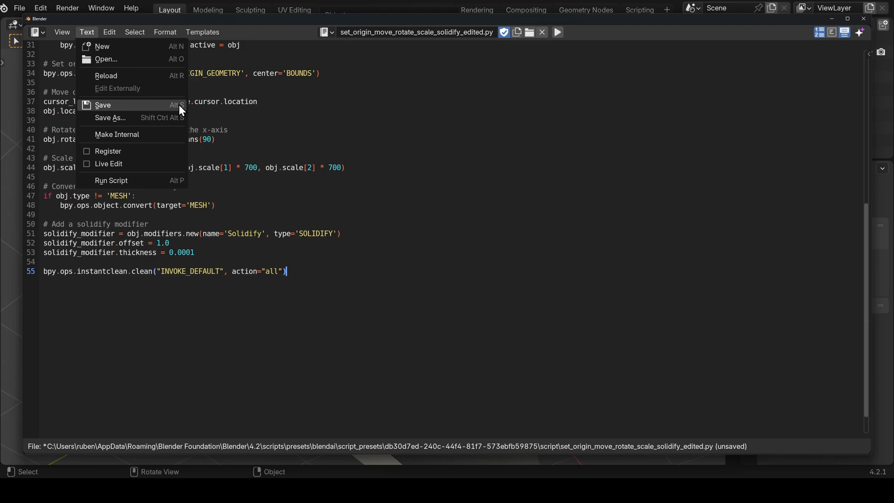
left_click(102, 104)
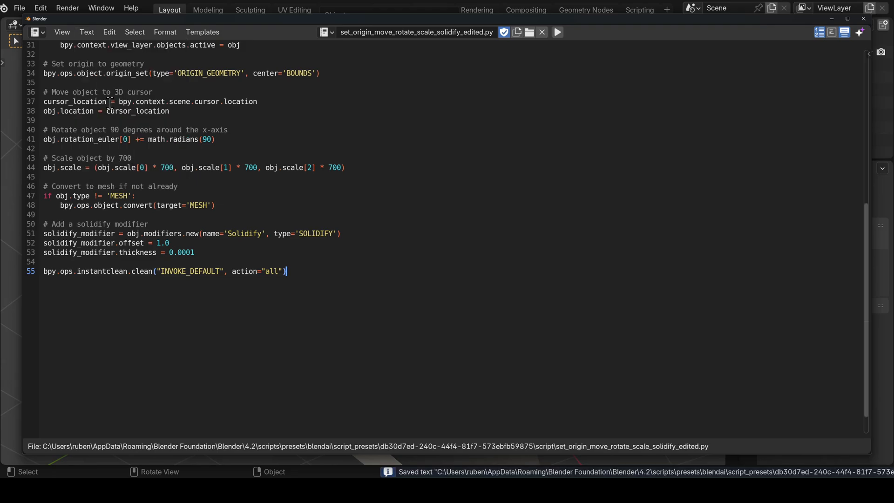
left_click(557, 32)
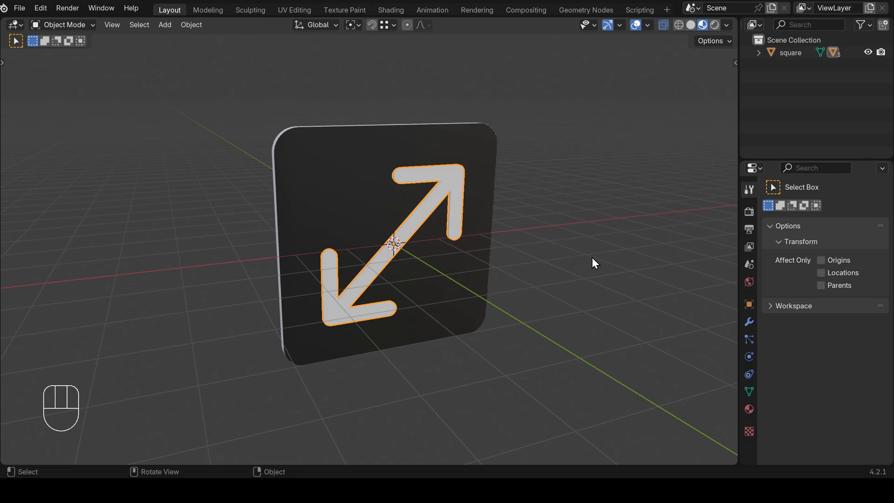
mouse_move(18, 8)
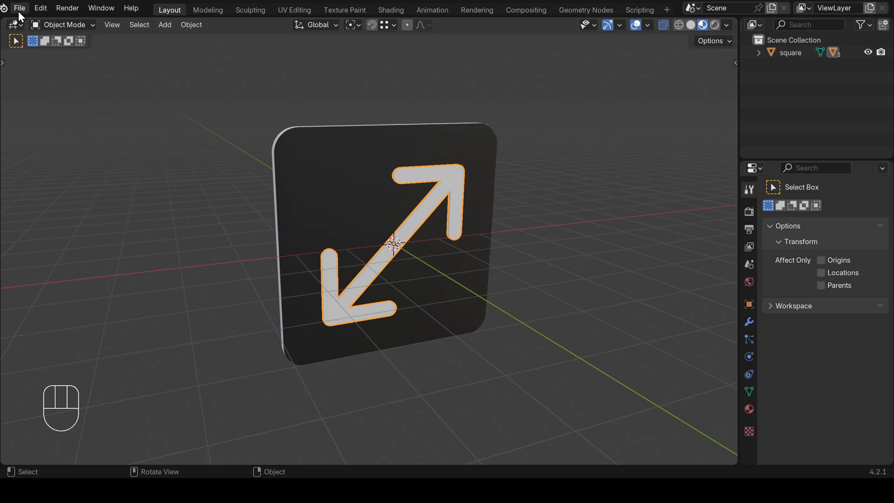
Import icon_upscale.svg and hide the existing upscale arrow in the Outliner
left_click(18, 8)
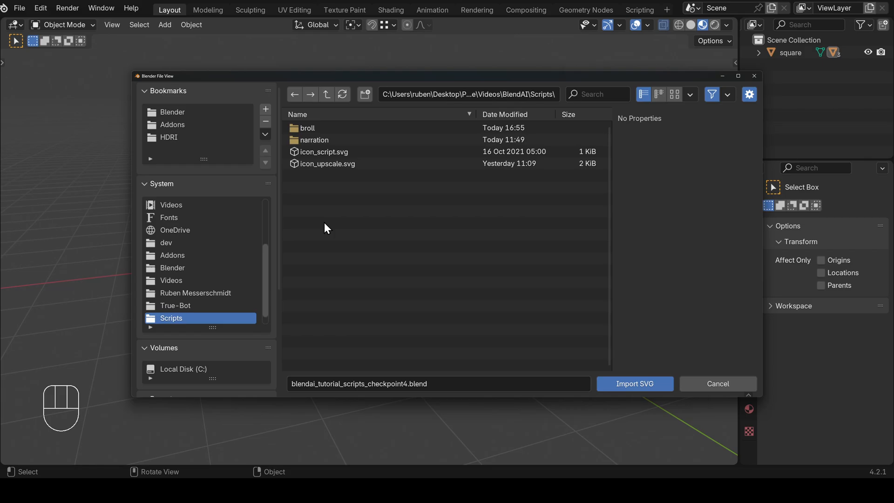
left_click(634, 383)
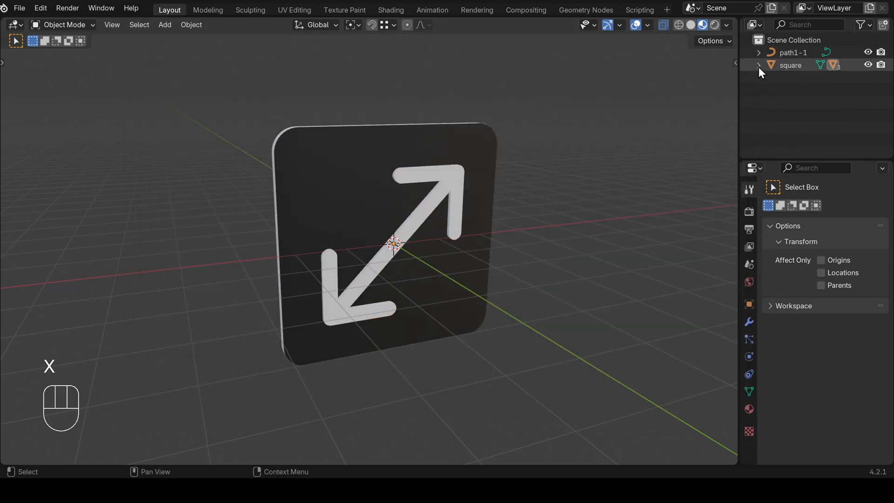
left_click(759, 65)
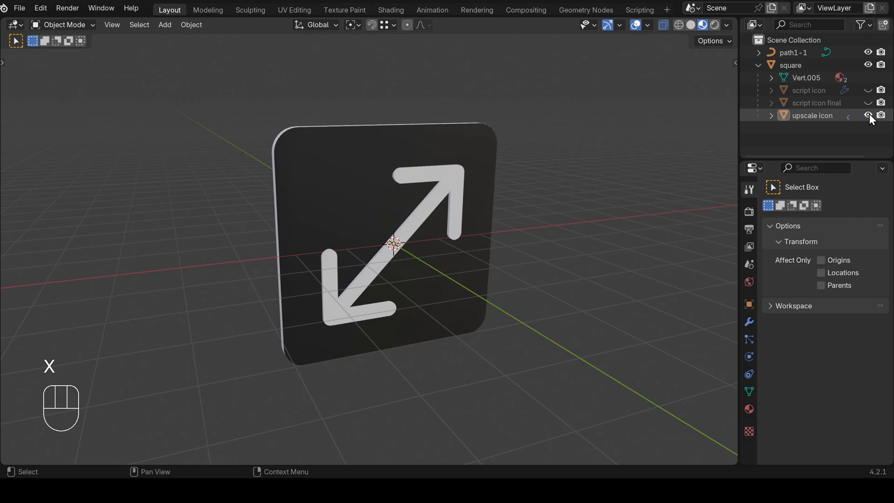
left_click(759, 65)
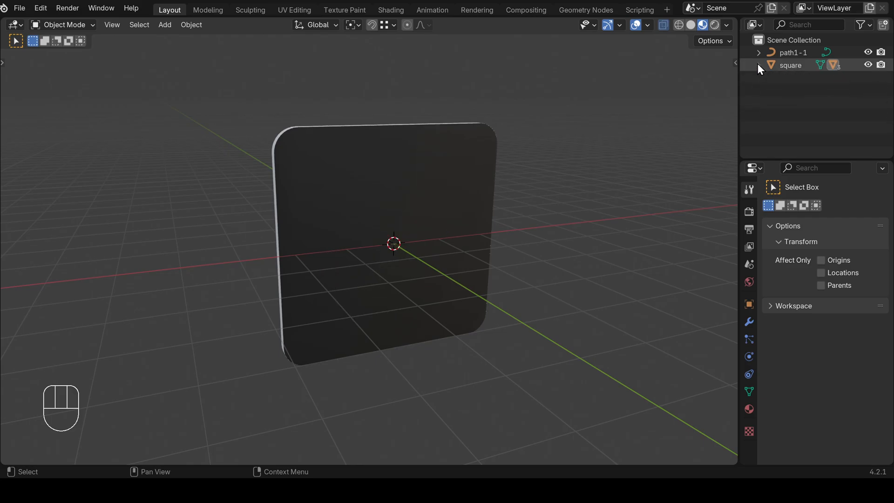
Run the Tedious Icon Task preset on the imported path and tile, showing Instant Clean results
left_click(792, 51)
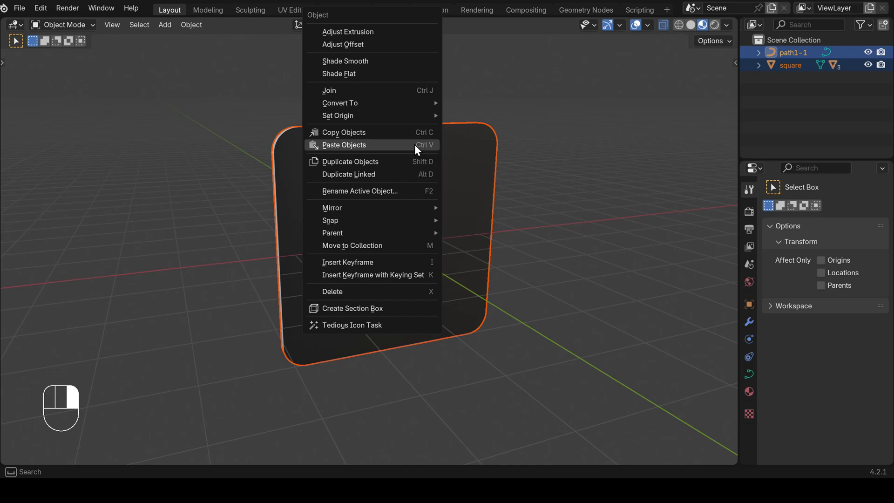
left_click(352, 325)
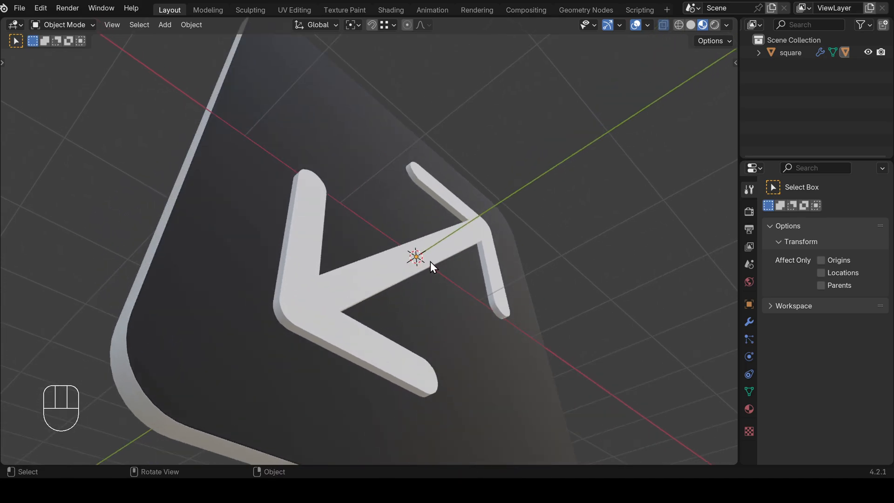
key("g")
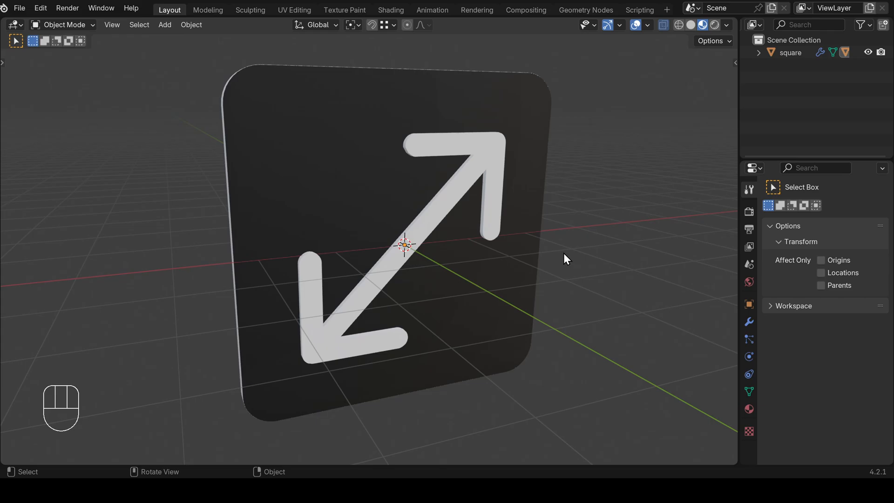
key("N")
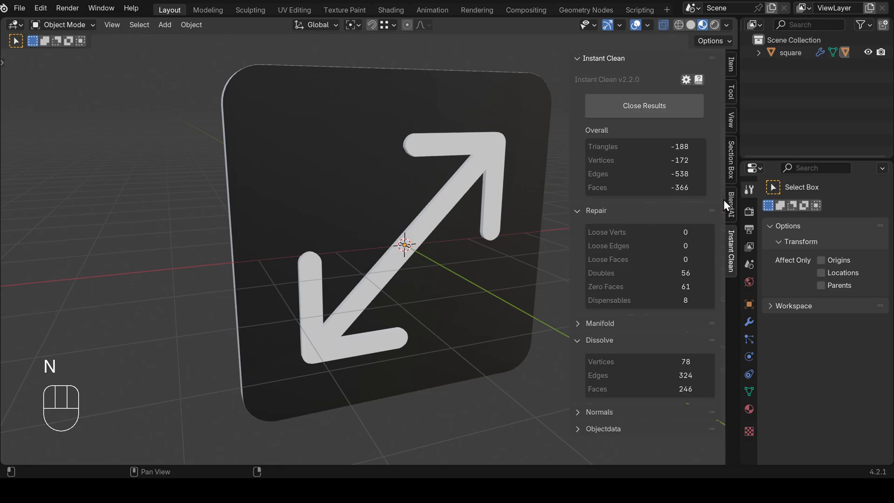
Change the Tedious Icon Task preset's Space filter from All in BlendAI's Script Presets list
left_click(731, 205)
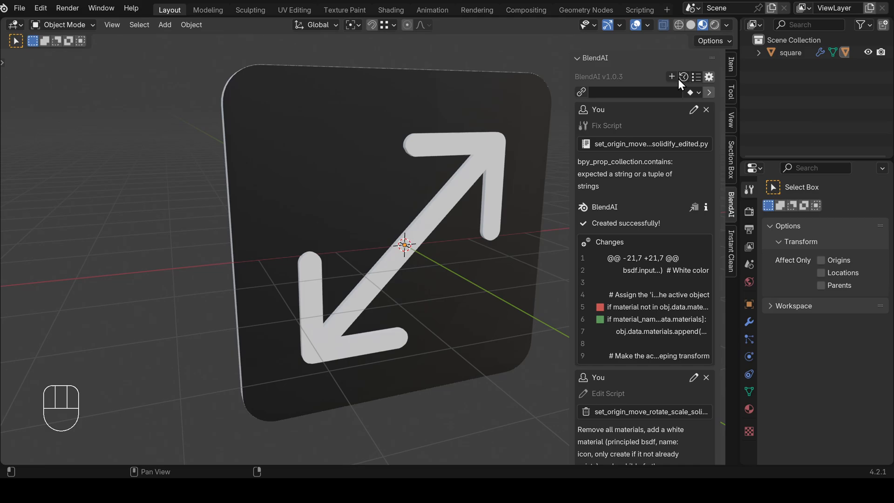
left_click(695, 77)
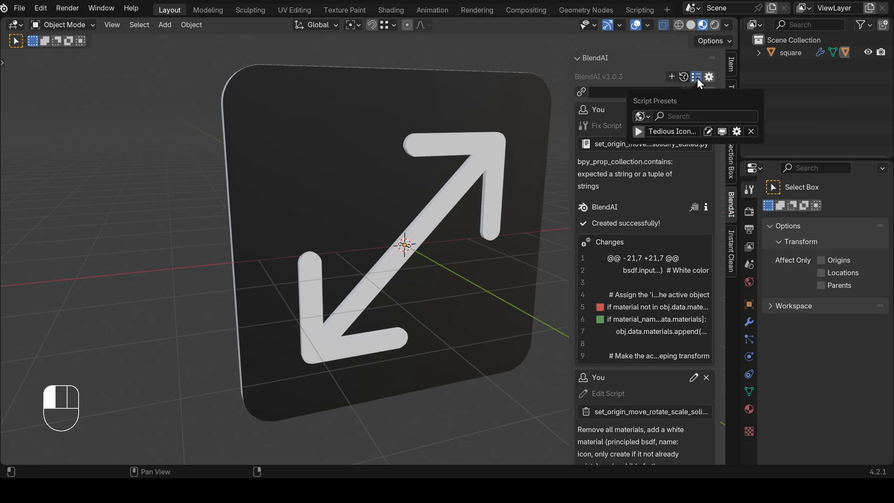
mouse_move(659, 136)
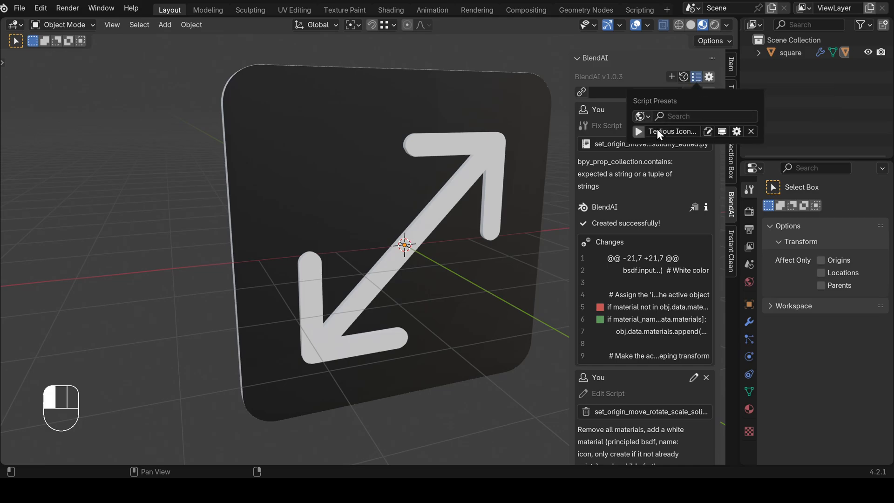
left_click(701, 116)
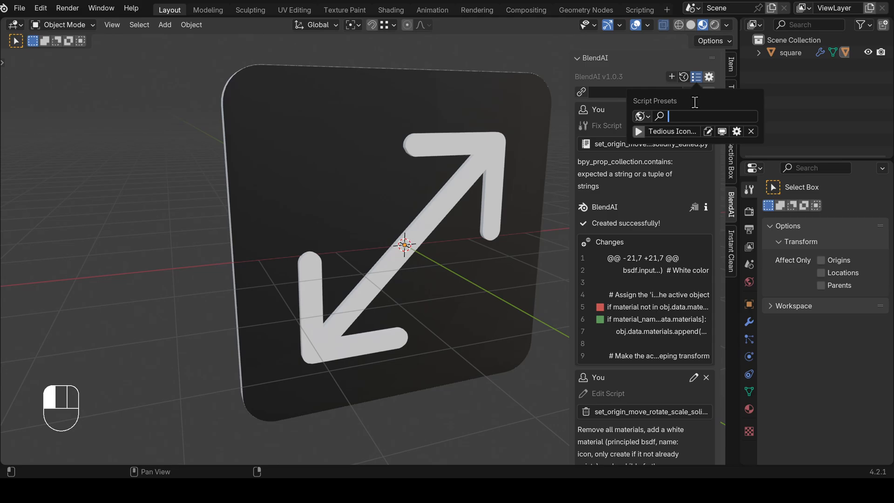
left_click(642, 117)
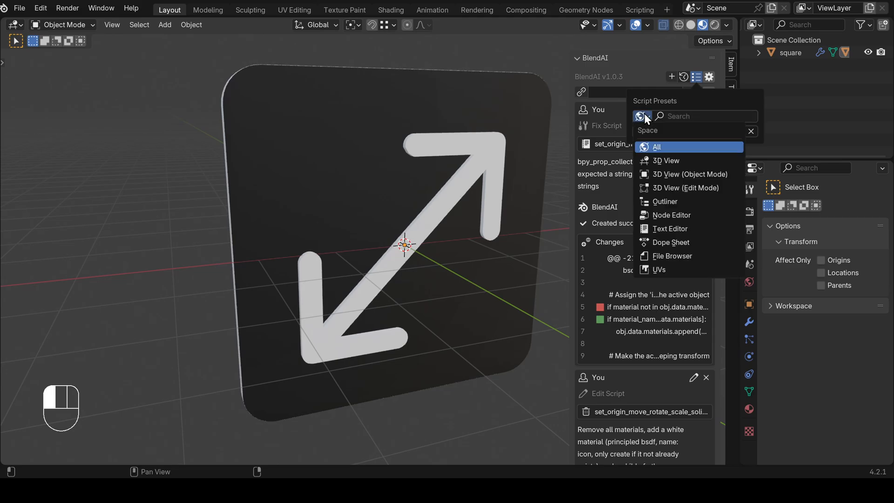
mouse_move(664, 191)
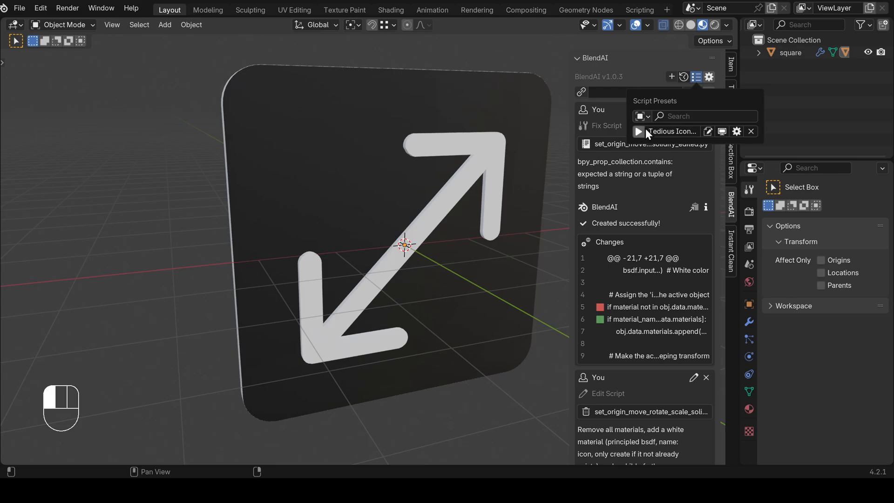
mouse_move(691, 137)
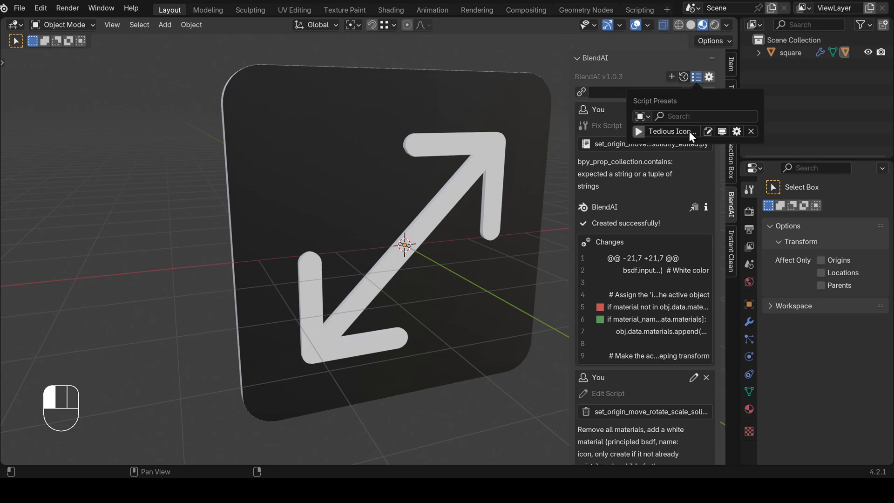
mouse_move(726, 137)
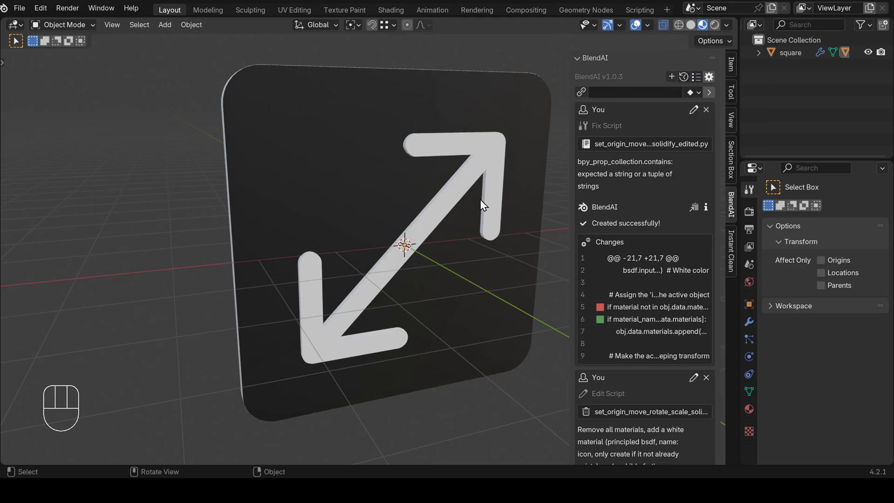
right_click(482, 205)
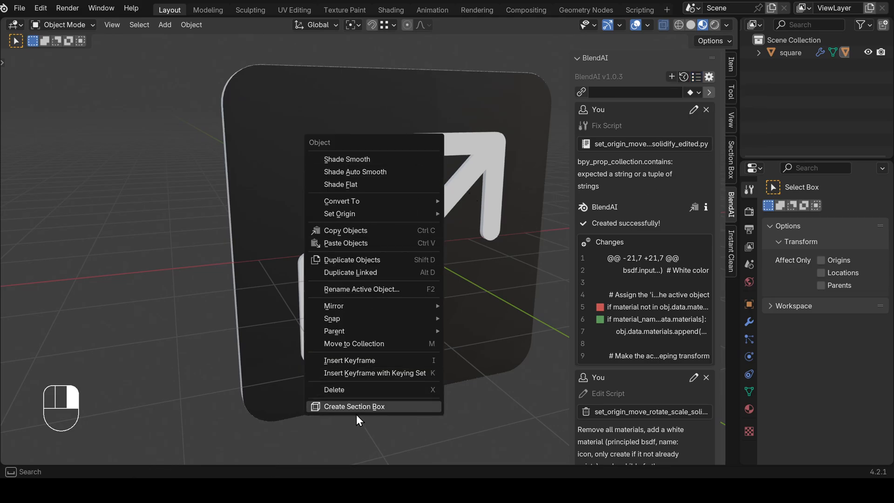
left_click(696, 76)
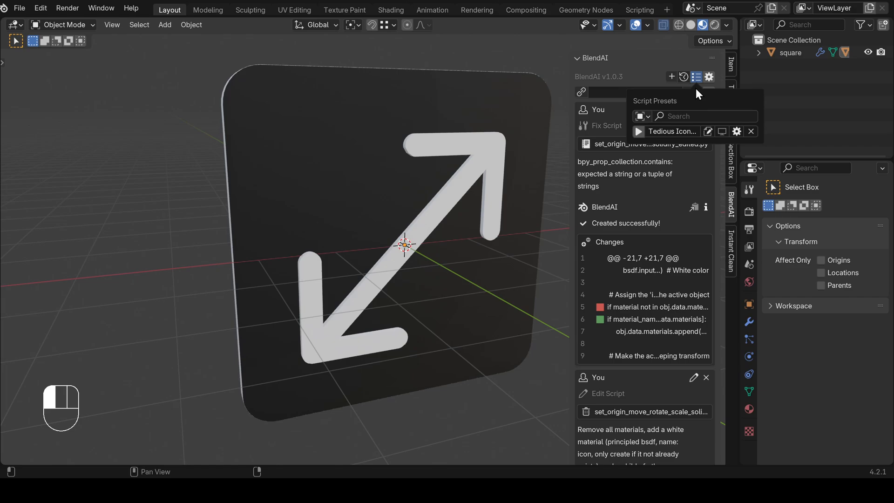
mouse_move(740, 136)
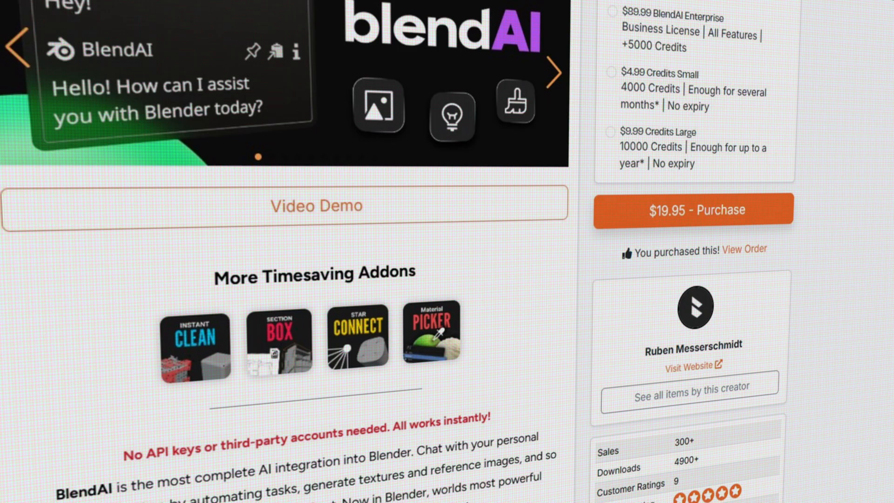
Scroll the BlendAI product page down to the More Timesaving Addons list
scroll("down", 3)
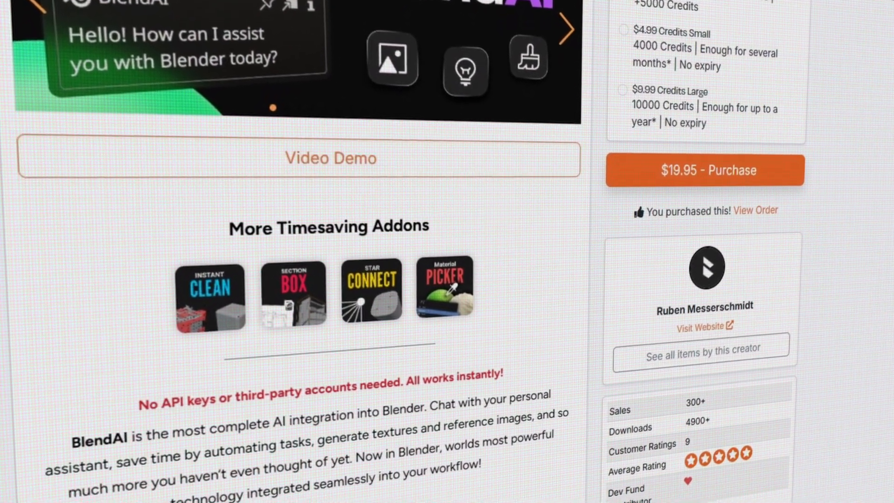